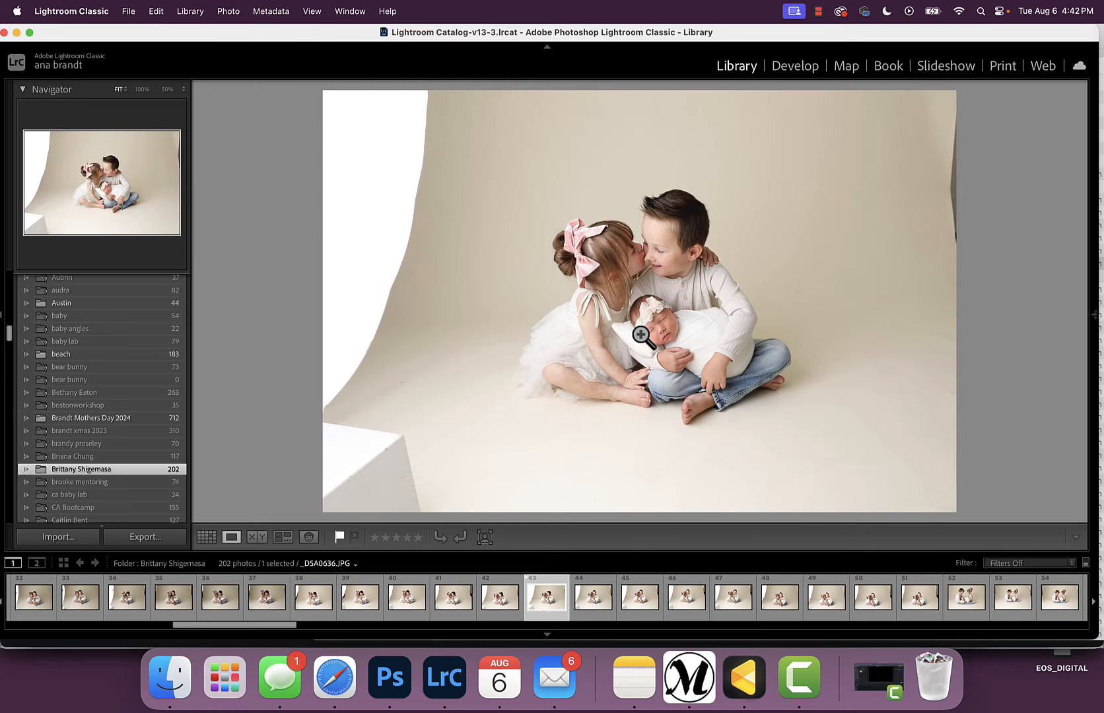
pyautogui.moveTo(788, 227)
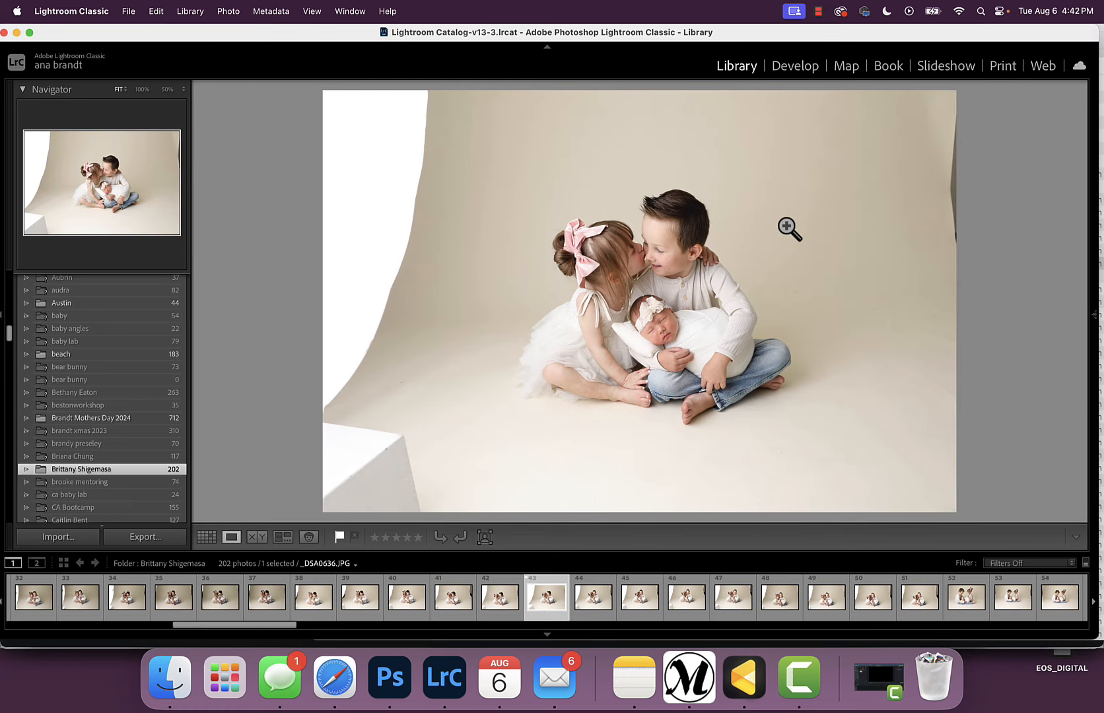
# - Switch to the Develop module, open Masking and dismiss the Select People suggestion
pyautogui.click(794, 66)
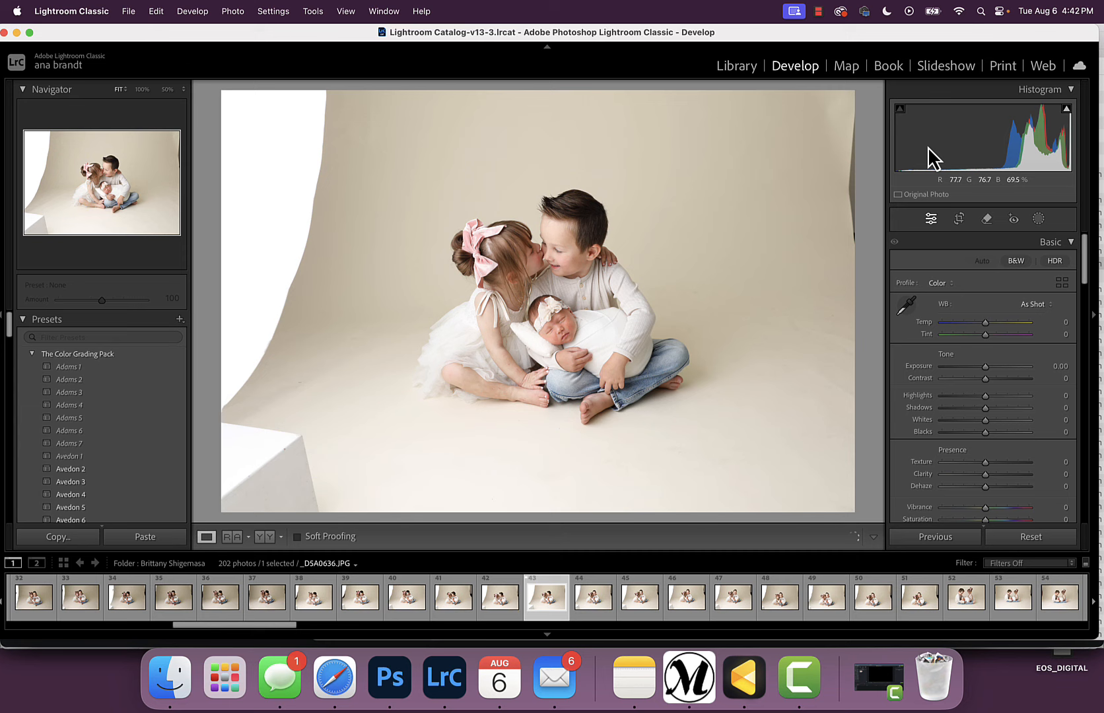
pyautogui.click(958, 219)
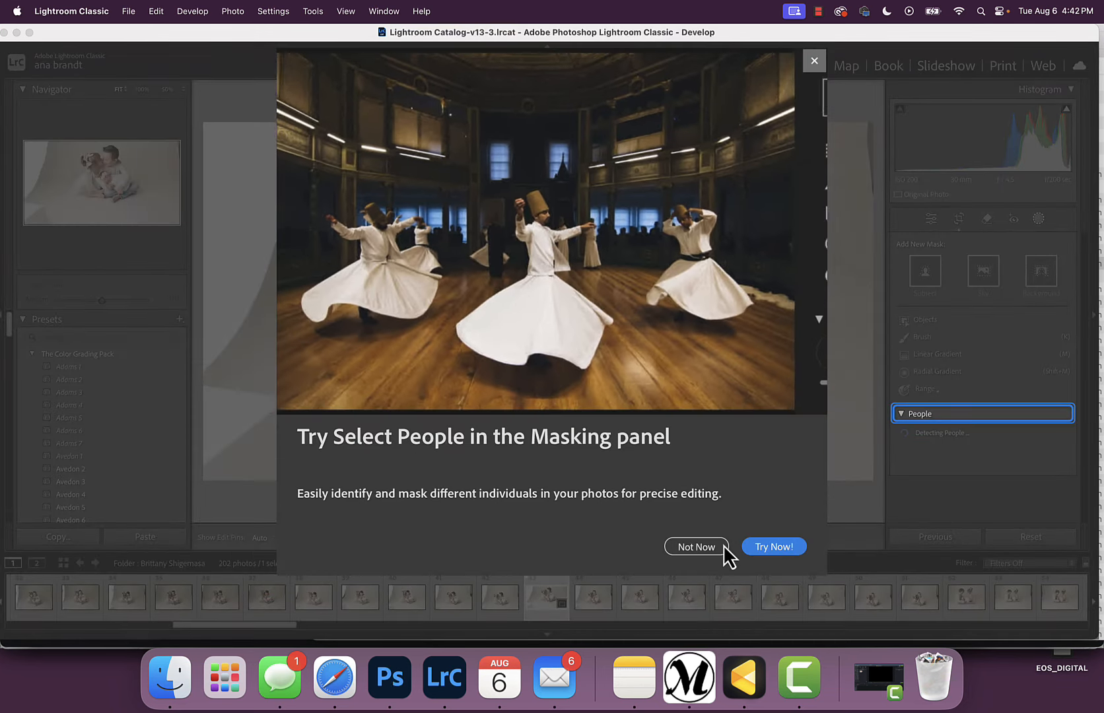
pyautogui.click(695, 547)
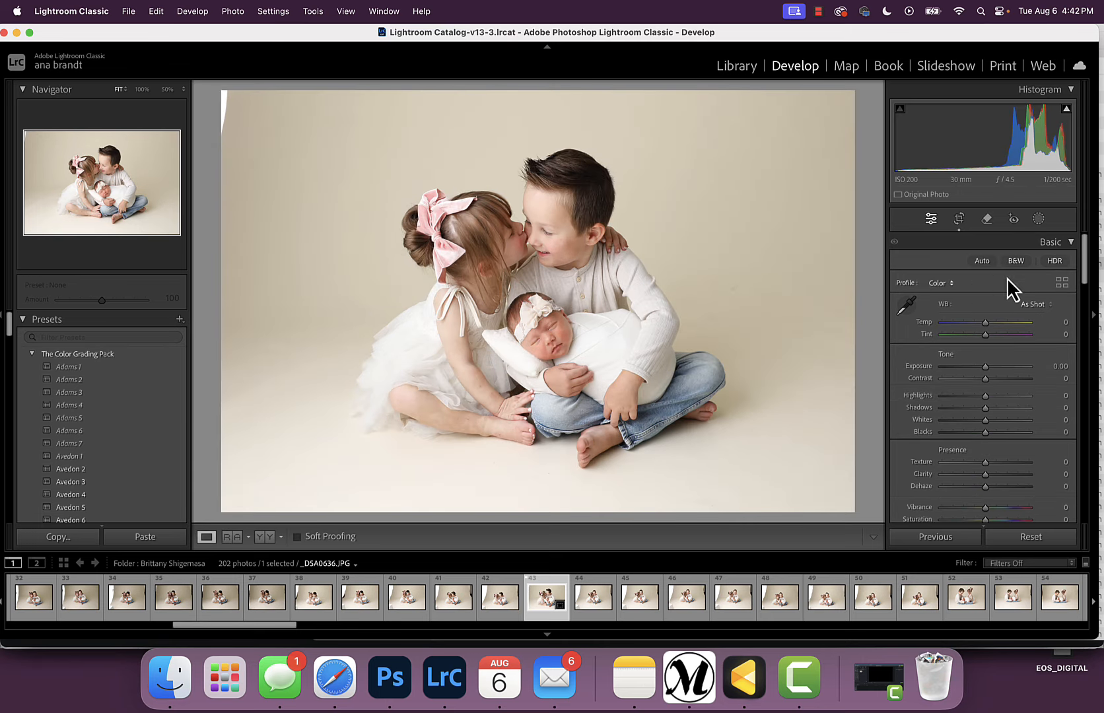
pyautogui.click(958, 219)
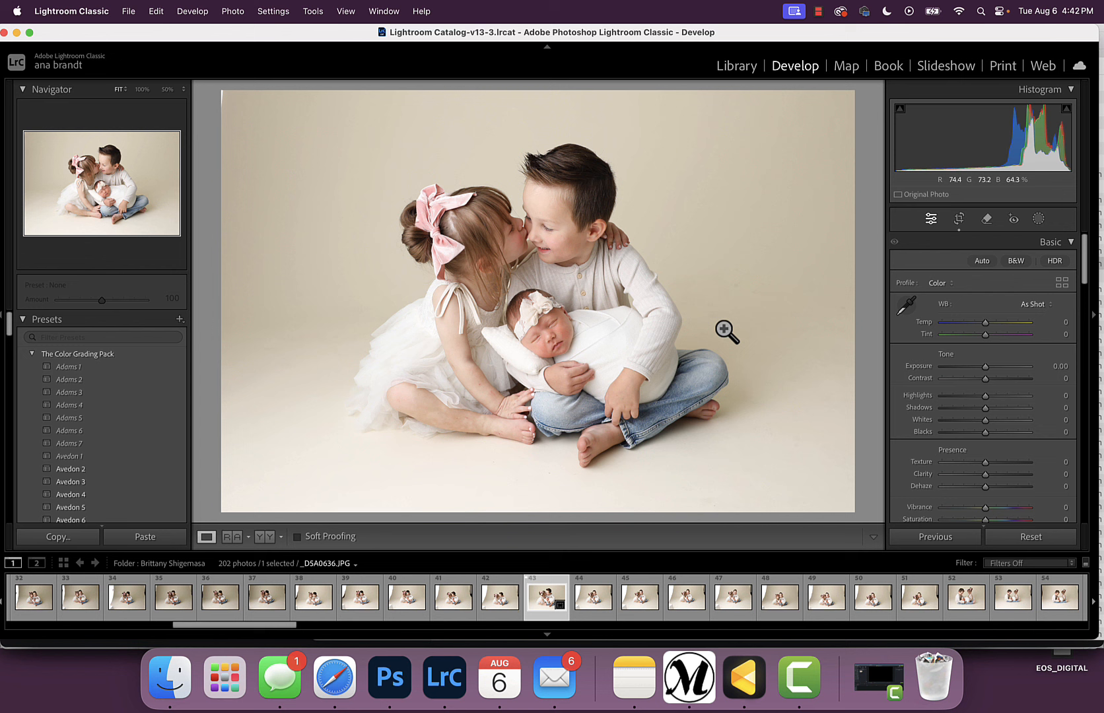
pyautogui.moveTo(670, 243)
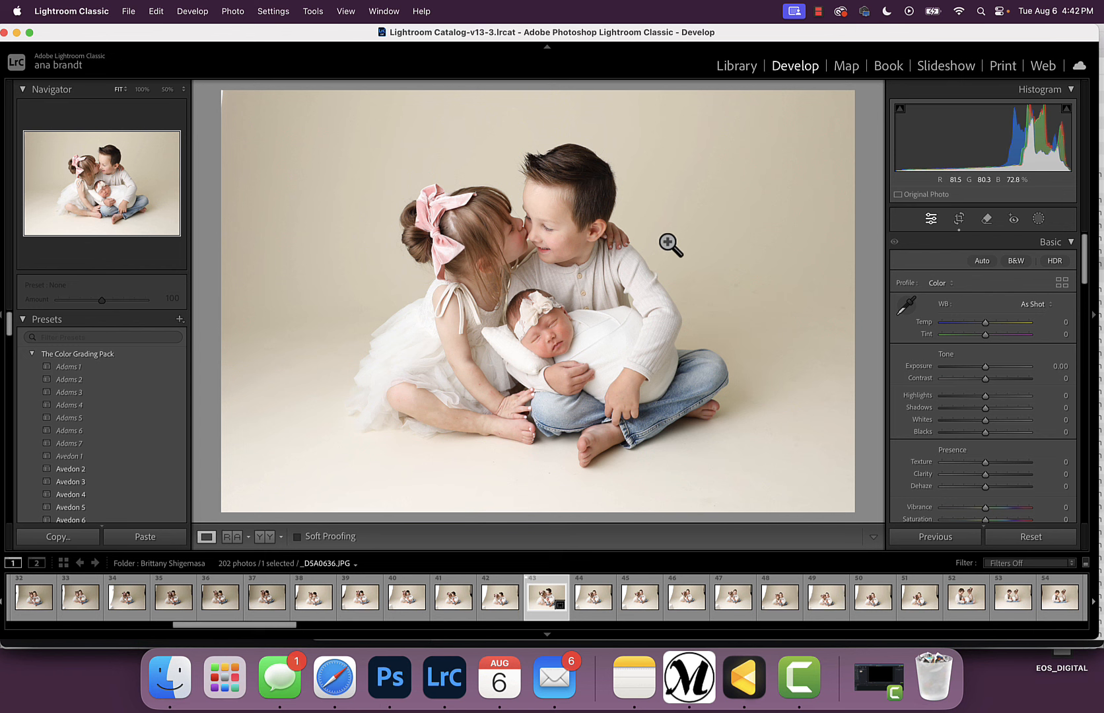
pyautogui.moveTo(953, 307)
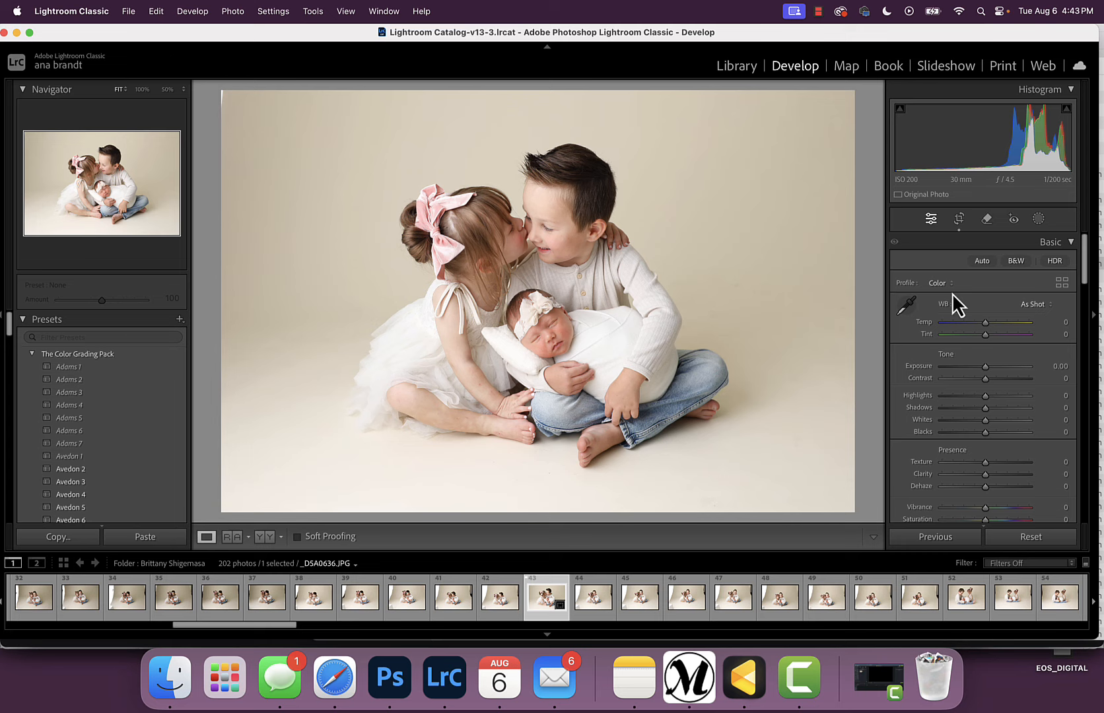
pyautogui.click(958, 219)
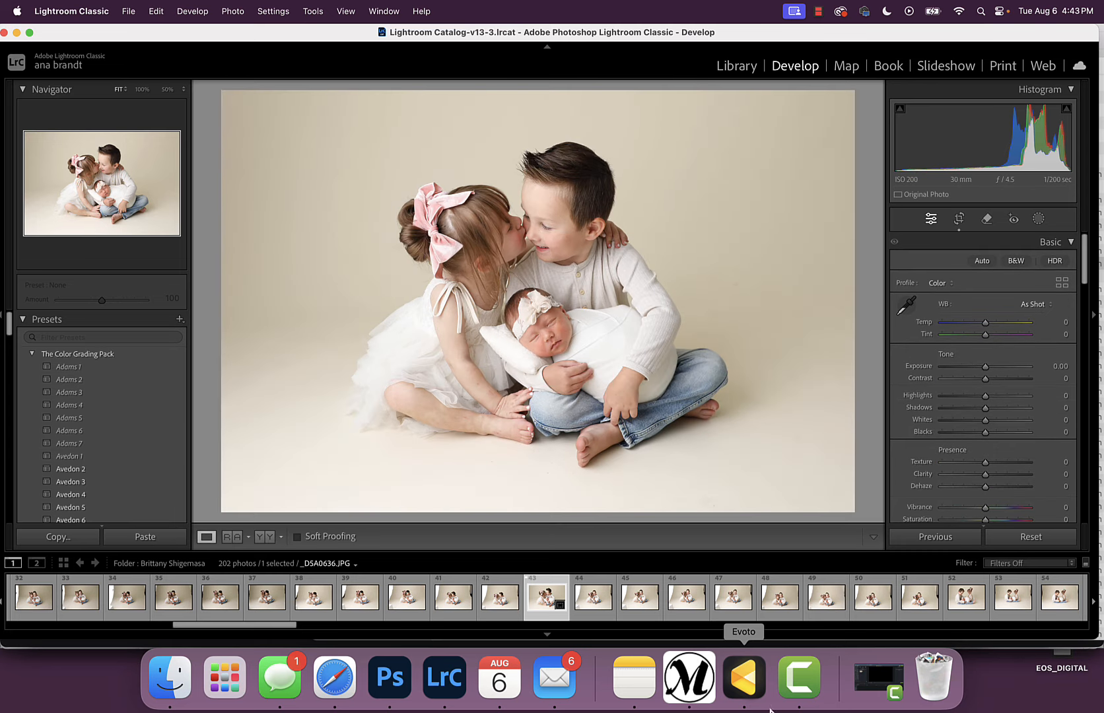
pyautogui.click(742, 677)
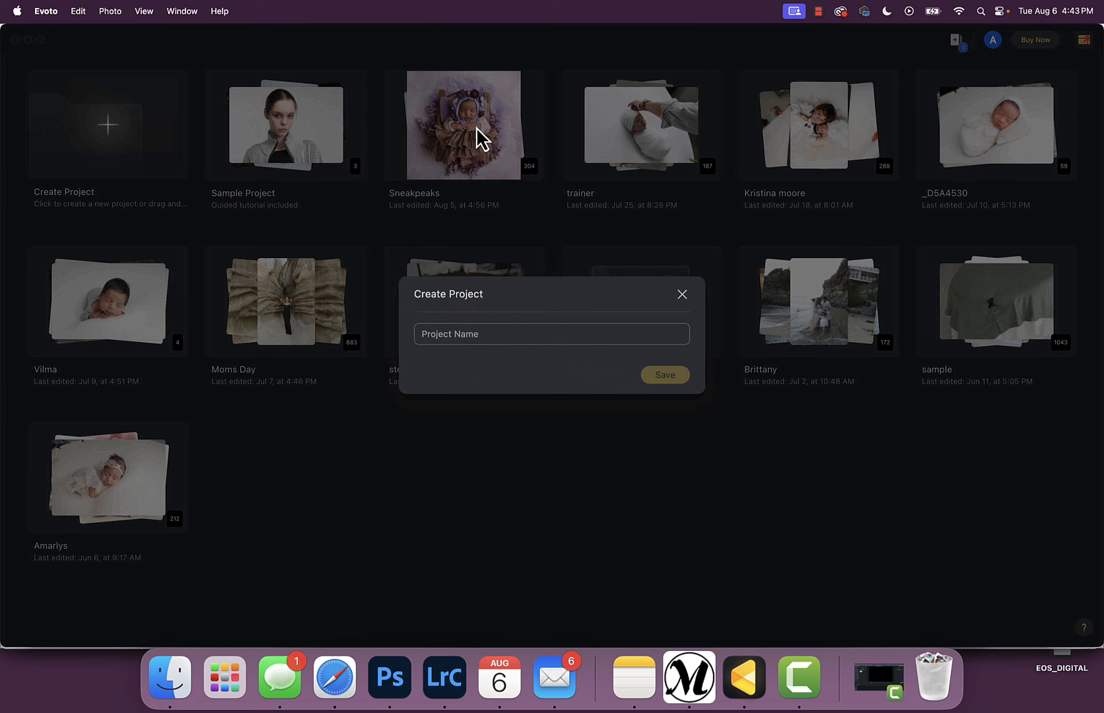
pyautogui.write('B')
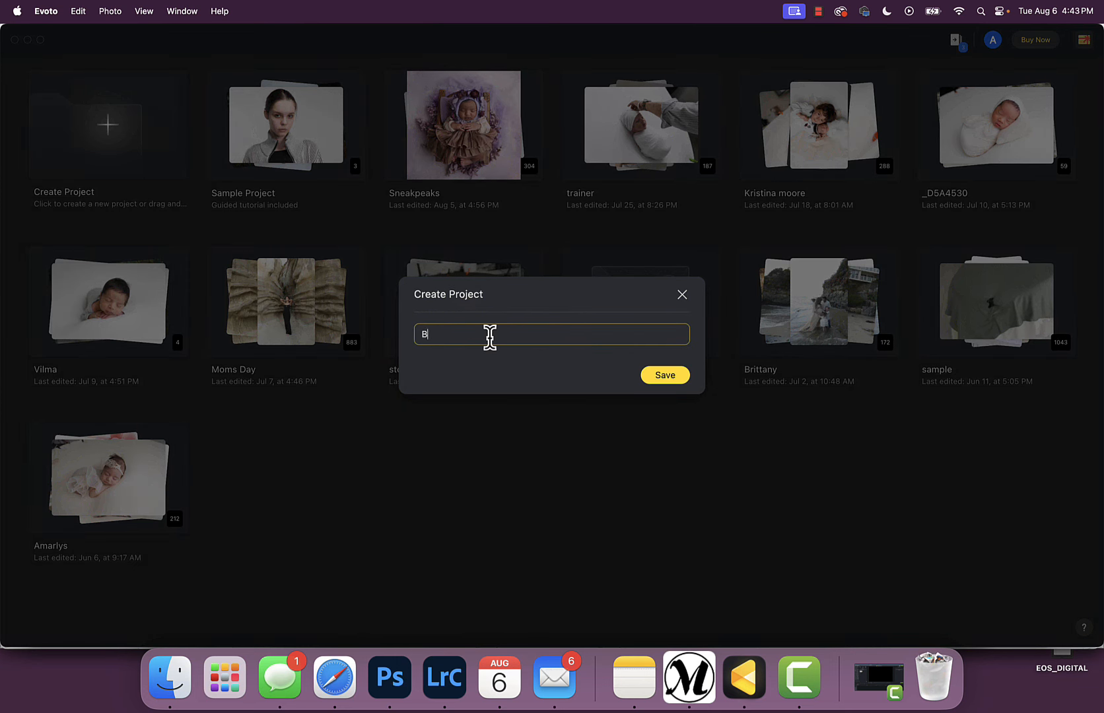
pyautogui.write('rittanyS')
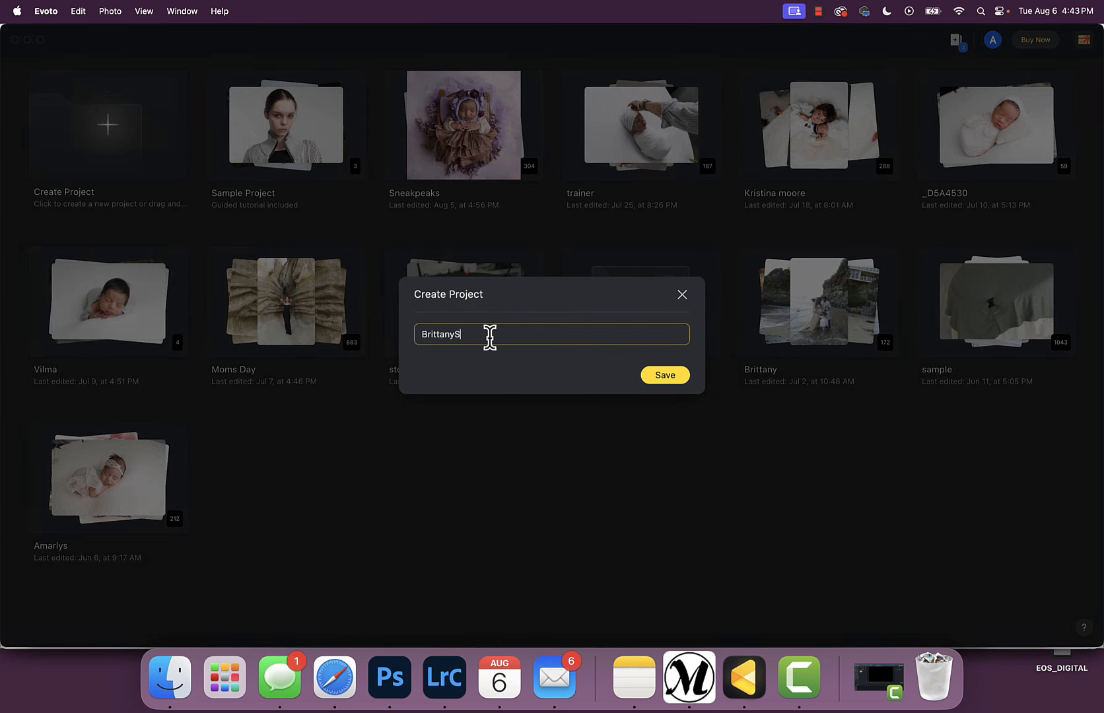
pyautogui.click(664, 375)
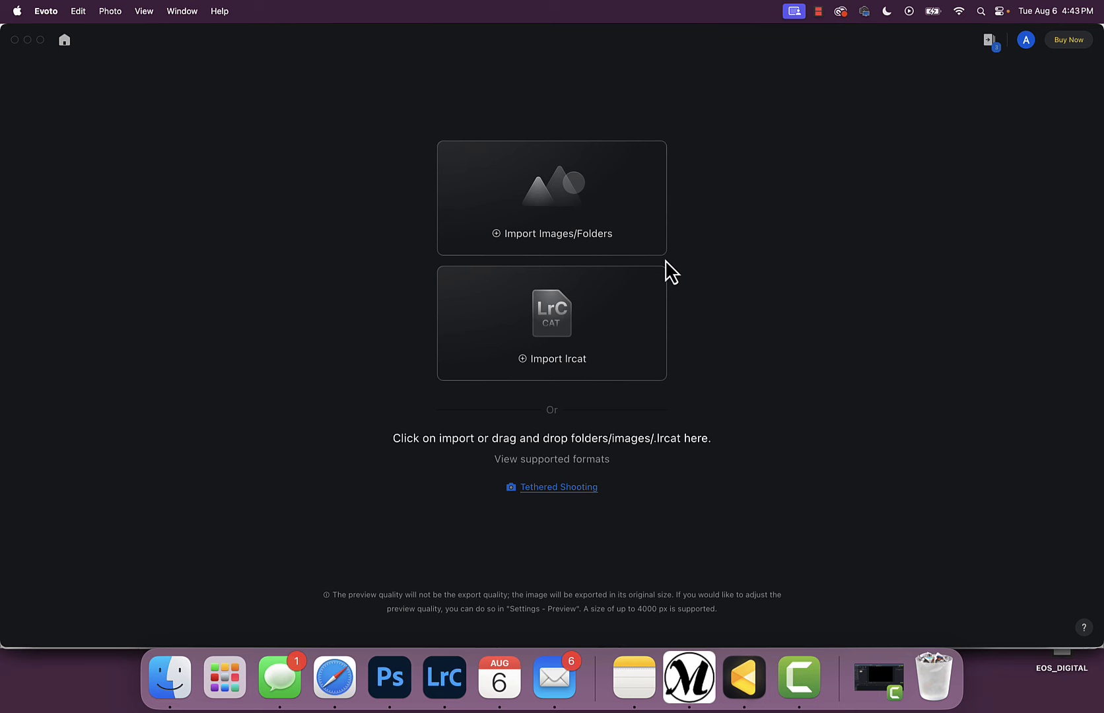
pyautogui.moveTo(508, 217)
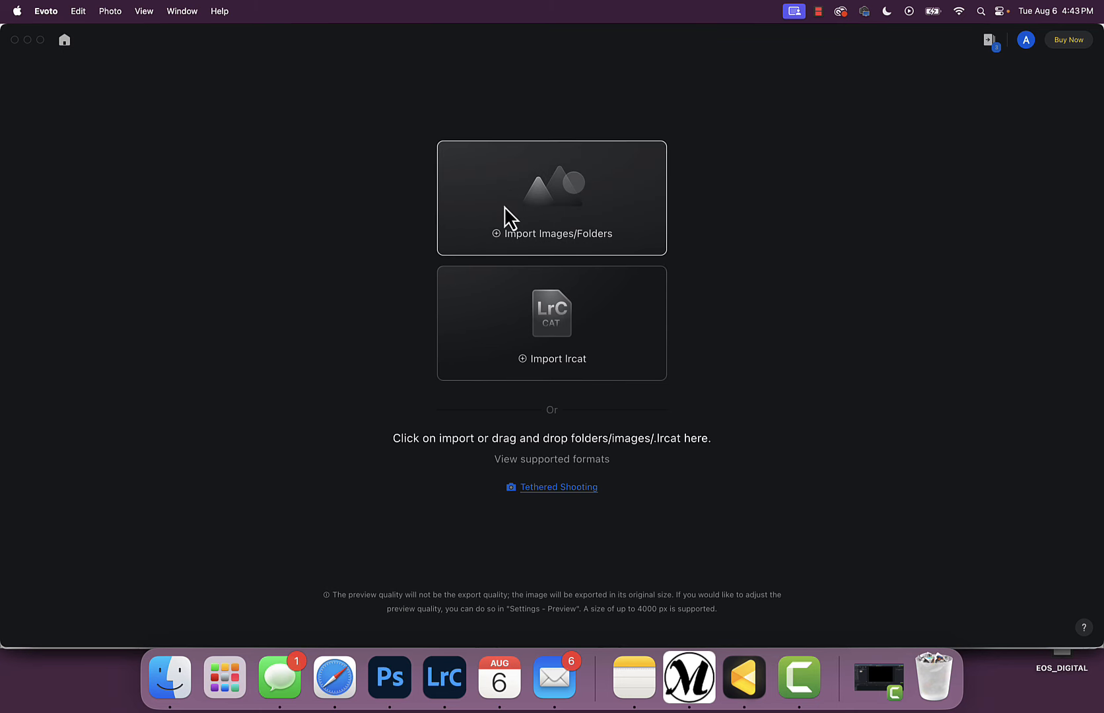
# - Import the newborn session folder, sorted by name, loading 251 photos
pyautogui.click(551, 198)
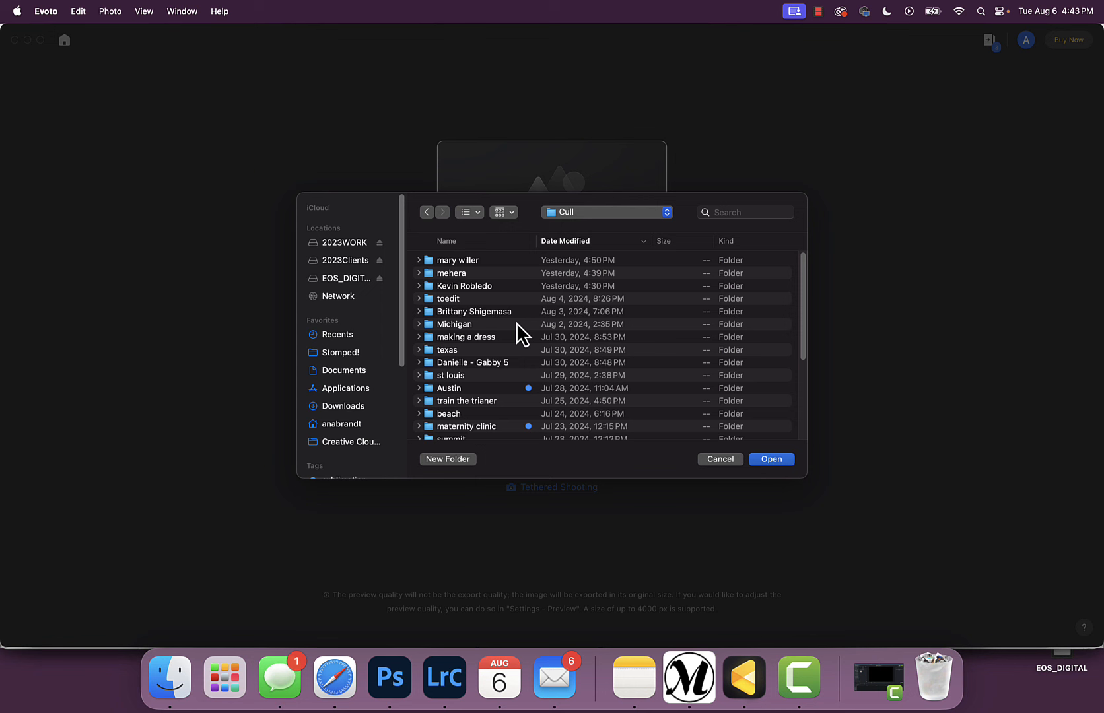
pyautogui.click(445, 240)
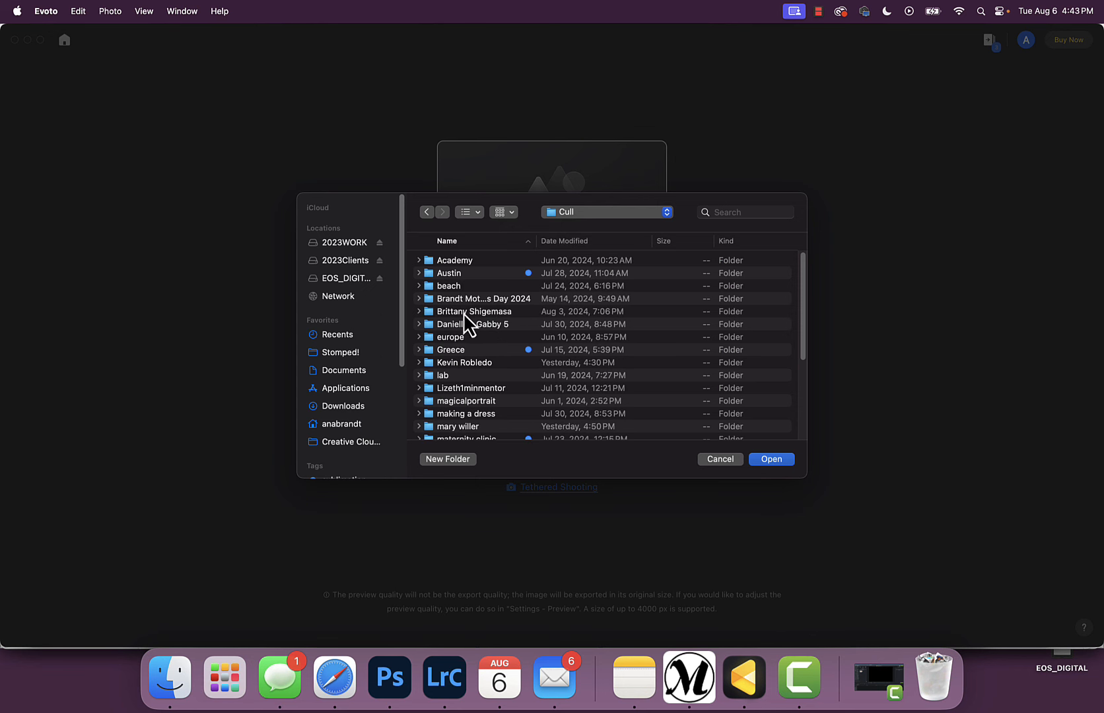
pyautogui.click(719, 459)
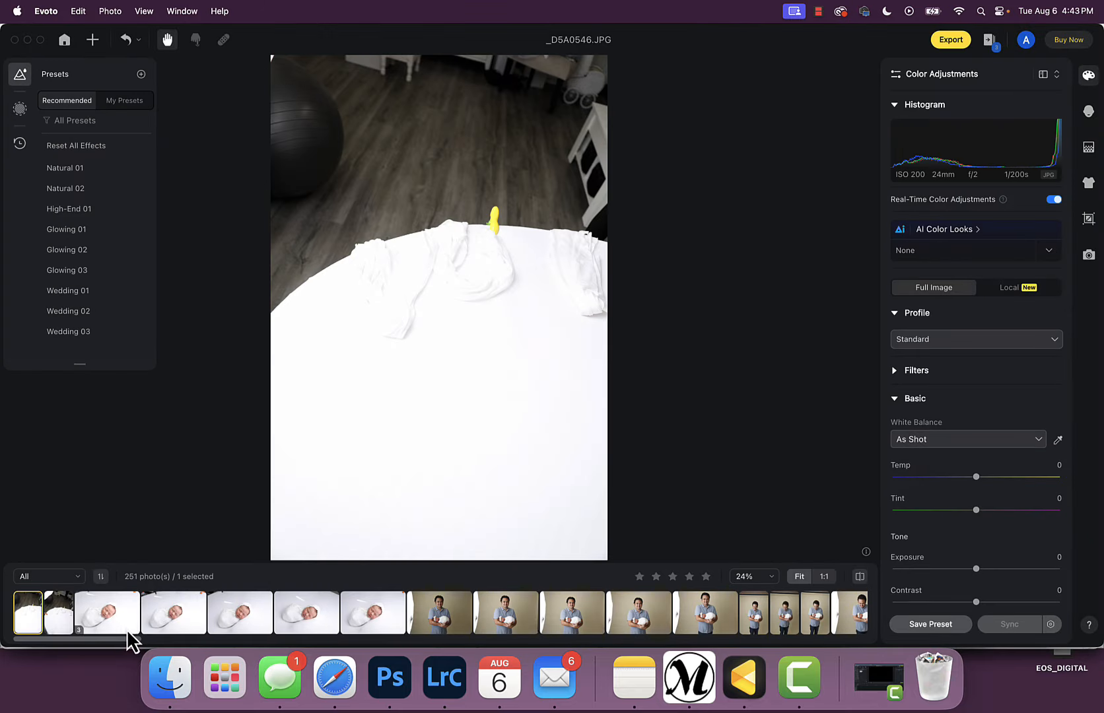
# - Browse the sibling poses in the filmstrip and settle on the kissing portrait _D5A0636
pyautogui.hscroll(3)
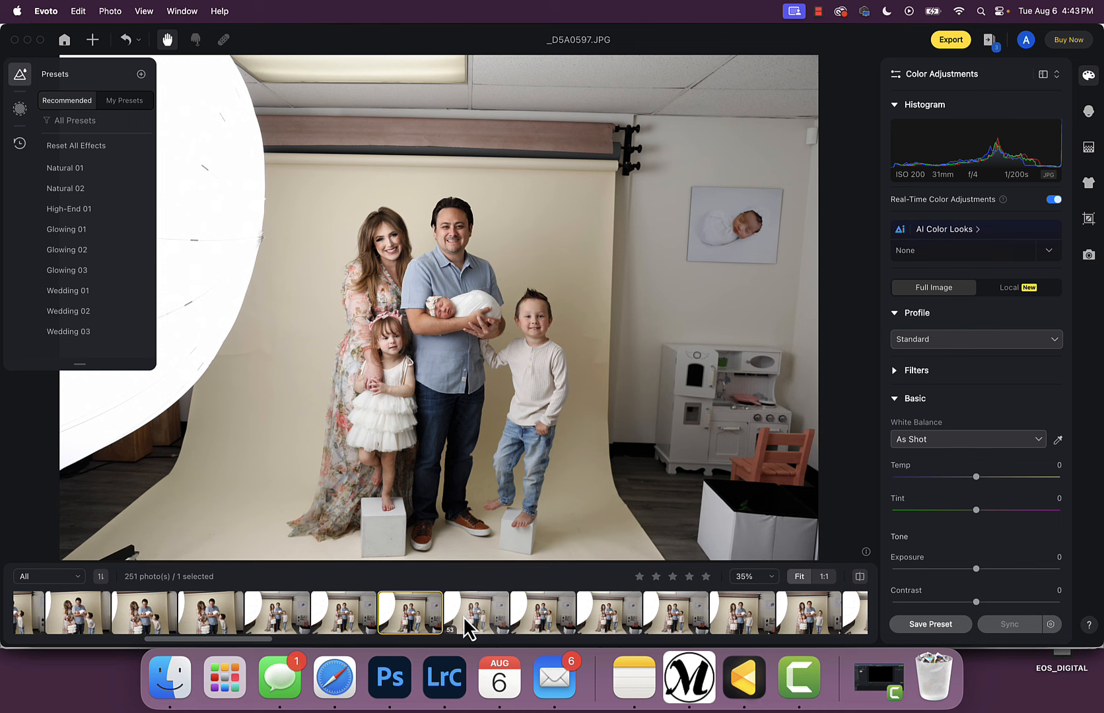
pyautogui.hscroll(3)
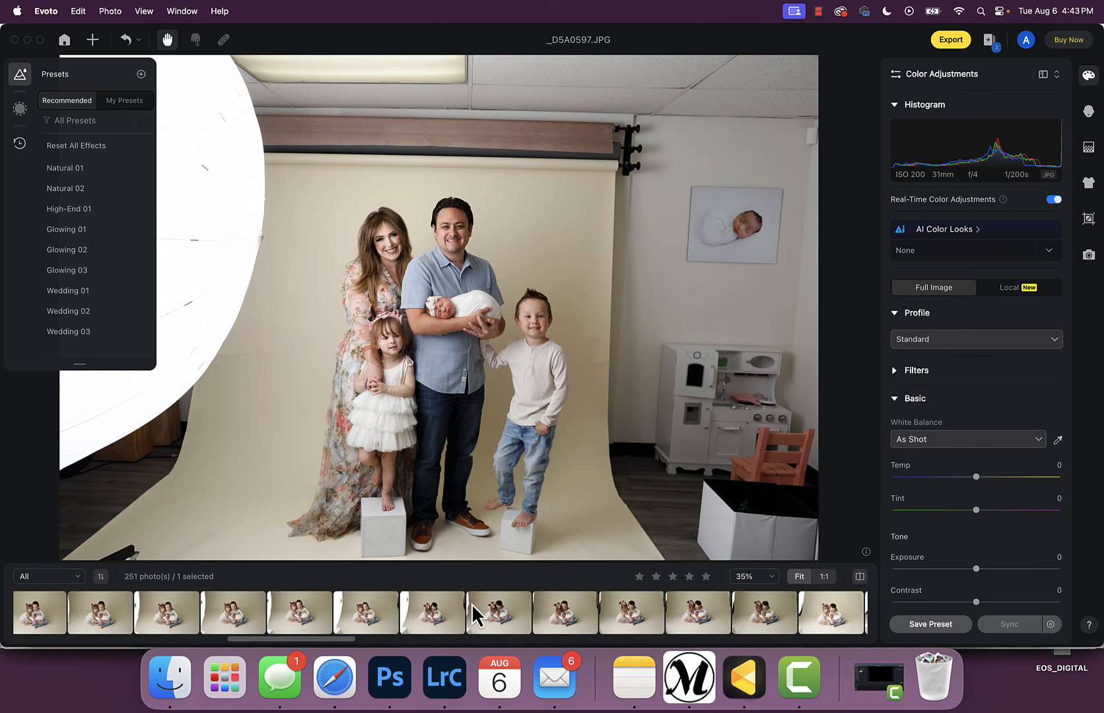
pyautogui.click(474, 613)
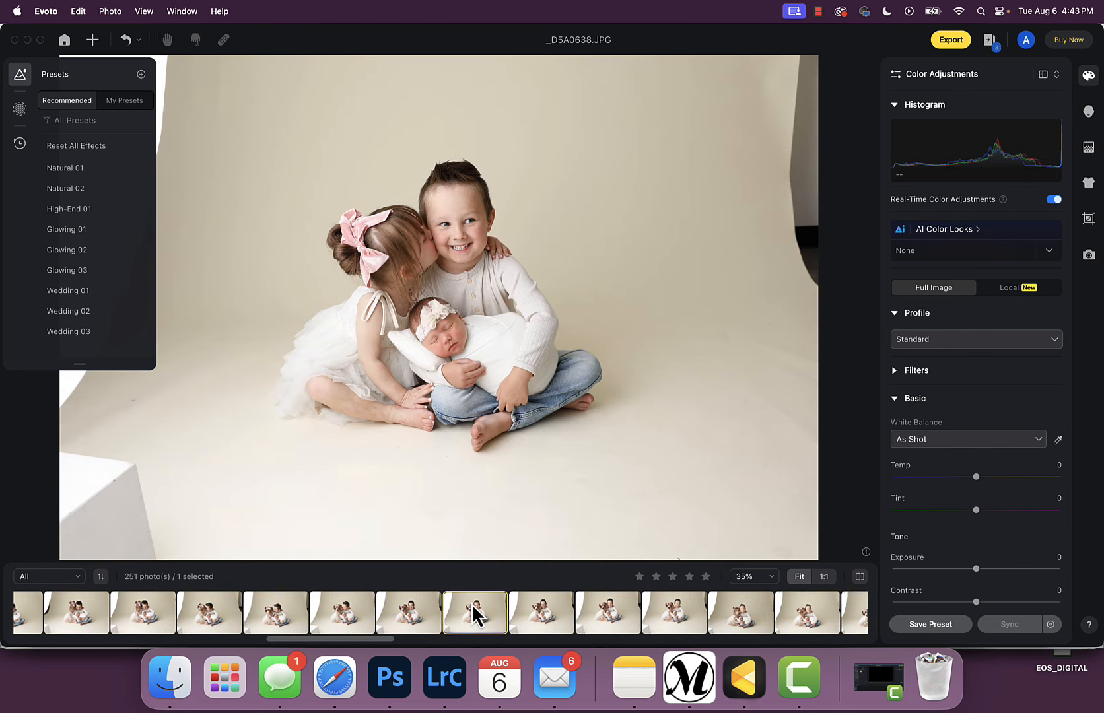
pyautogui.click(672, 612)
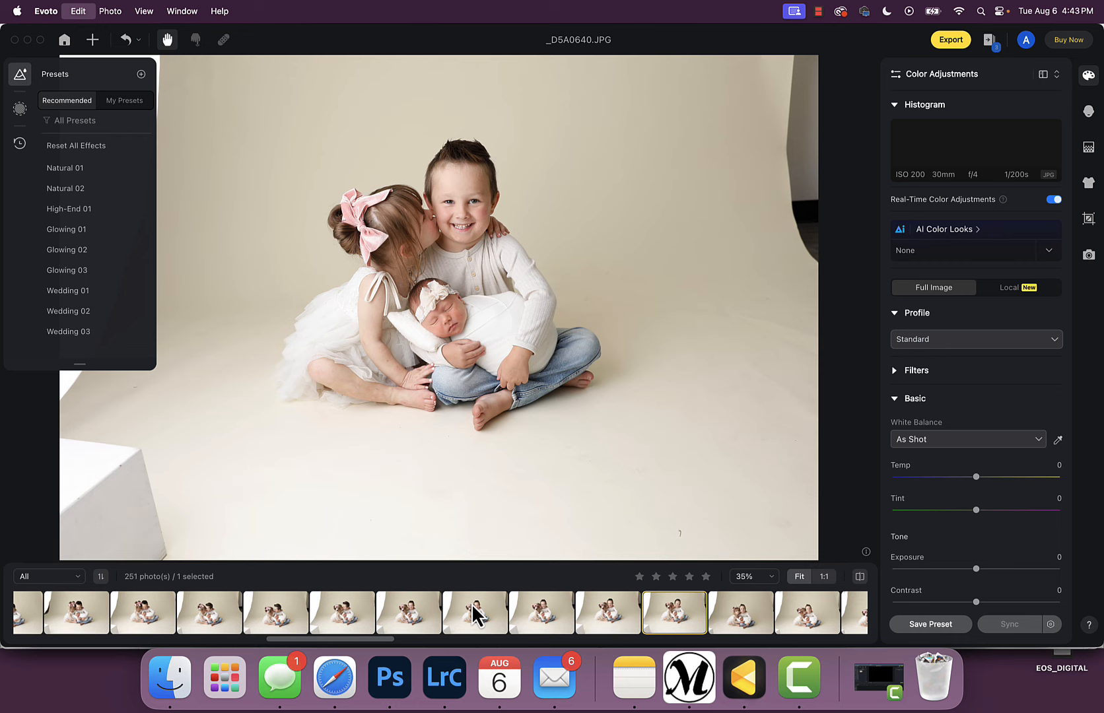
pyautogui.click(833, 611)
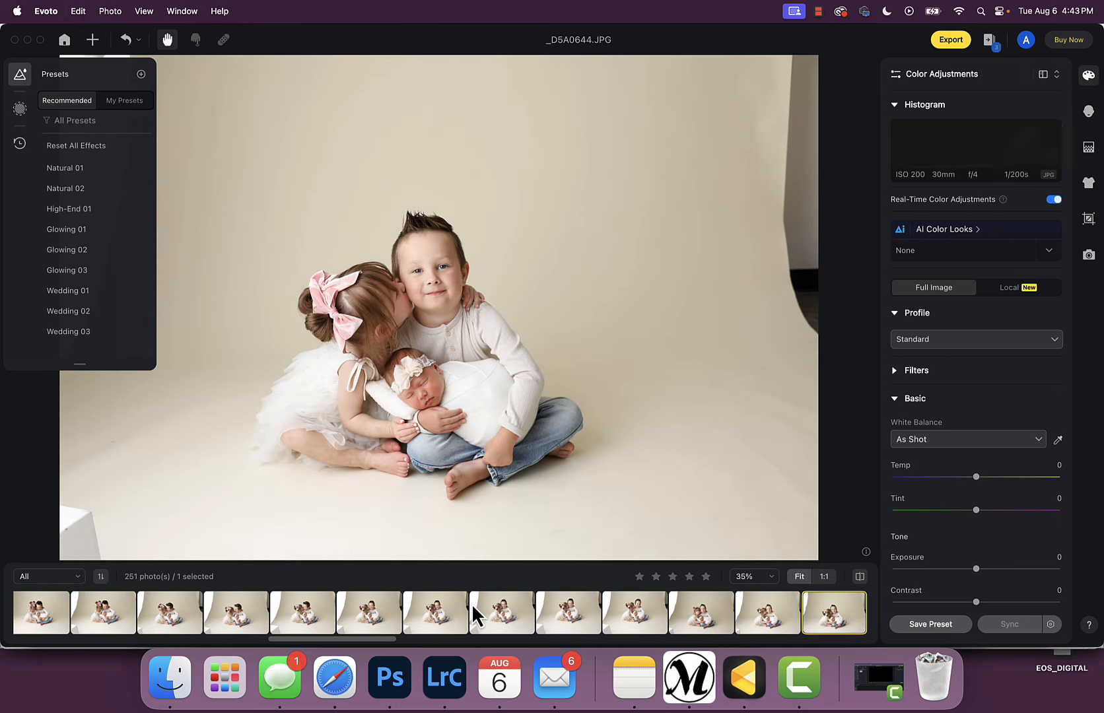
pyautogui.click(767, 611)
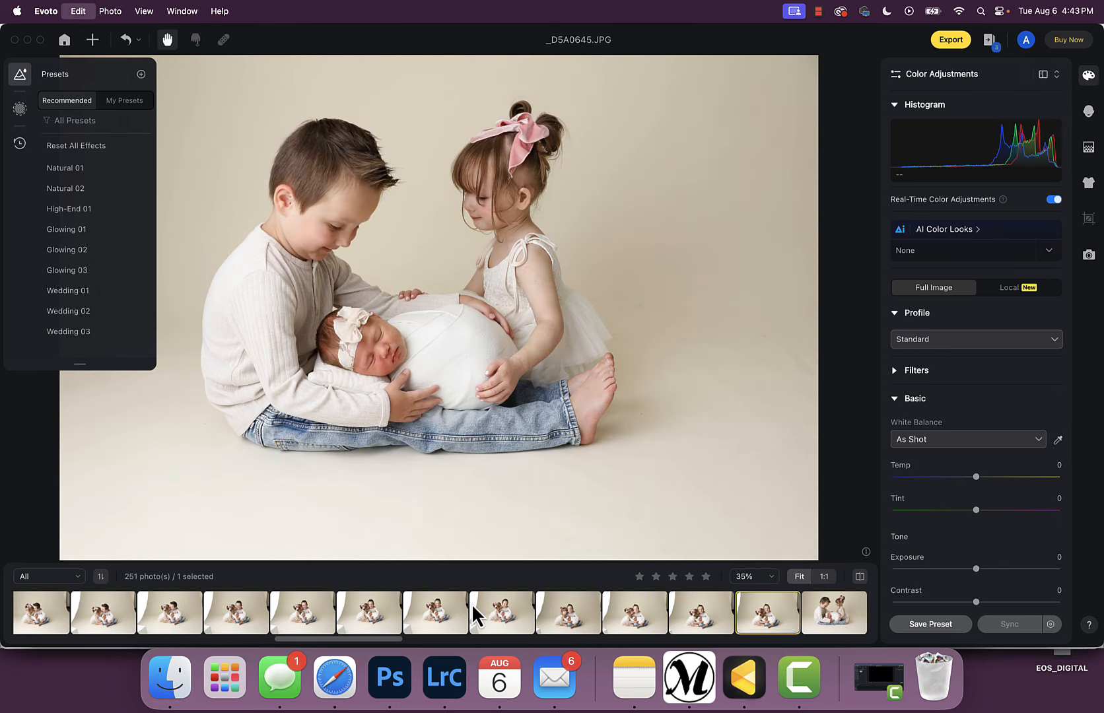
pyautogui.click(434, 612)
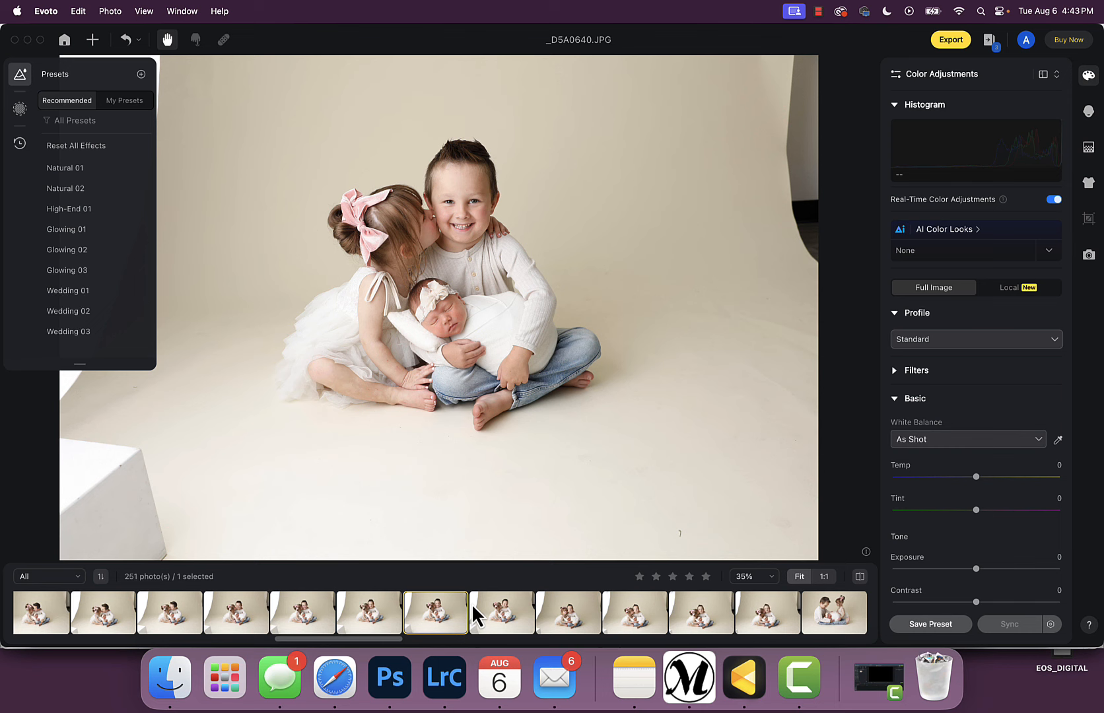
pyautogui.click(169, 611)
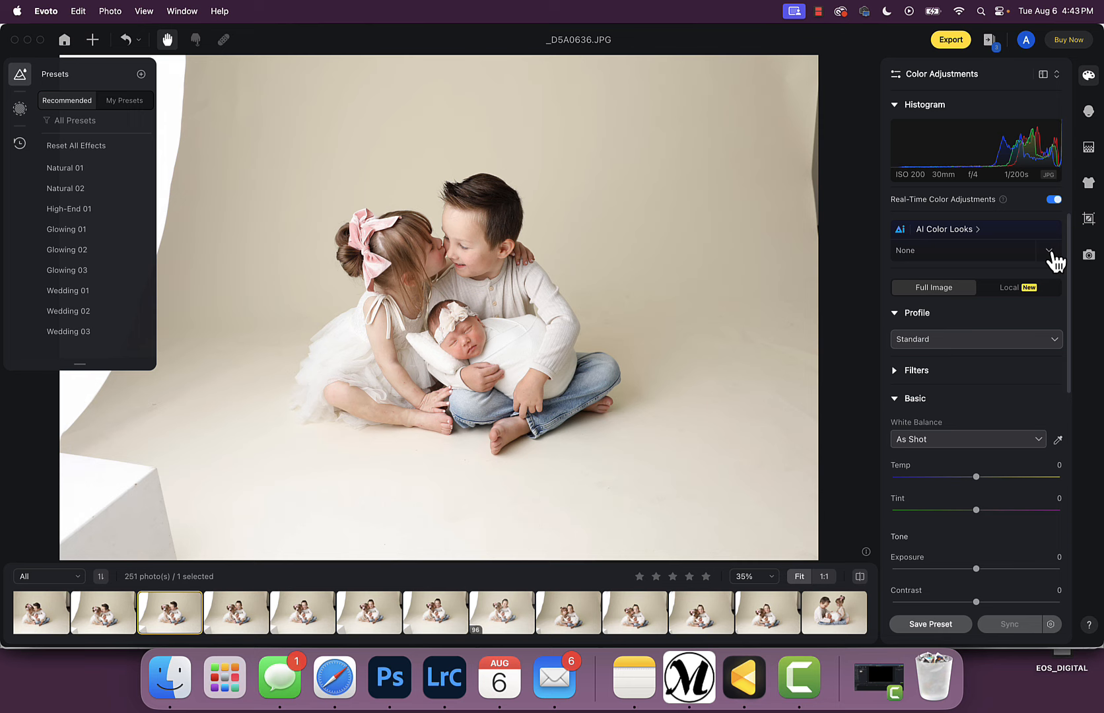
# - Crop the portrait tighter around the three children at a fixed ratio
pyautogui.click(1087, 220)
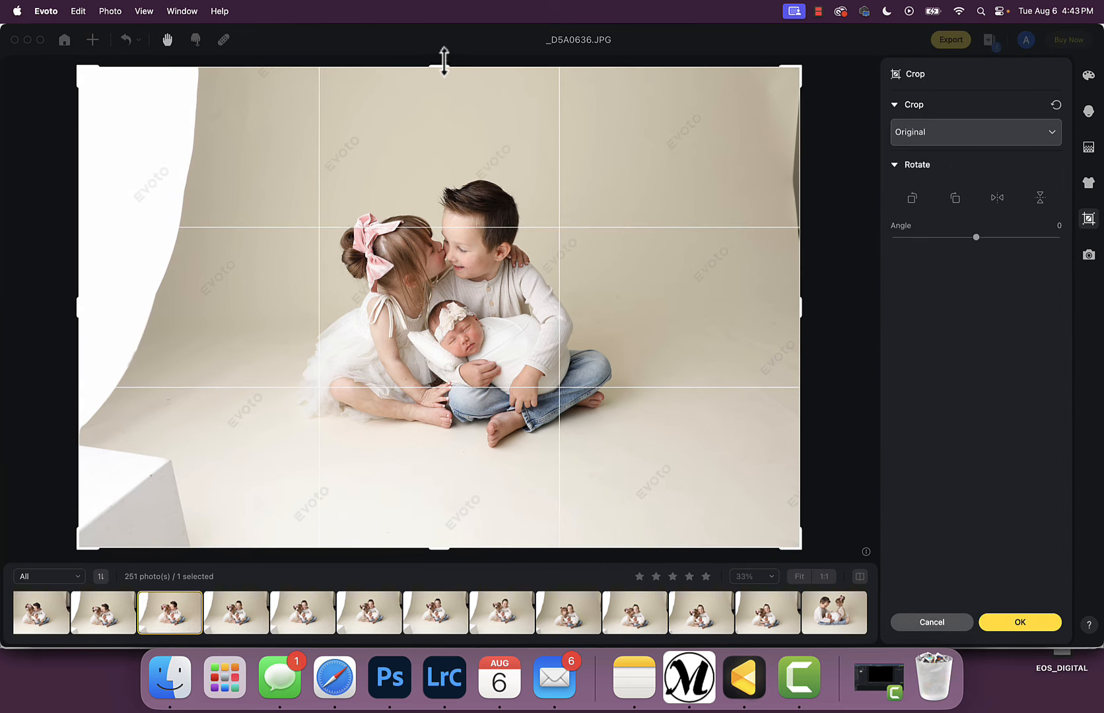
pyautogui.click(974, 132)
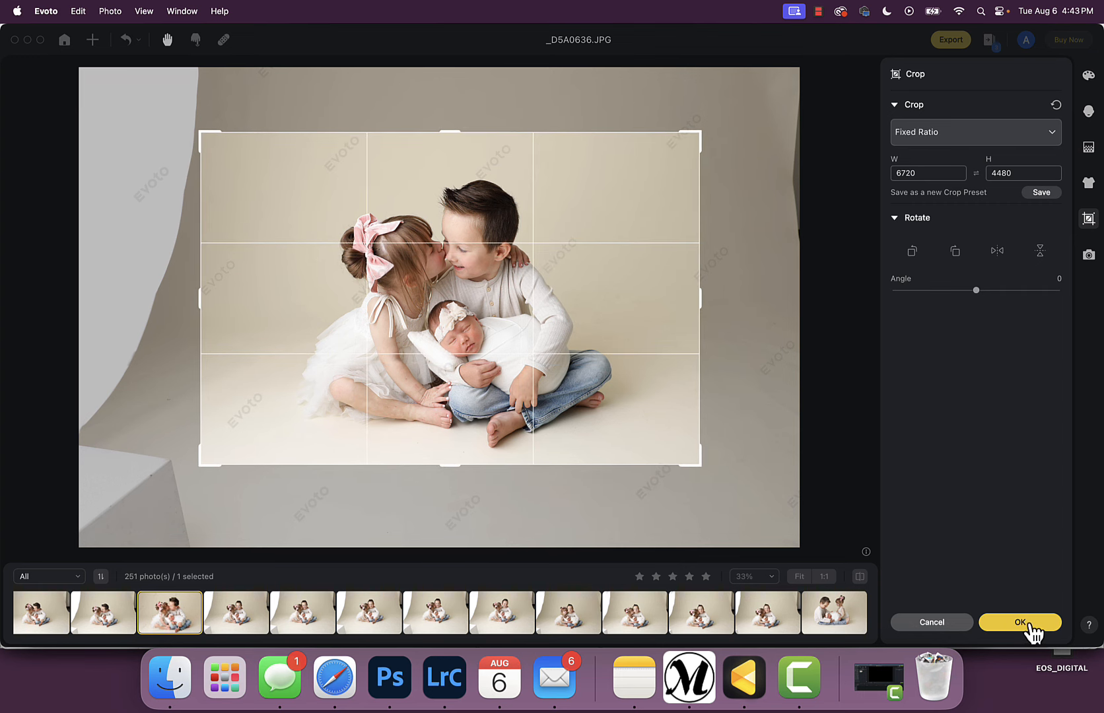
pyautogui.click(1018, 622)
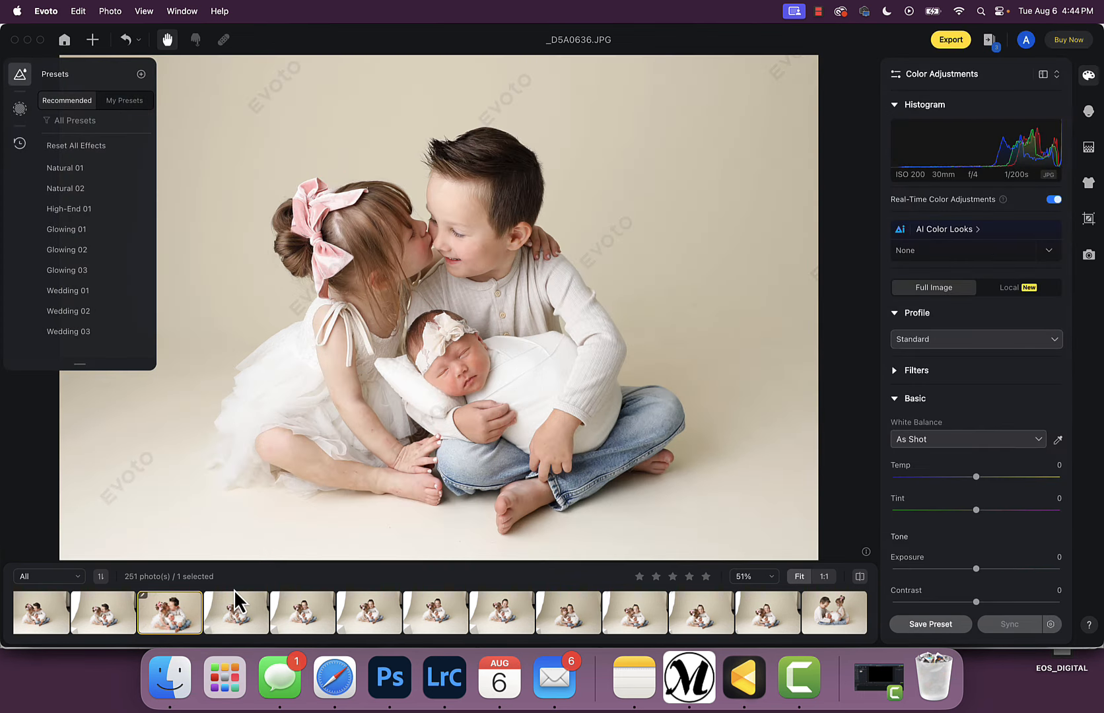
# - Select a second photo and sync the crop to it
pyautogui.click(237, 611)
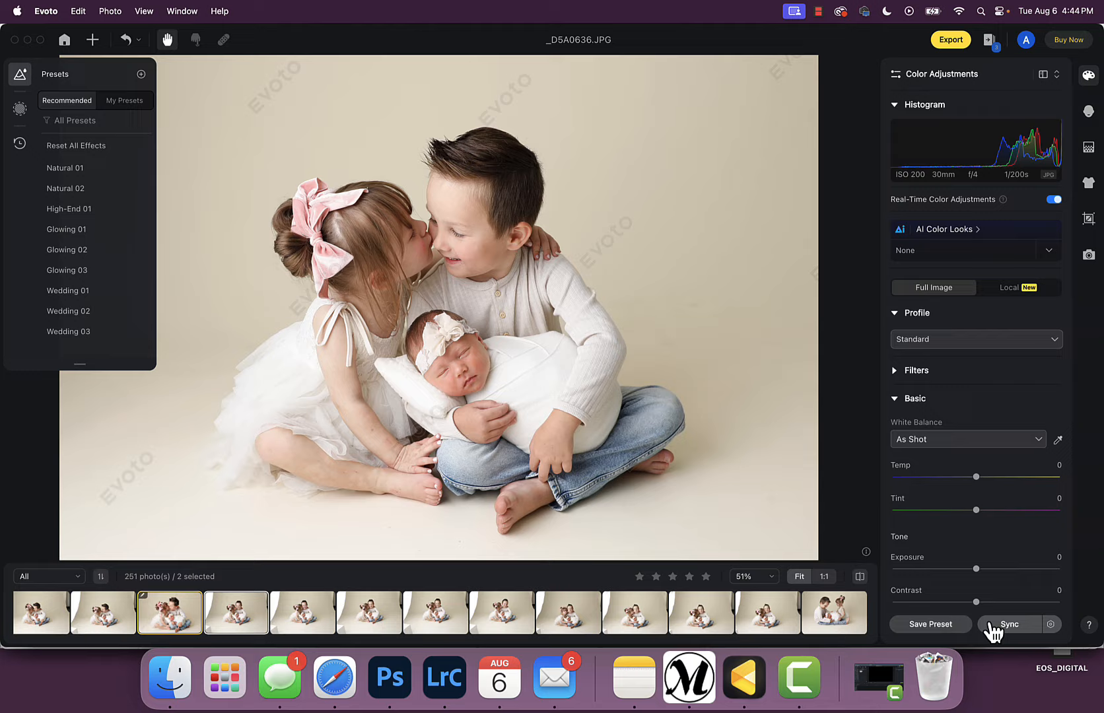
pyautogui.click(1007, 623)
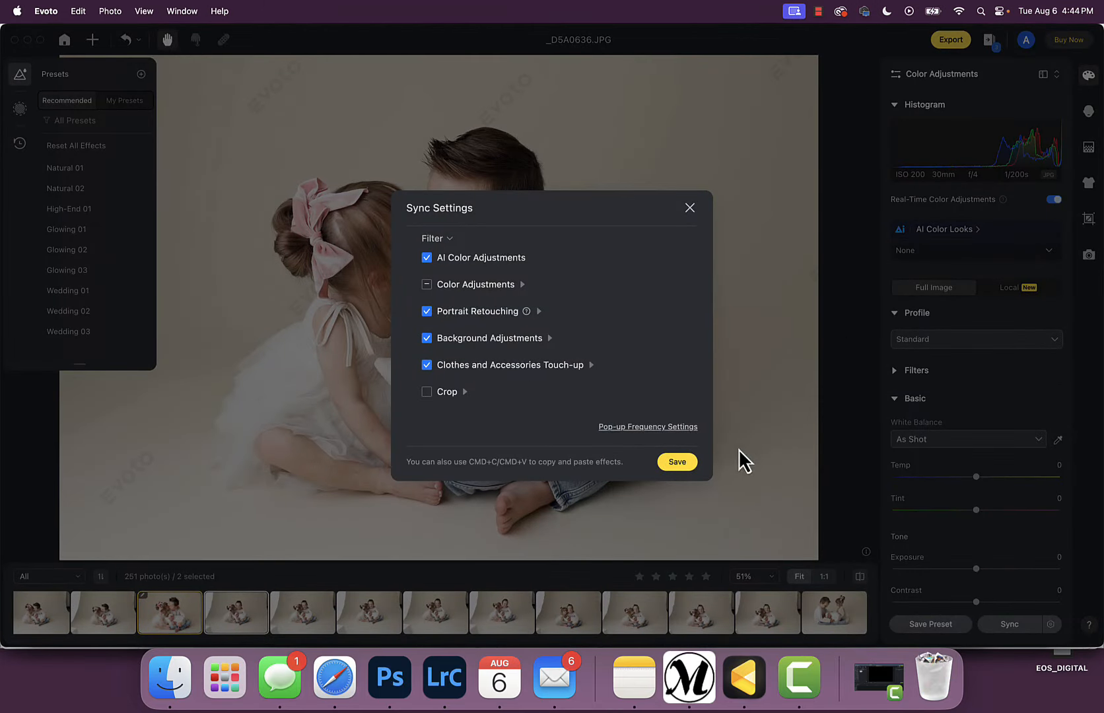
pyautogui.moveTo(443, 420)
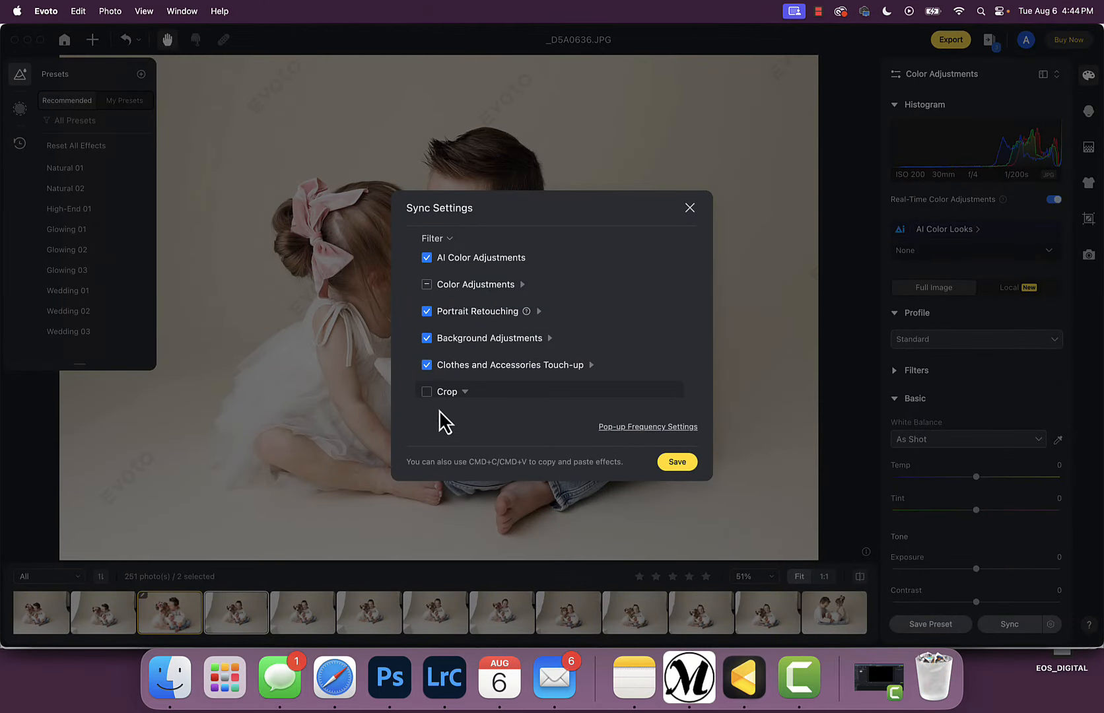
pyautogui.click(676, 462)
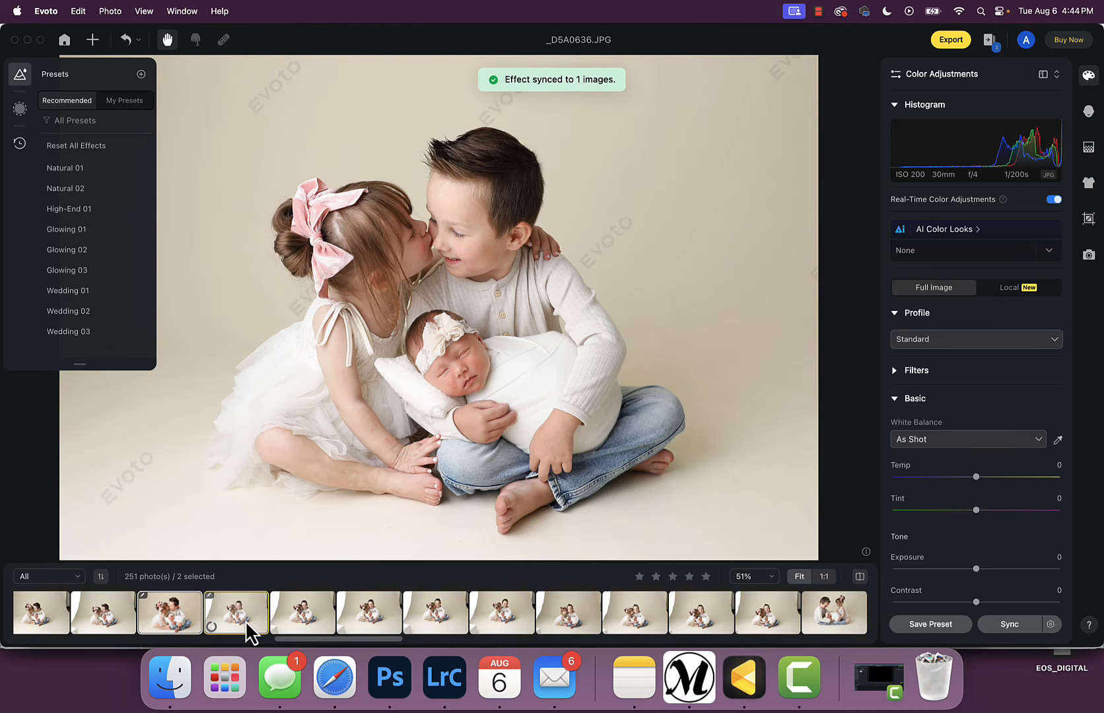
# - Compare _D5A0637 with the cropped _D5A0636, then apply the Lemon Sky ALL preset from My Presets
pyautogui.click(236, 611)
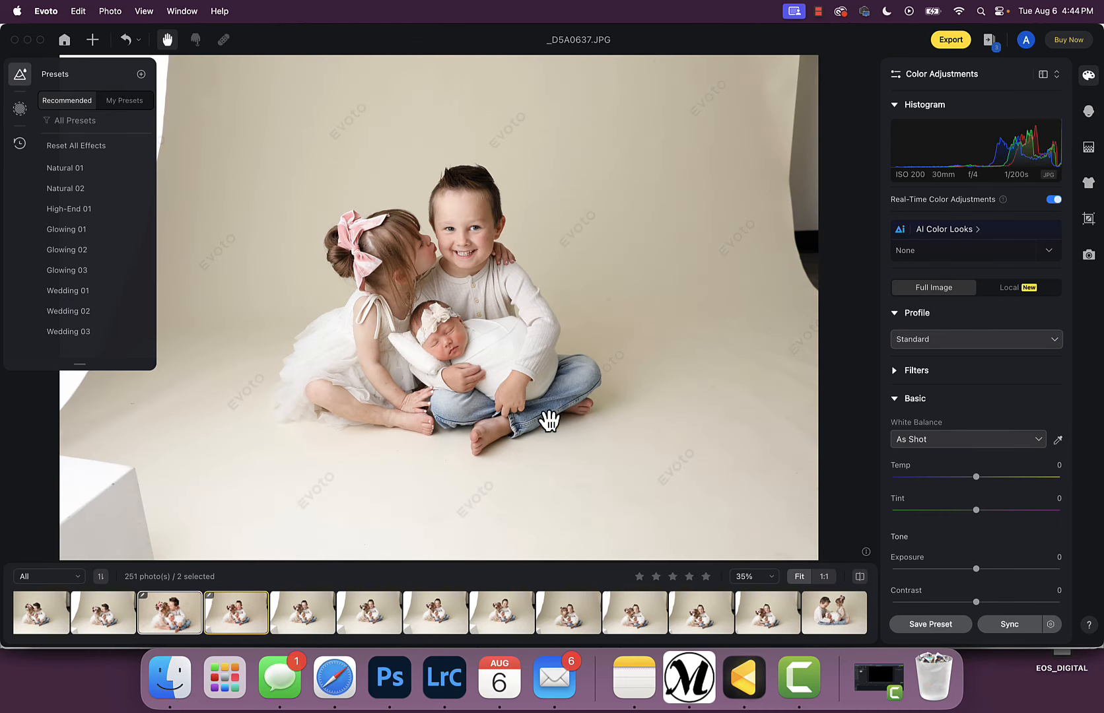
pyautogui.moveTo(417, 403)
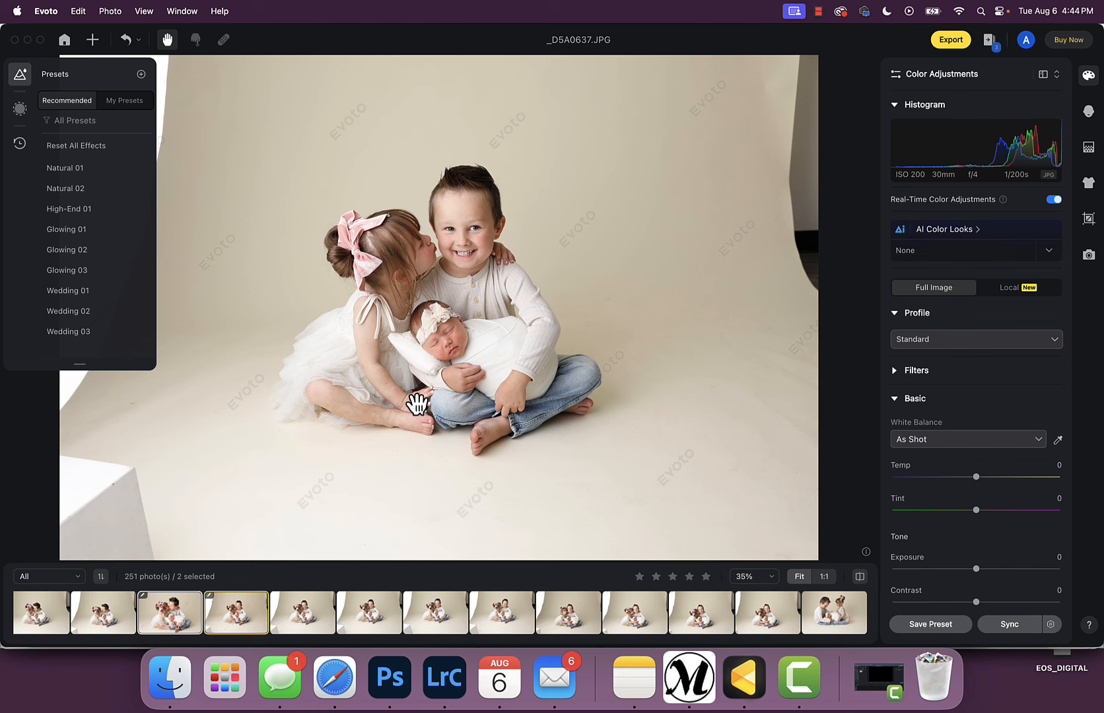
pyautogui.click(236, 611)
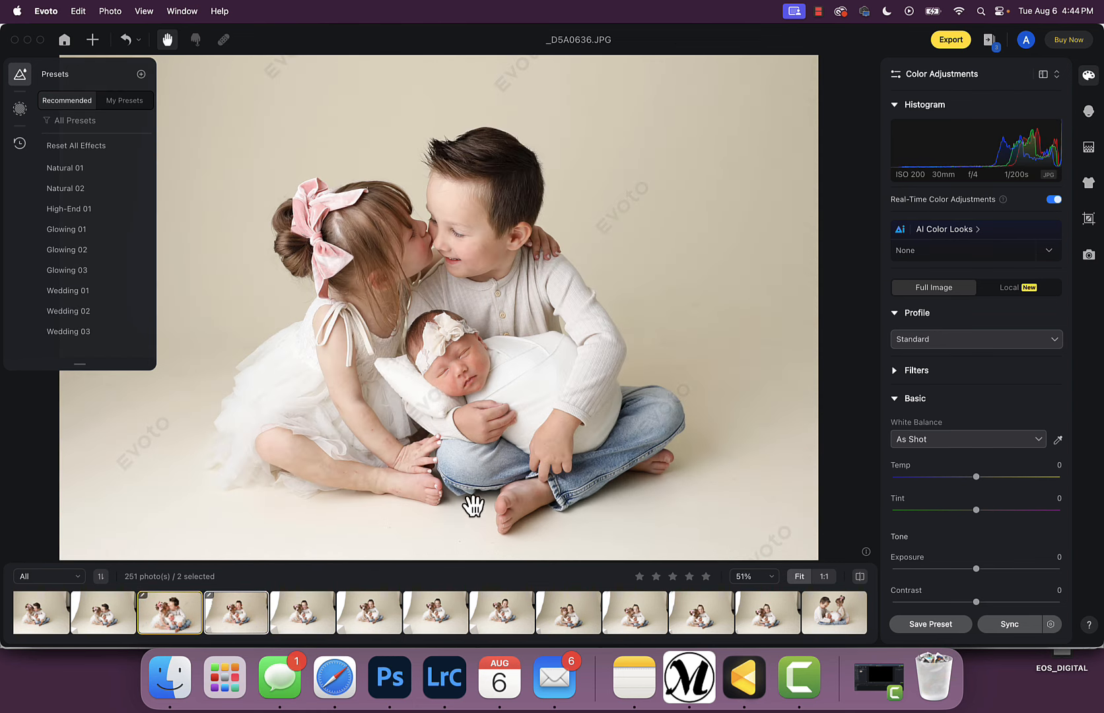
pyautogui.click(236, 611)
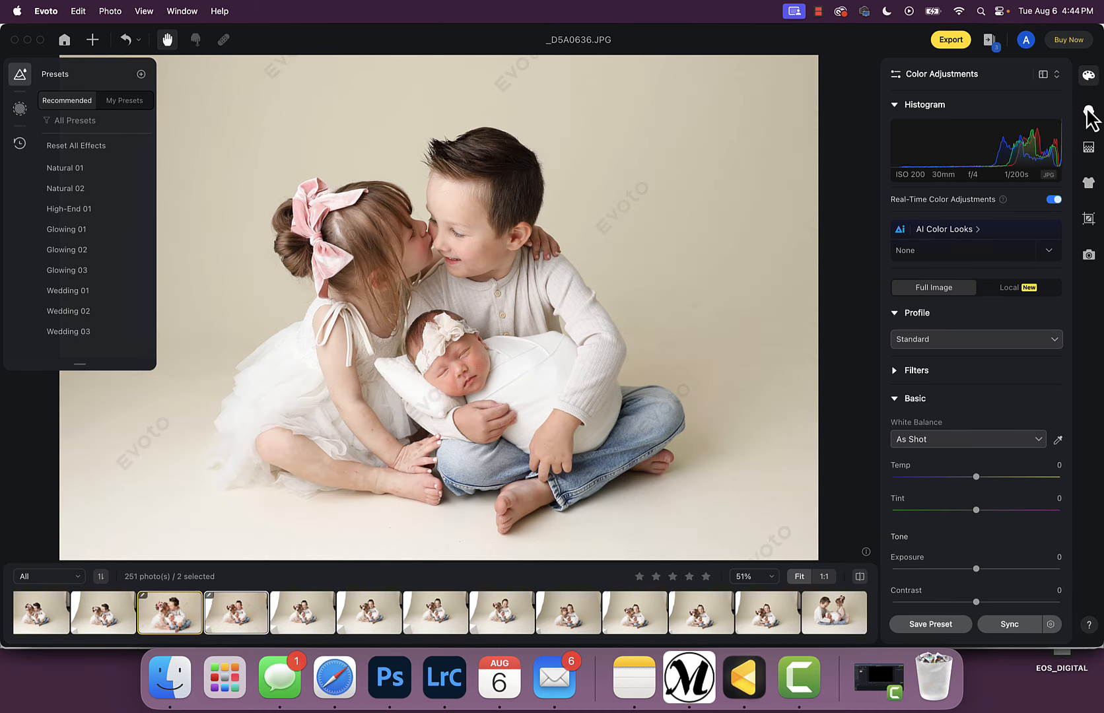
pyautogui.moveTo(1088, 112)
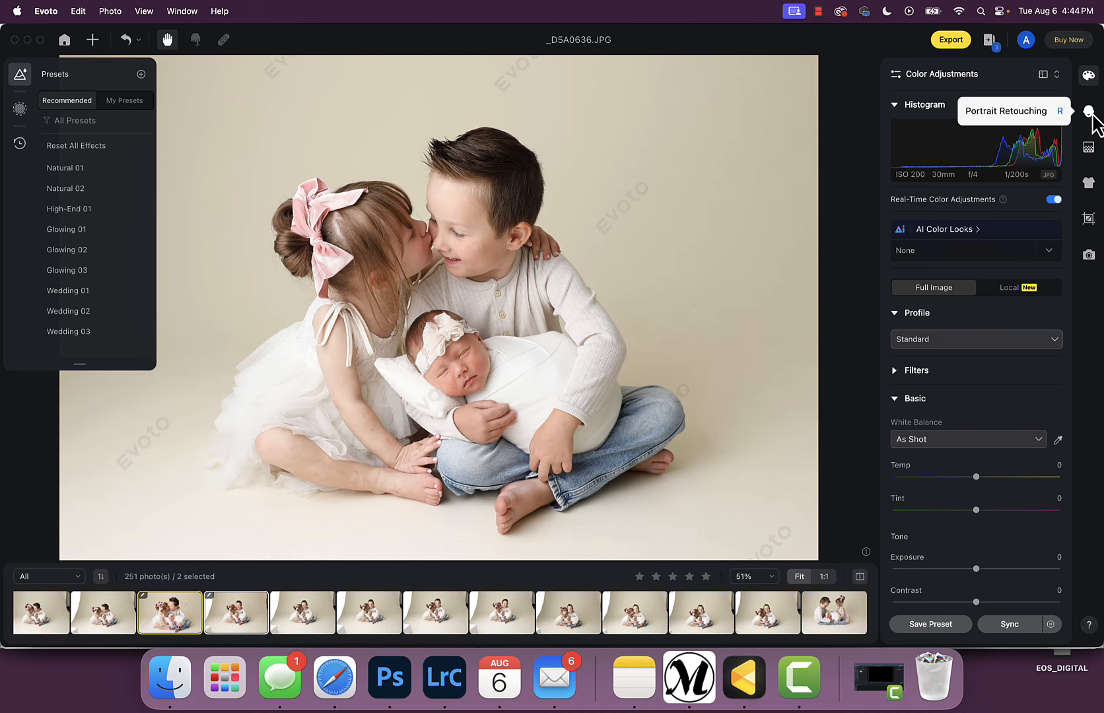
pyautogui.moveTo(148, 132)
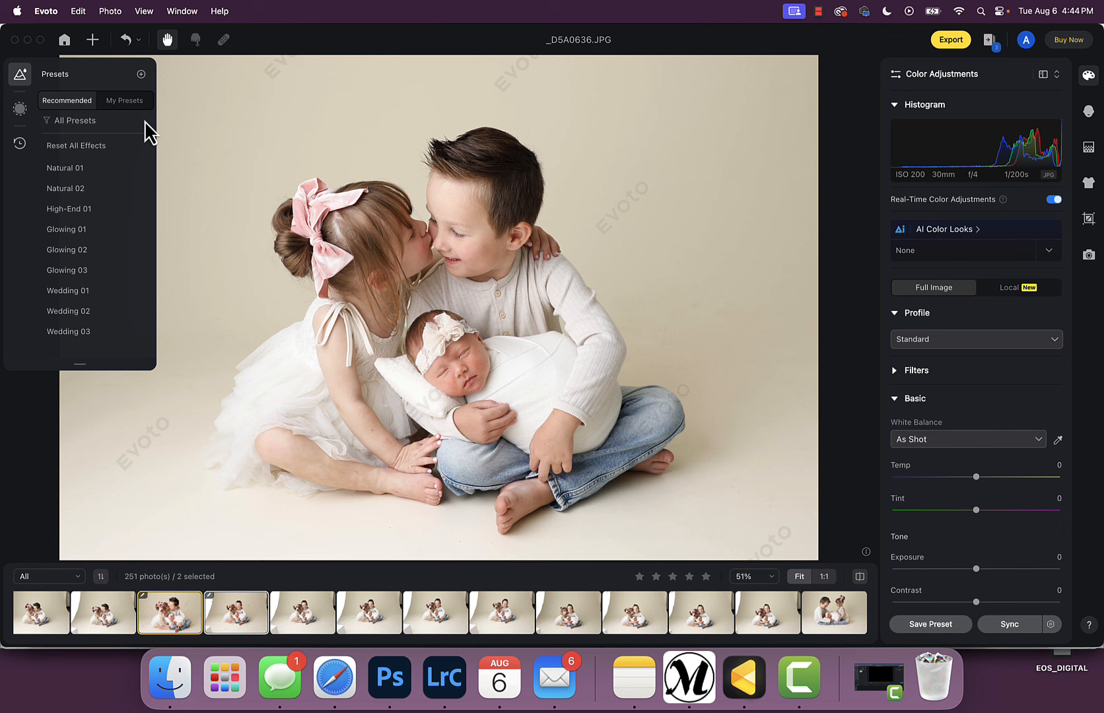
pyautogui.click(124, 100)
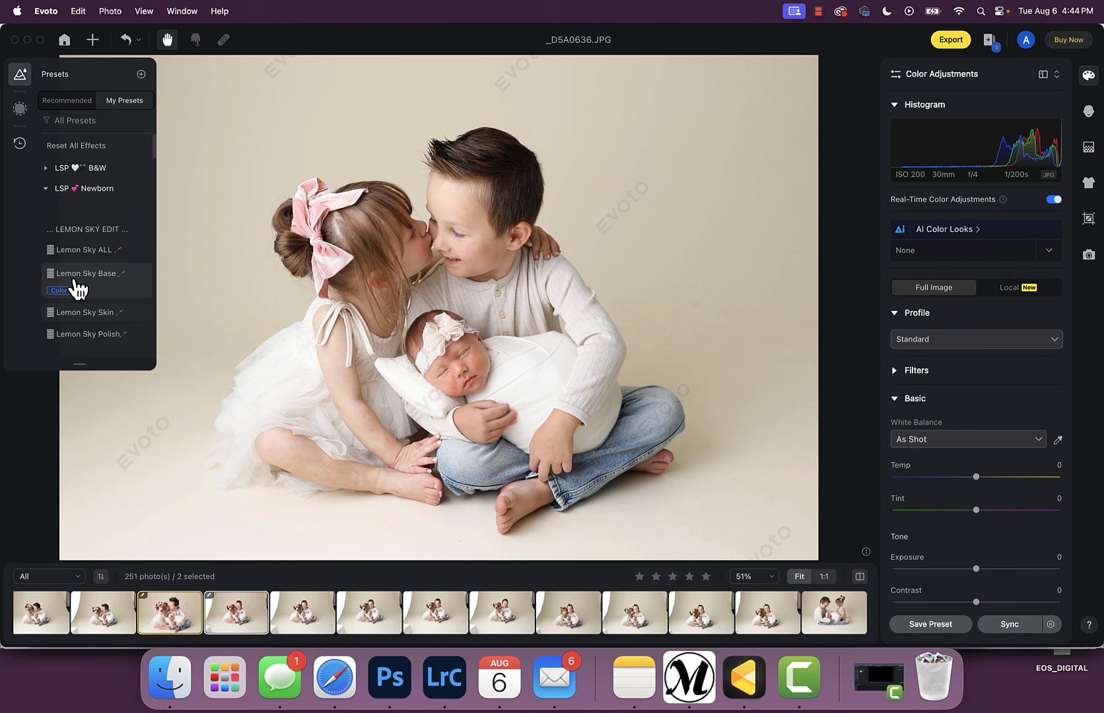
pyautogui.moveTo(88, 291)
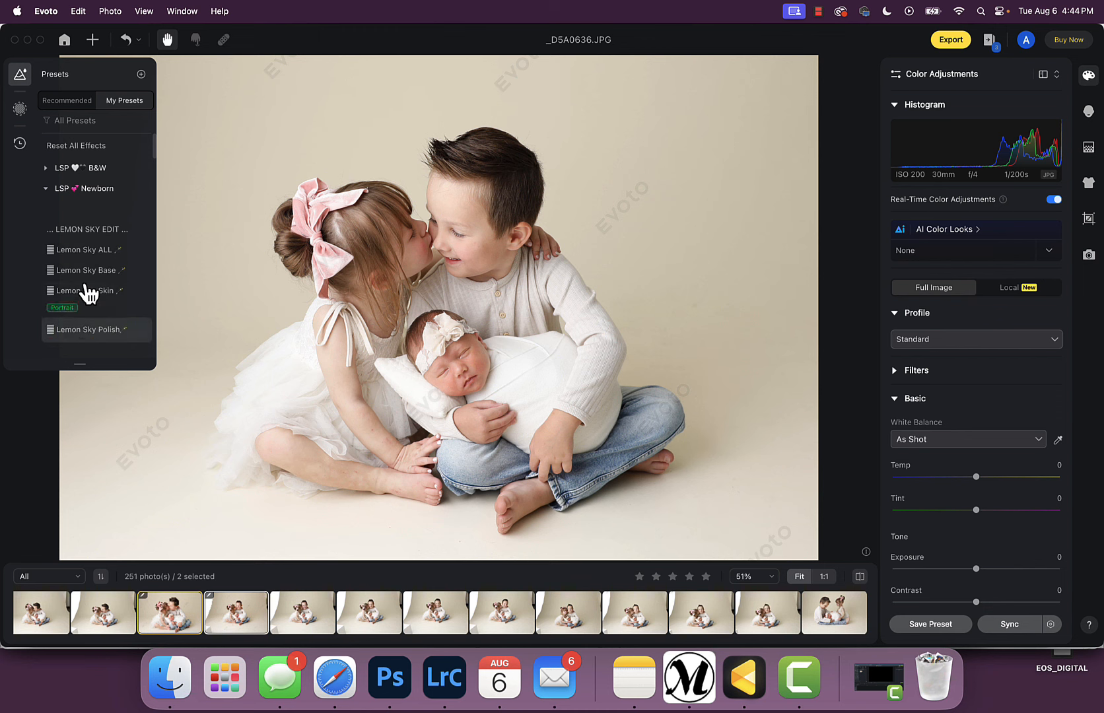
pyautogui.click(84, 254)
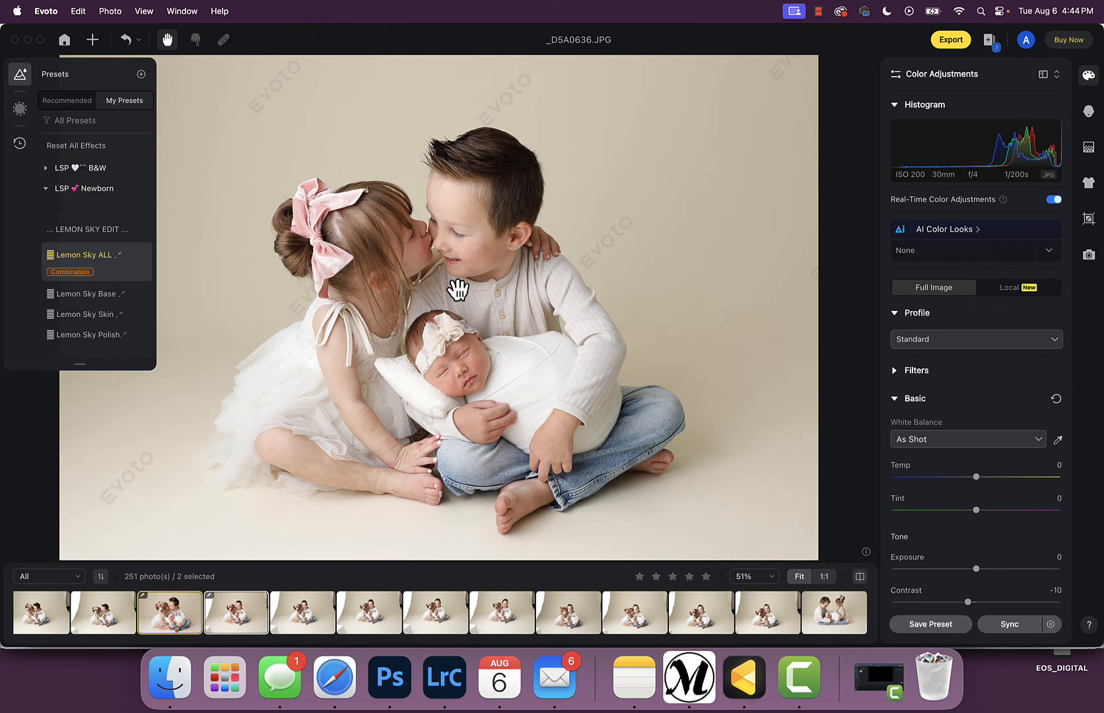
pyautogui.moveTo(523, 310)
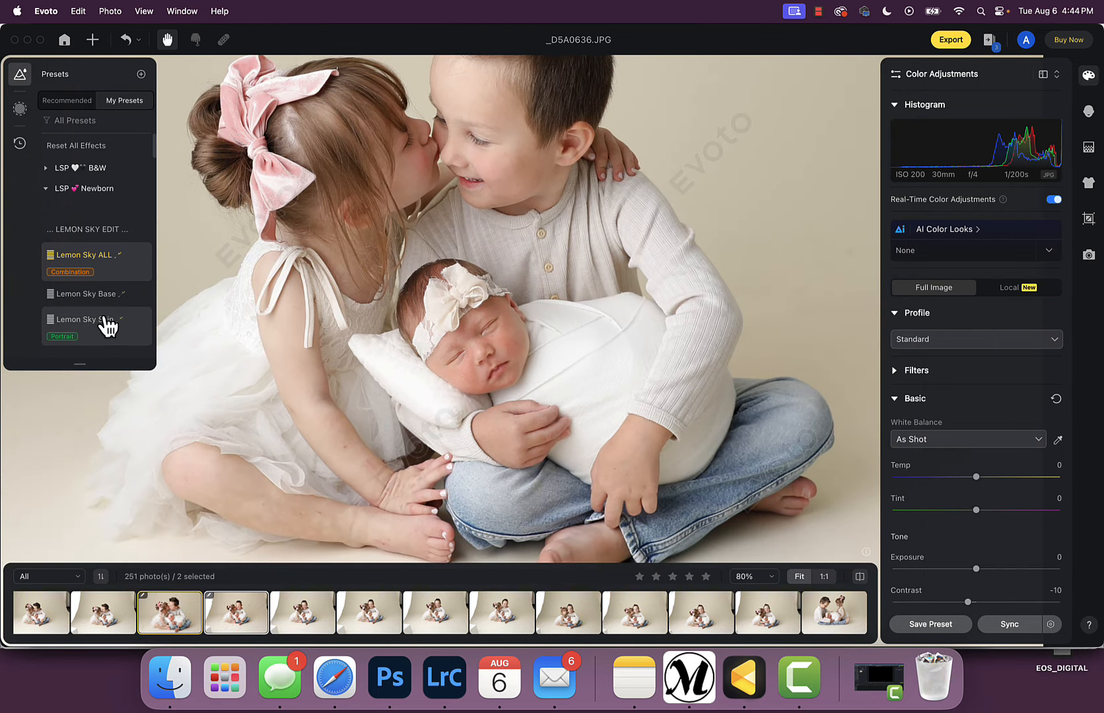
pyautogui.scroll(-3)
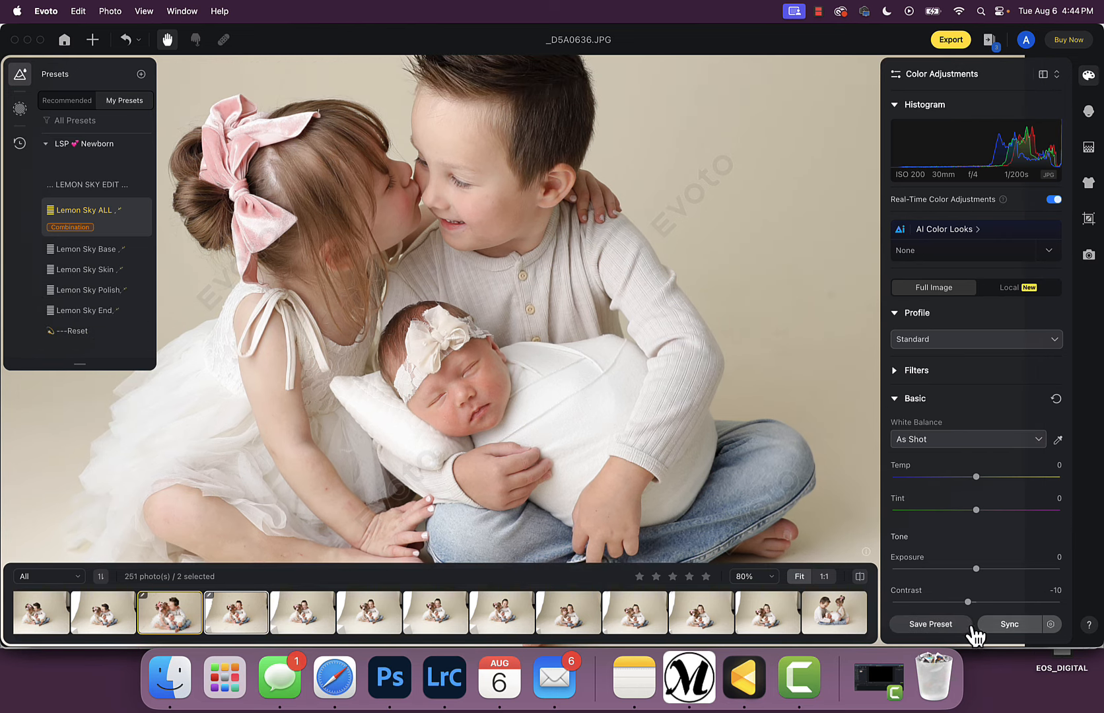
pyautogui.moveTo(1045, 395)
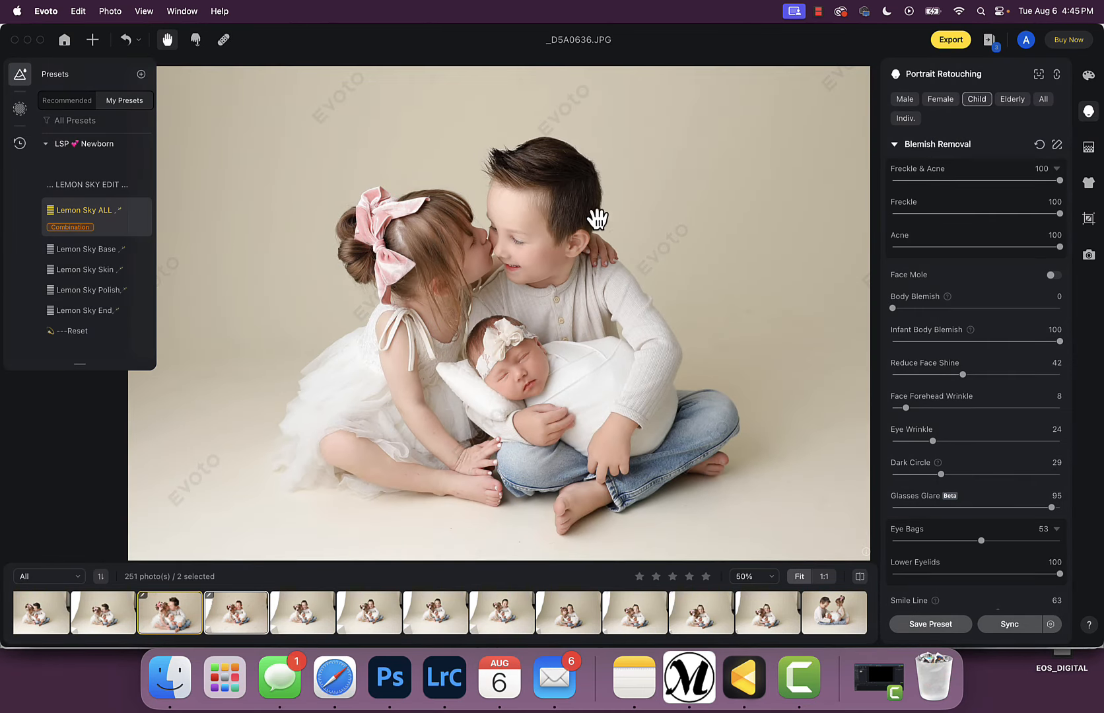
pyautogui.moveTo(925, 72)
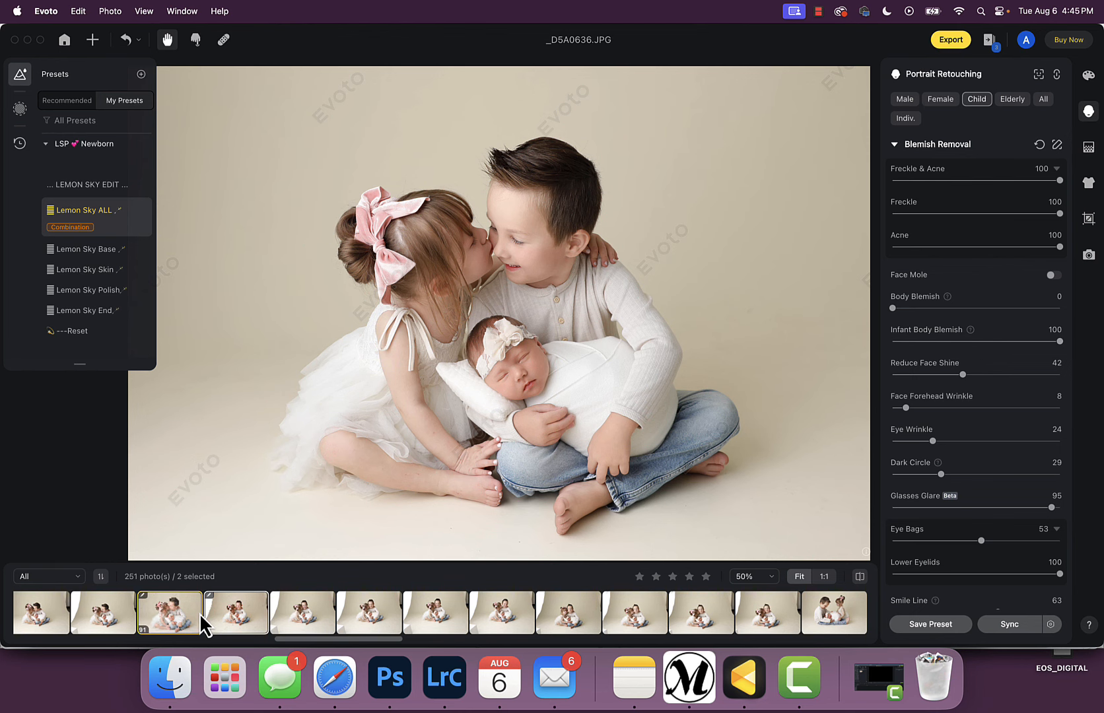
# - Delete the extra frame _D5A0638 from the session and open _D5A0637
pyautogui.click(301, 611)
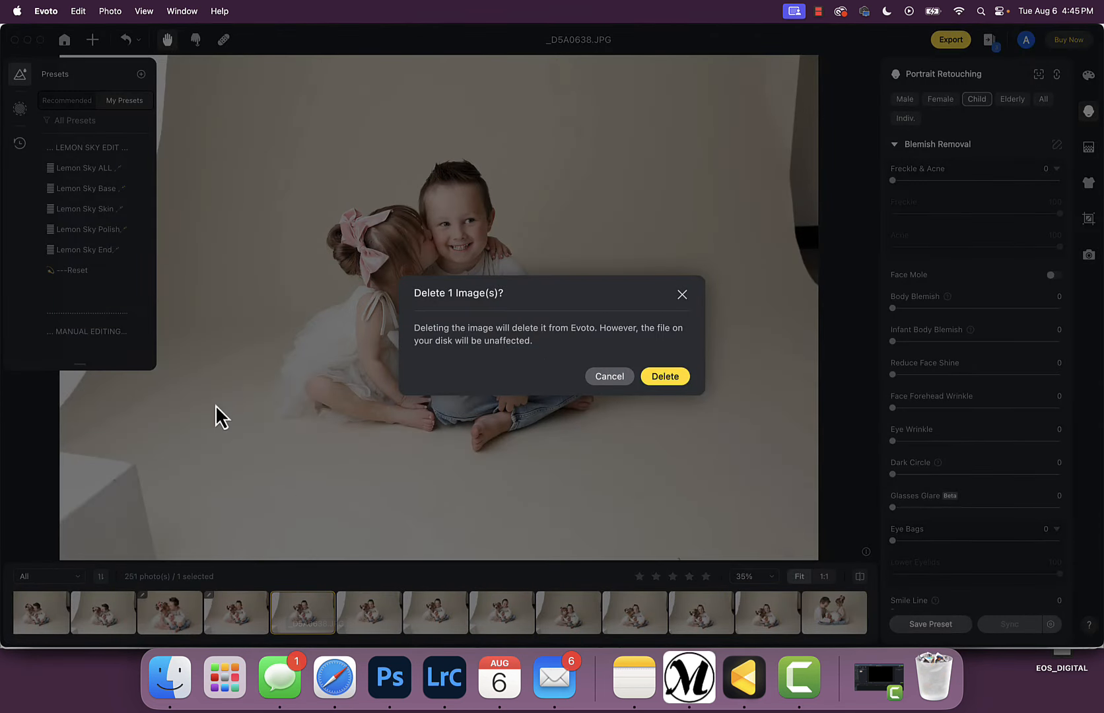
pyautogui.moveTo(566, 346)
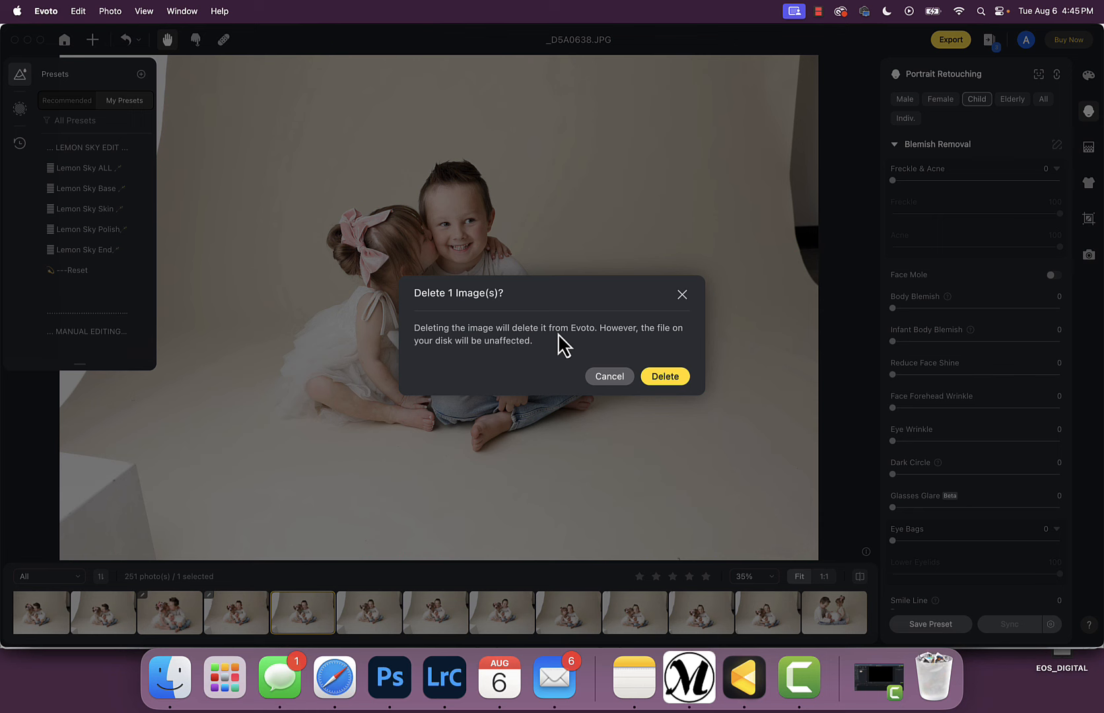
pyautogui.click(664, 377)
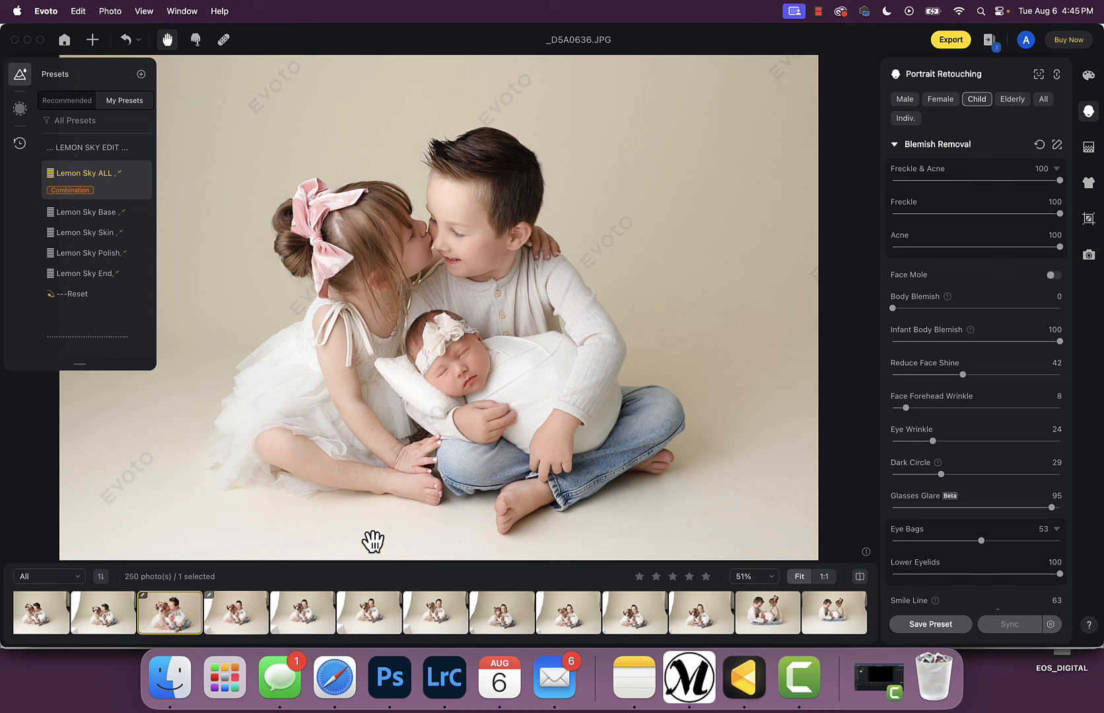
pyautogui.moveTo(716, 380)
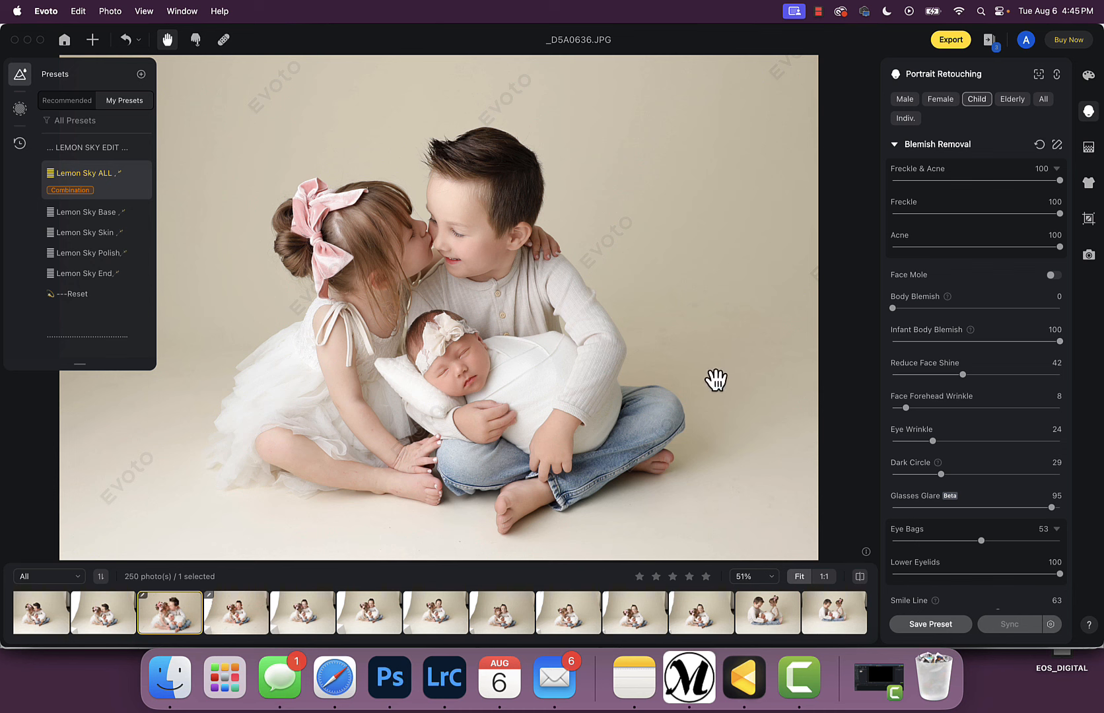
pyautogui.moveTo(301, 623)
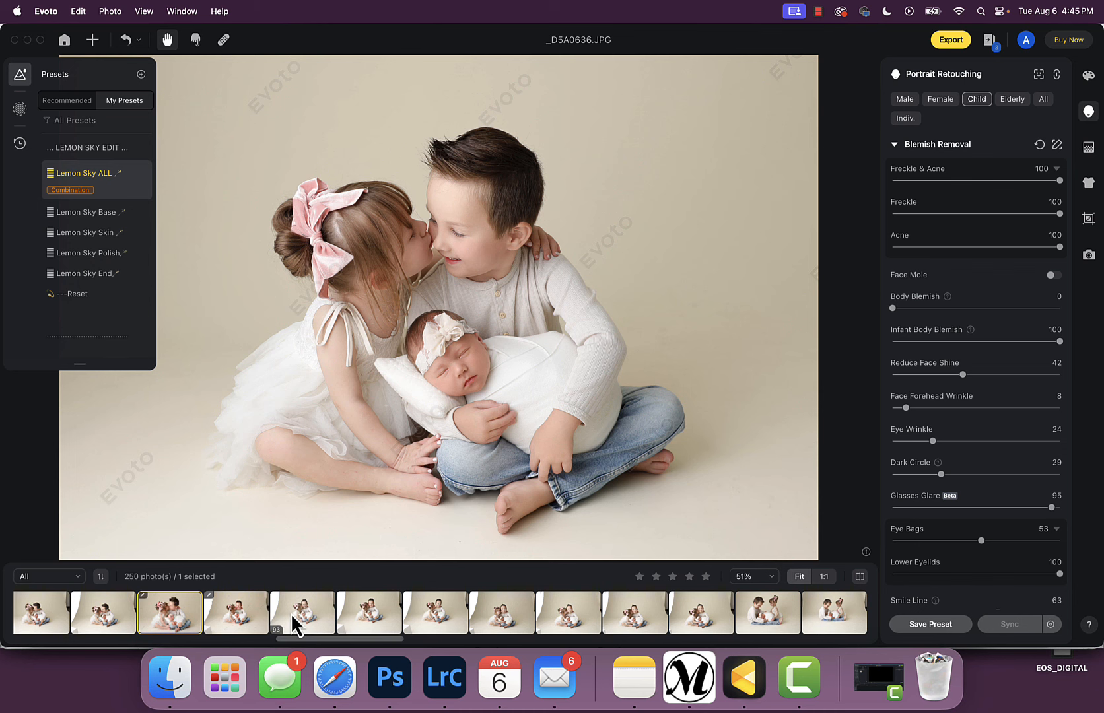
pyautogui.moveTo(301, 624)
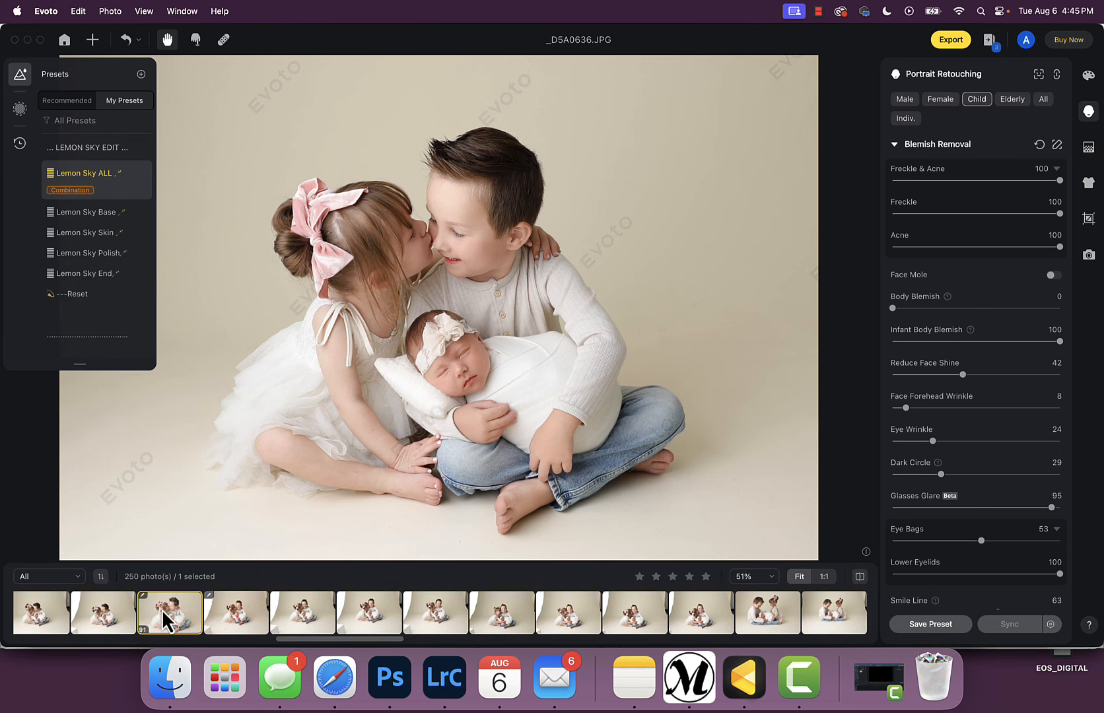
pyautogui.click(236, 612)
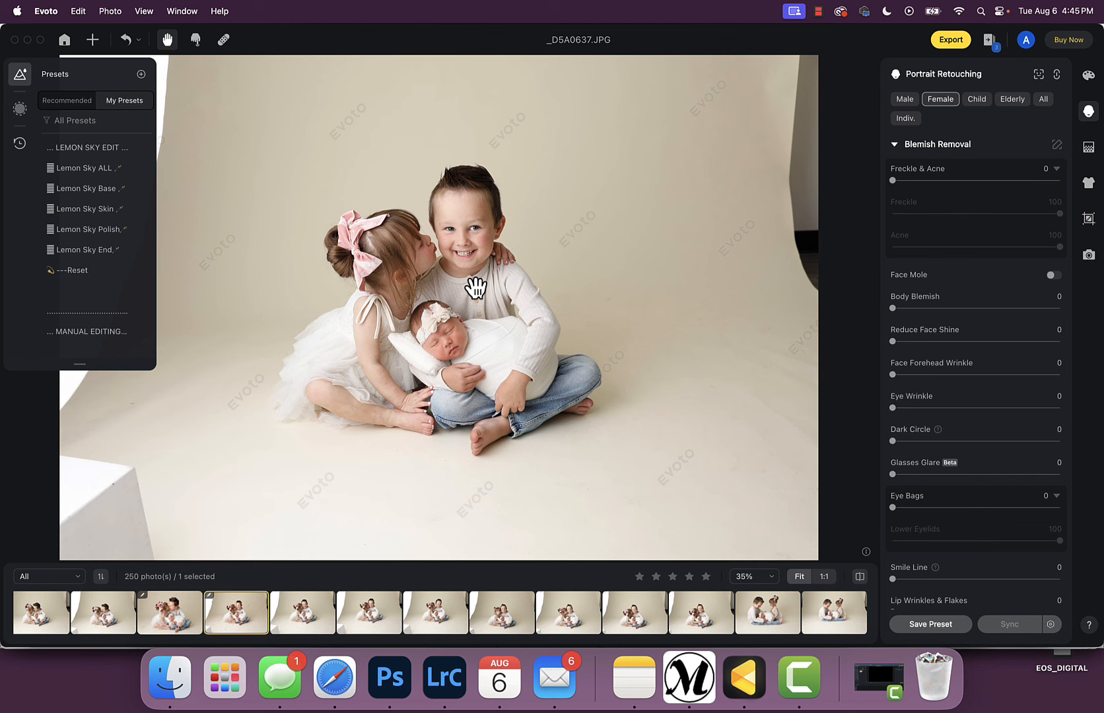
# - Apply Child retouching (body blemish 94, infant body blemish 100, face shine 88), then move to _D5A0639
pyautogui.click(1088, 219)
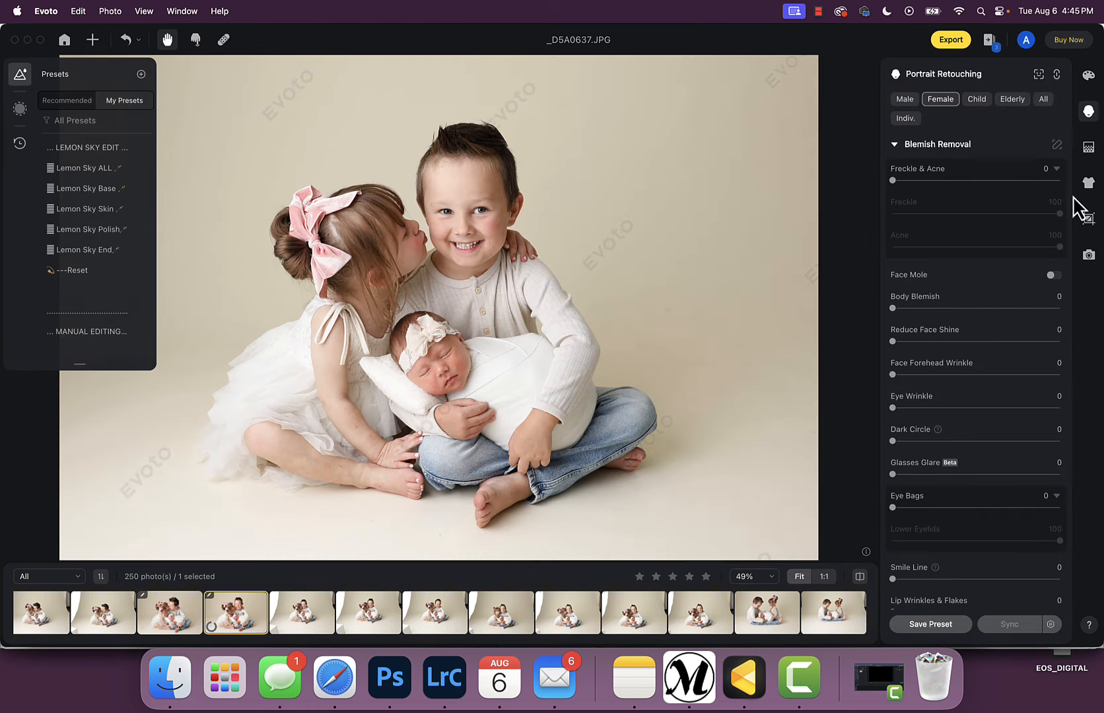
pyautogui.click(1088, 111)
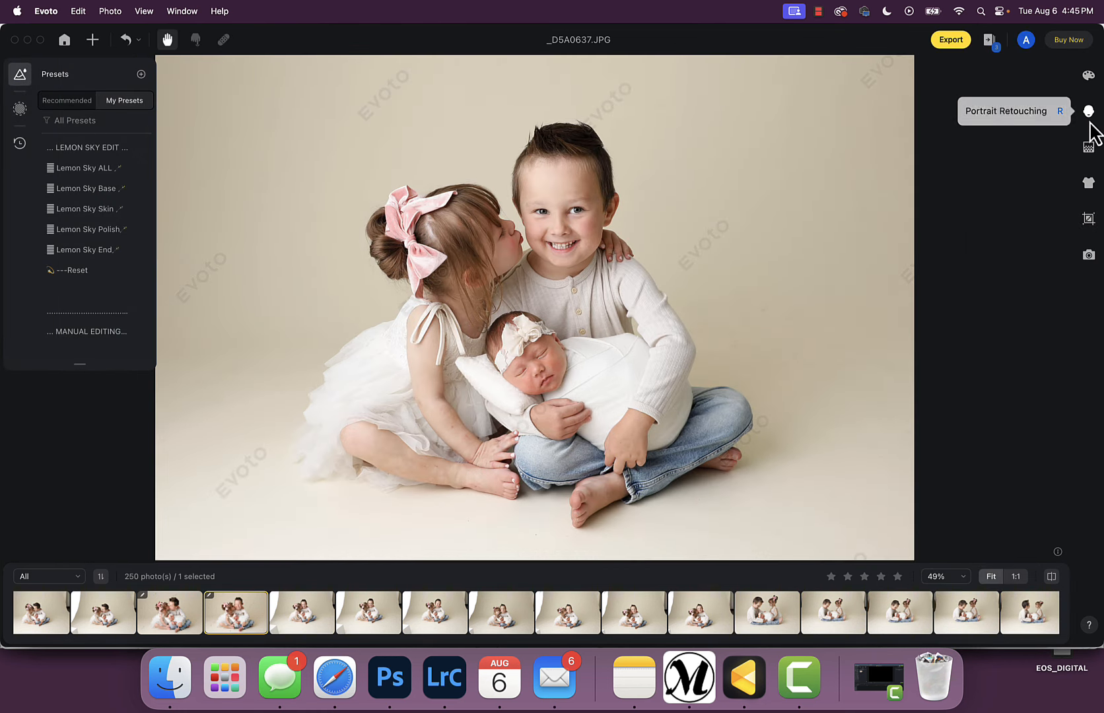
pyautogui.click(1088, 111)
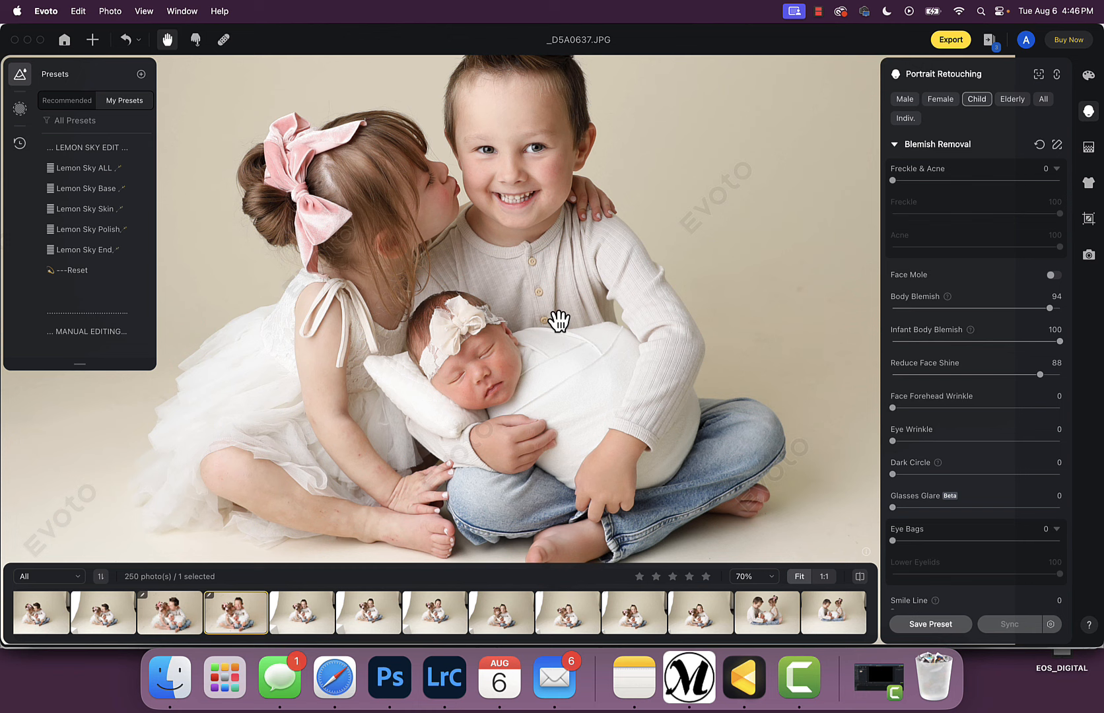
pyautogui.moveTo(697, 519)
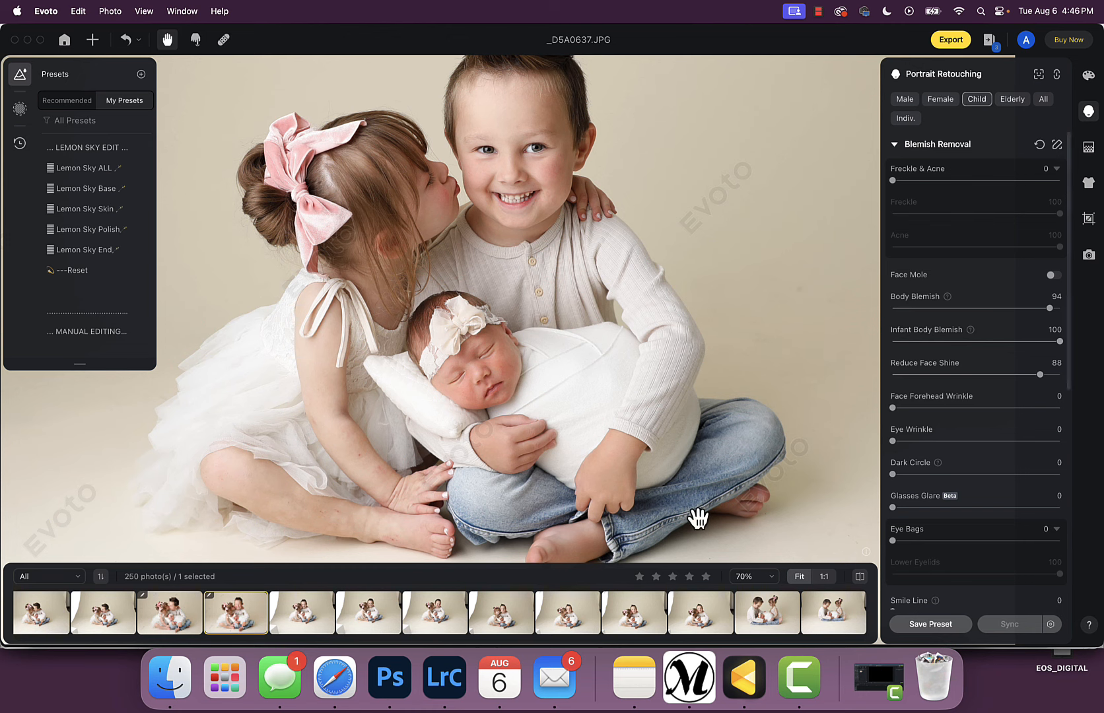
pyautogui.click(940, 99)
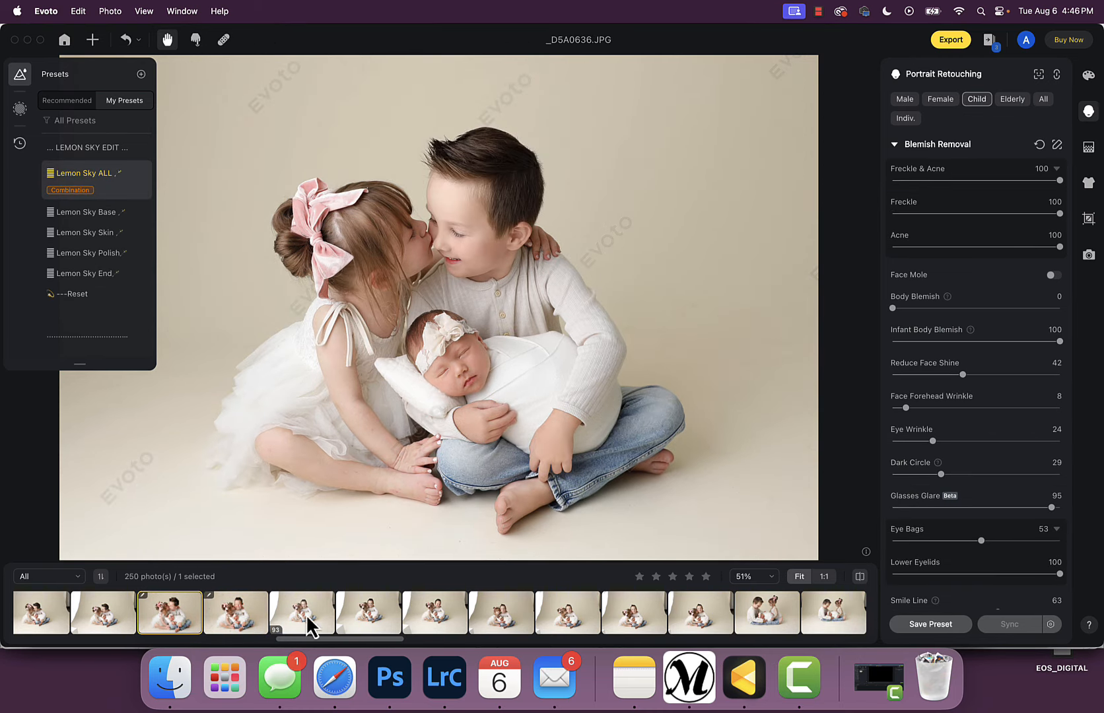
pyautogui.click(301, 611)
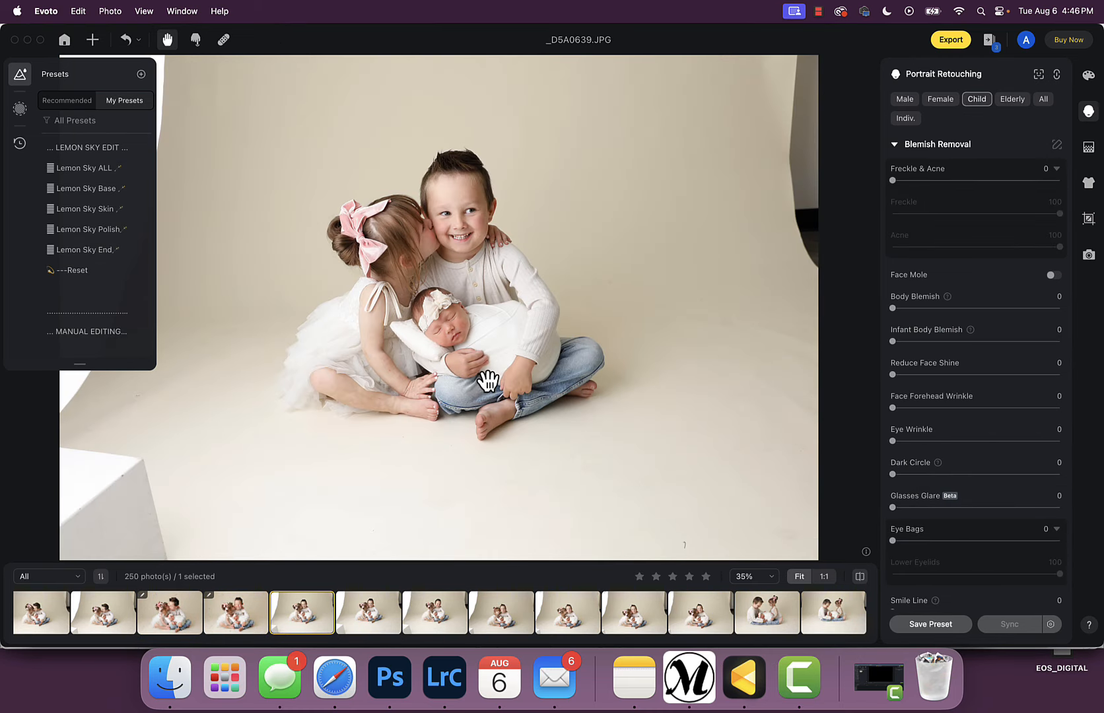
# - Crop _D5A0639 to the saved fixed ratio
pyautogui.click(1086, 217)
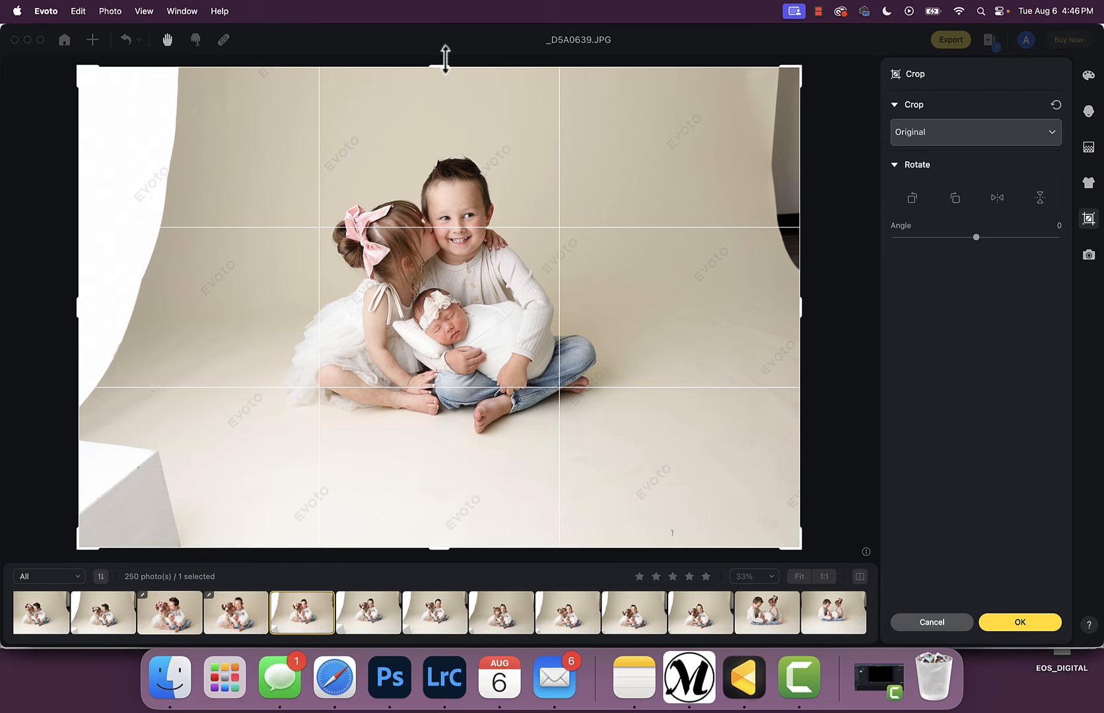
pyautogui.click(974, 132)
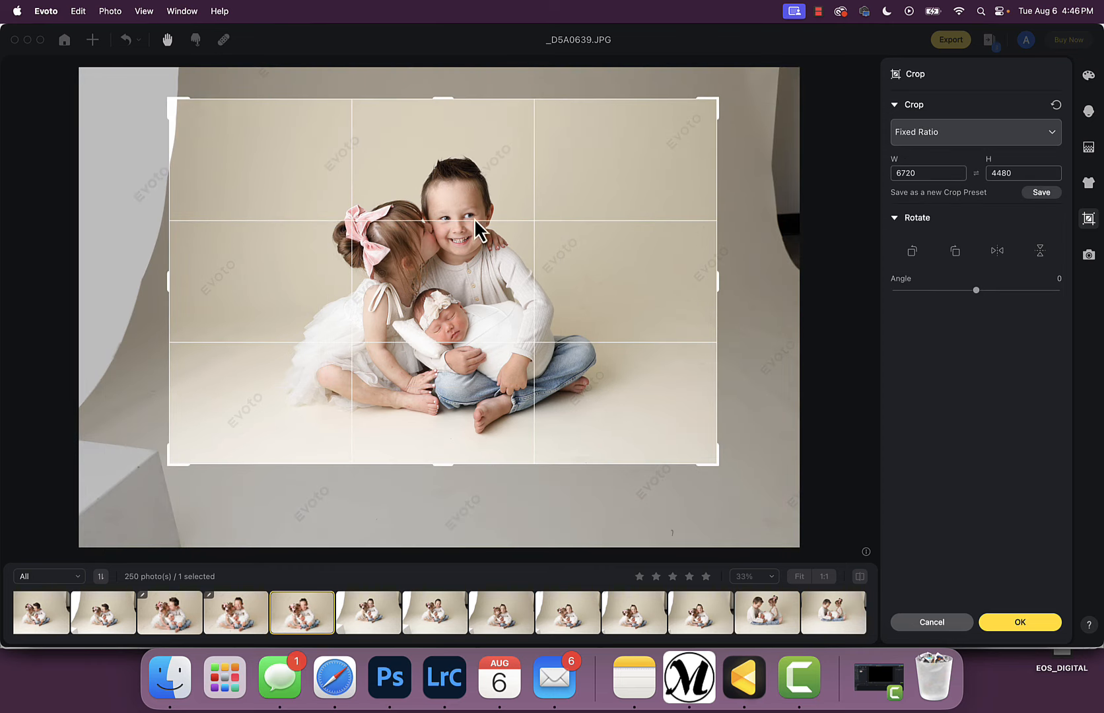
pyautogui.click(1017, 622)
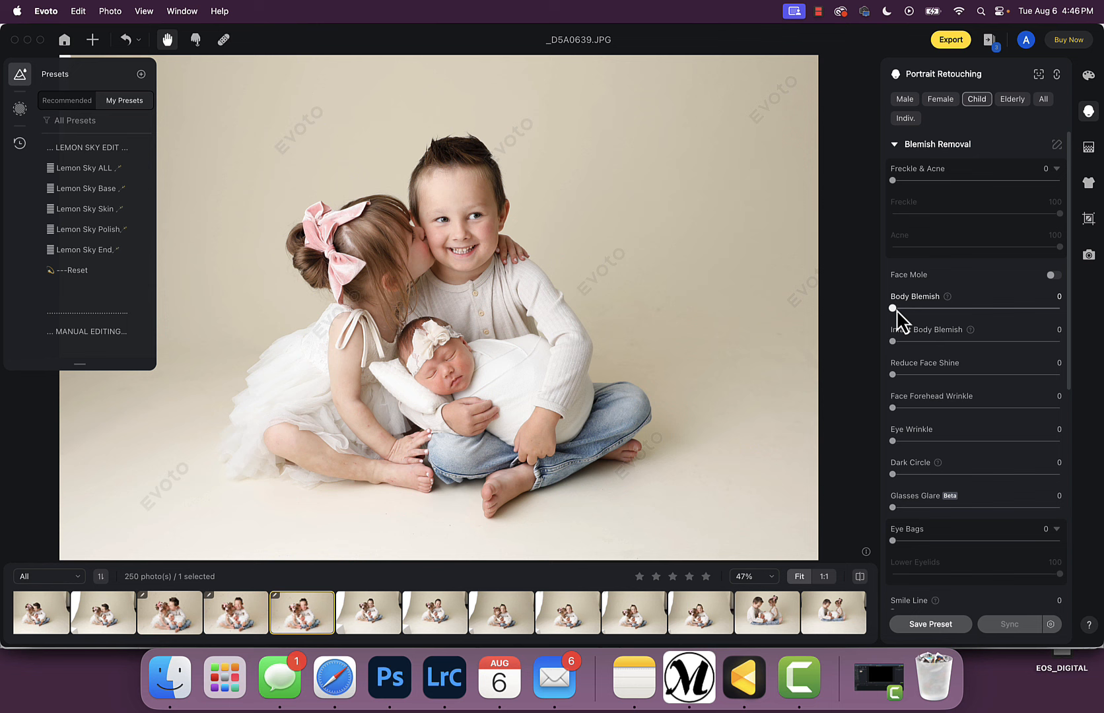
pyautogui.moveTo(970, 374)
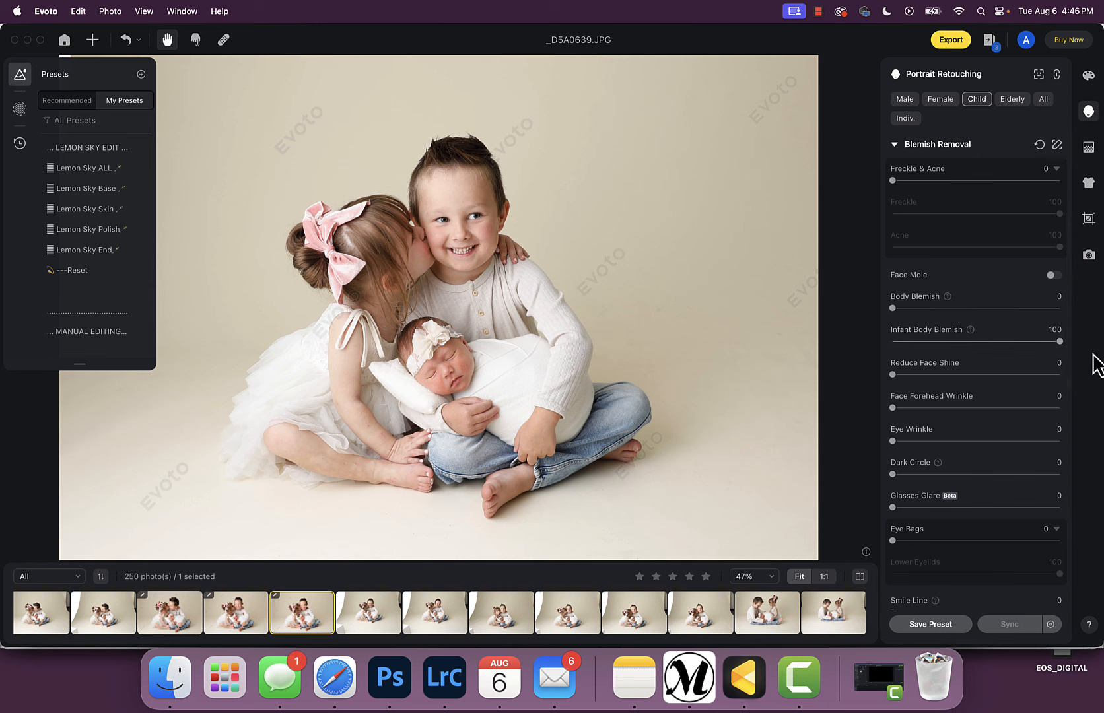
# - Set face skin smoothing 25 and freckle & acne 53, comparing against the neighbouring unretouched photo
pyautogui.scroll(-3)
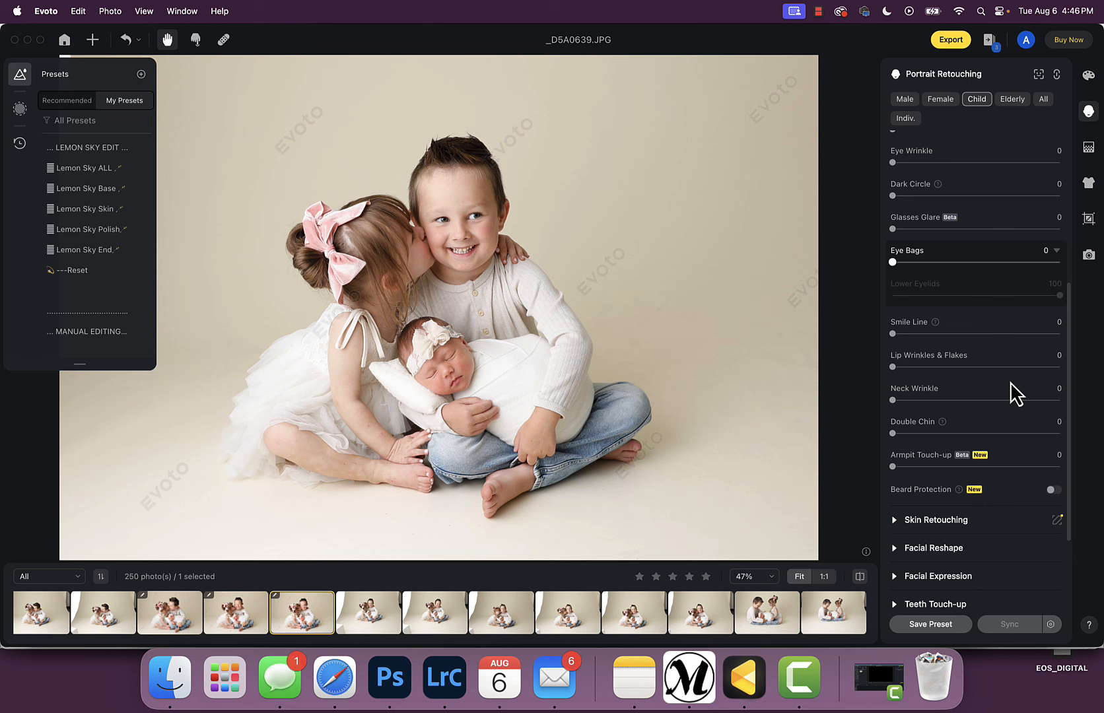
pyautogui.scroll(-3)
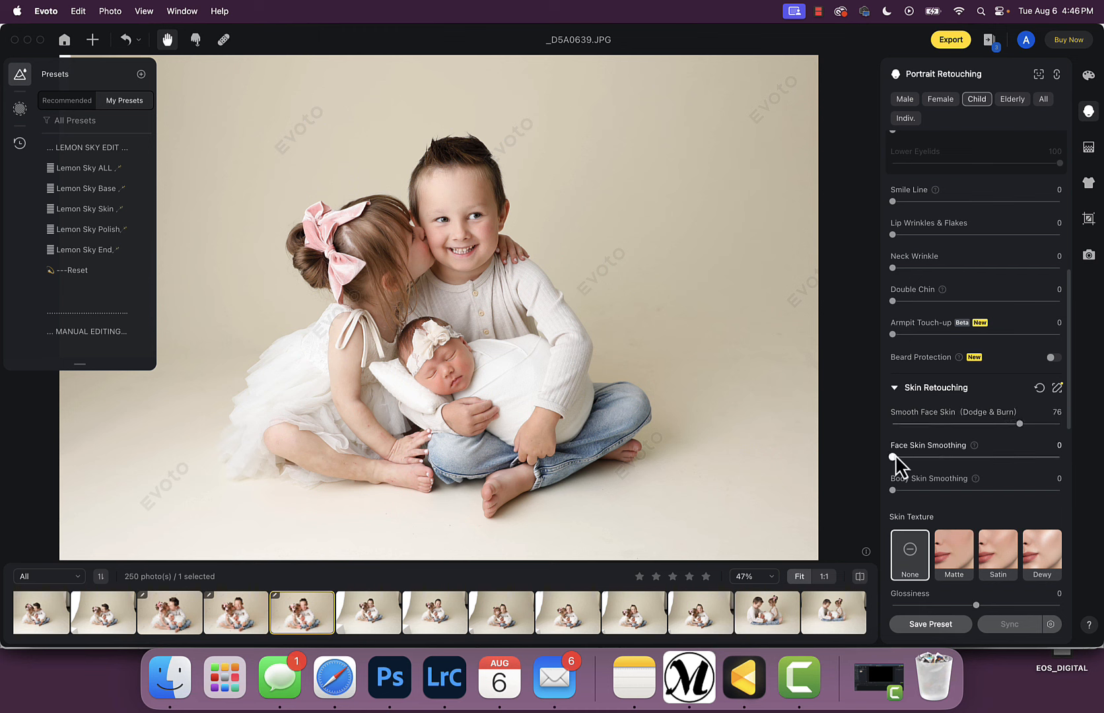
pyautogui.scroll(3)
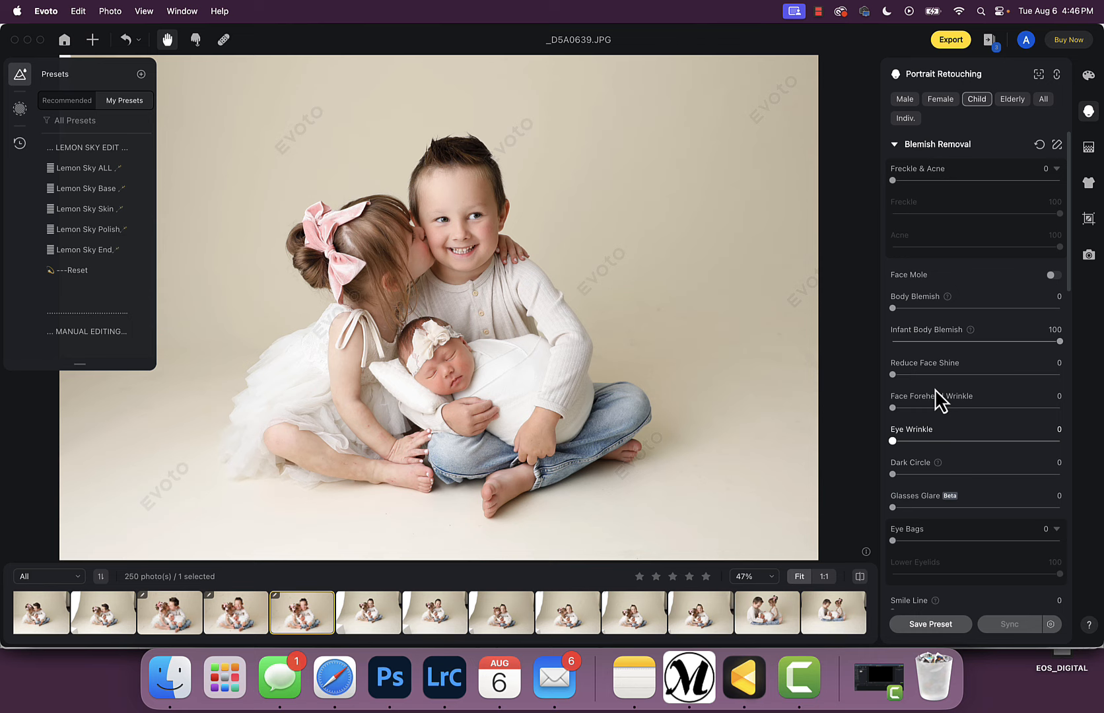
pyautogui.moveTo(904, 177)
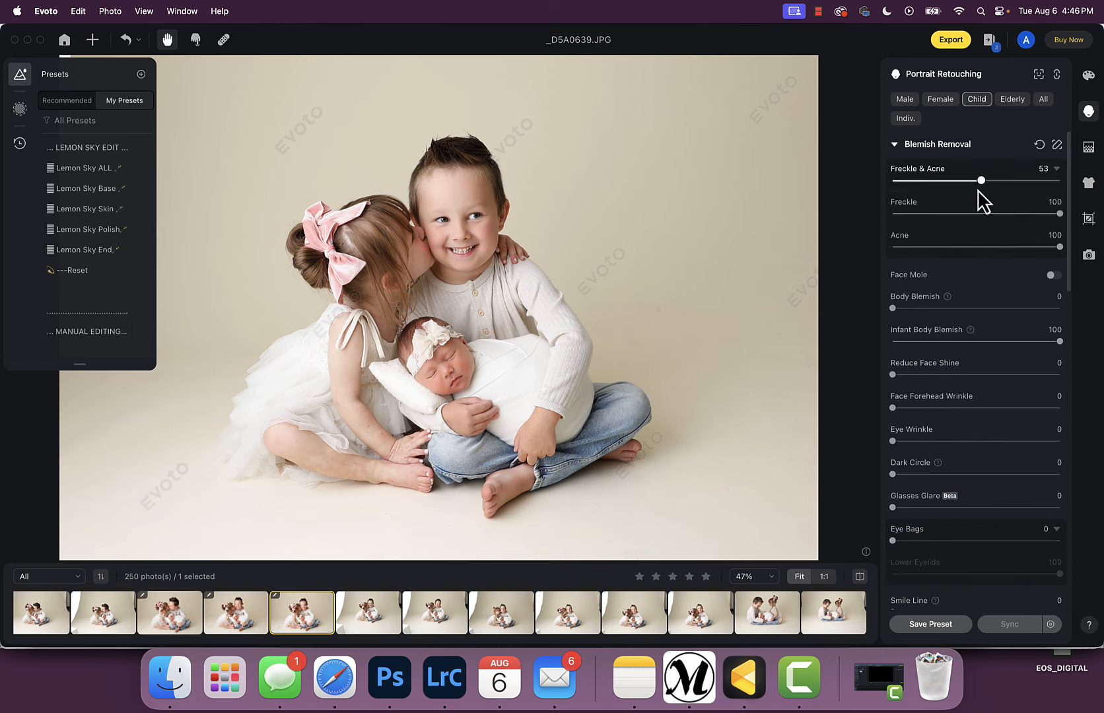
pyautogui.scroll(-3)
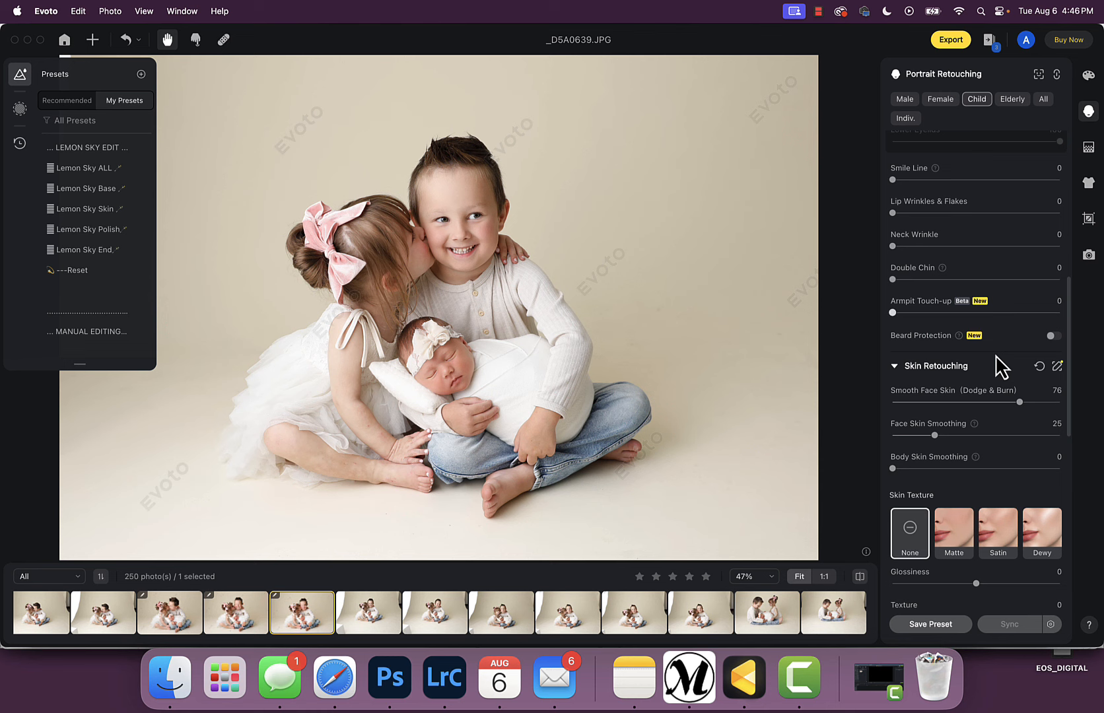
pyautogui.scroll(-3)
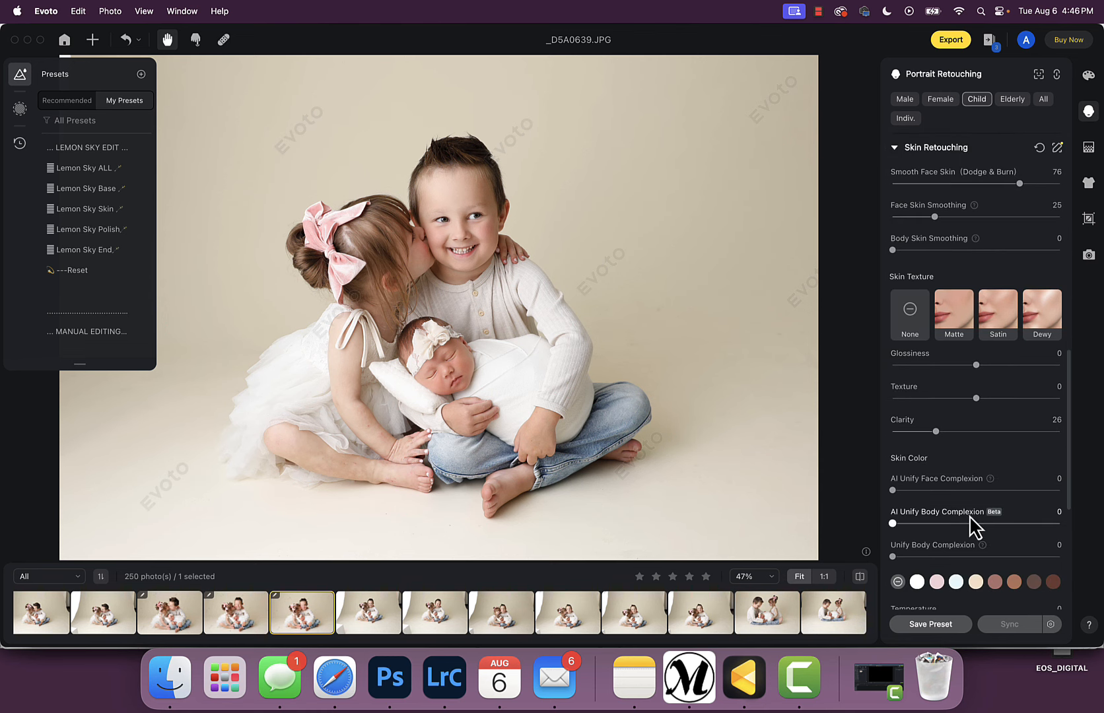
pyautogui.click(234, 613)
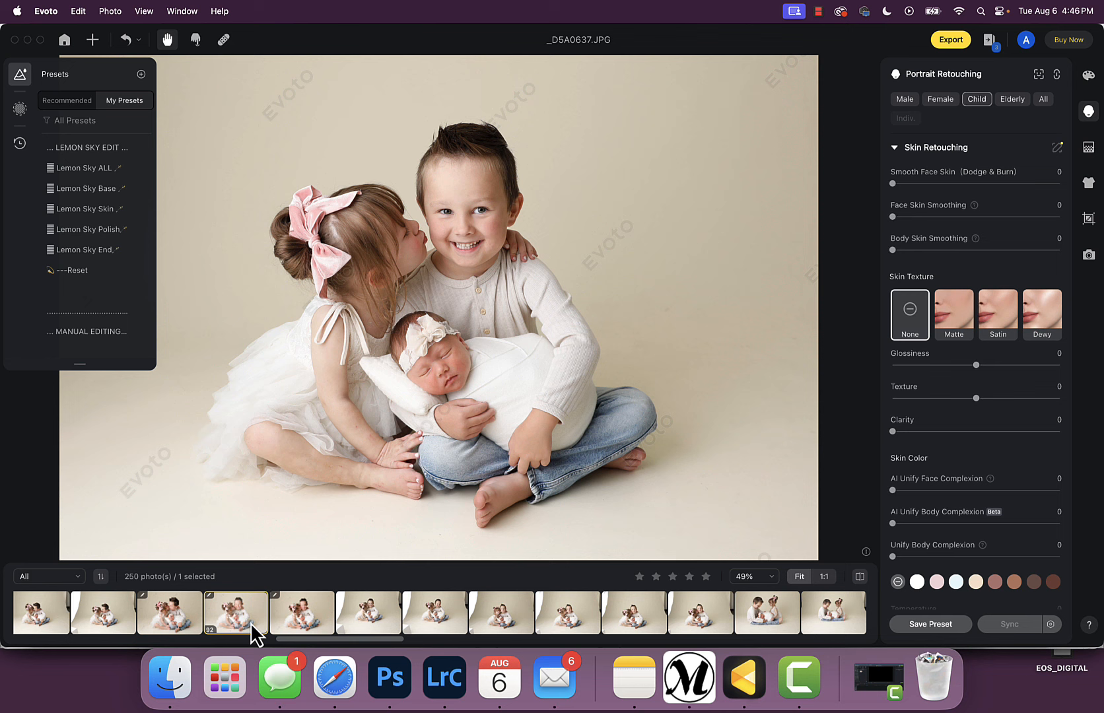
pyautogui.click(301, 612)
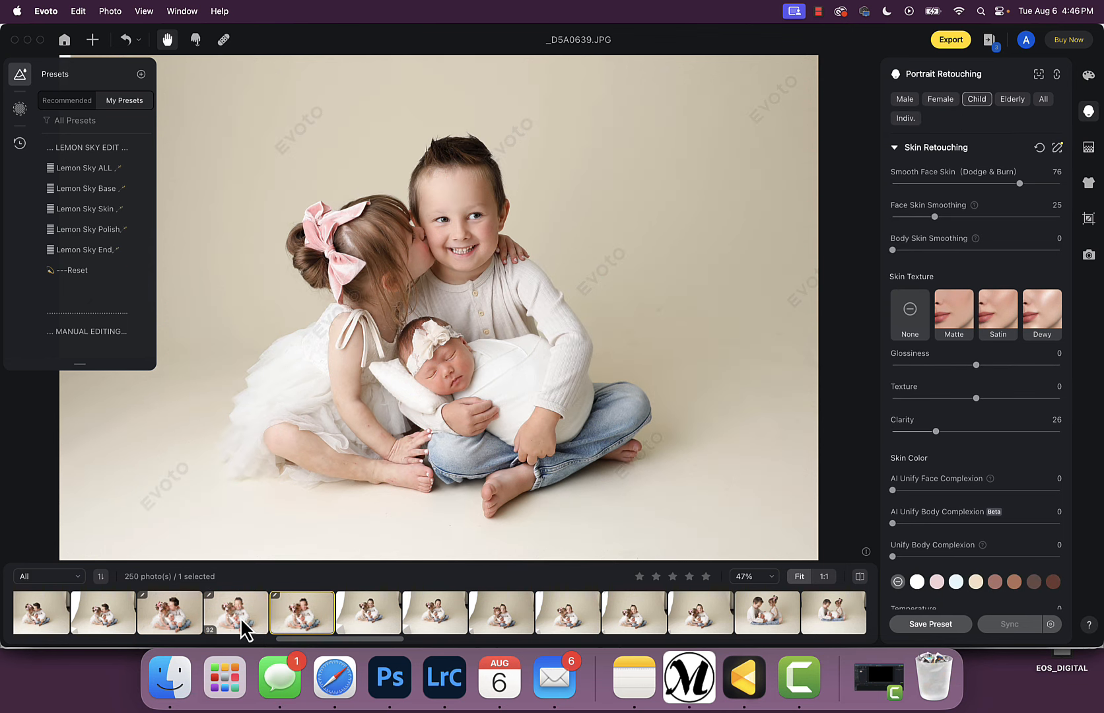
pyautogui.moveTo(291, 624)
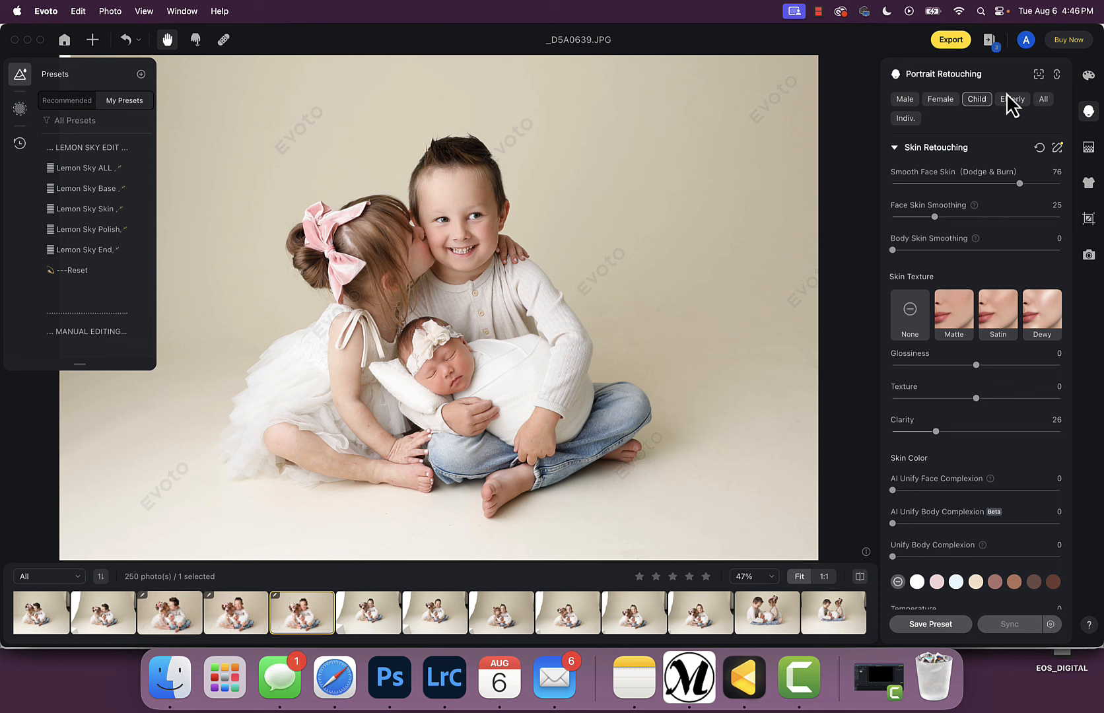
pyautogui.click(1088, 148)
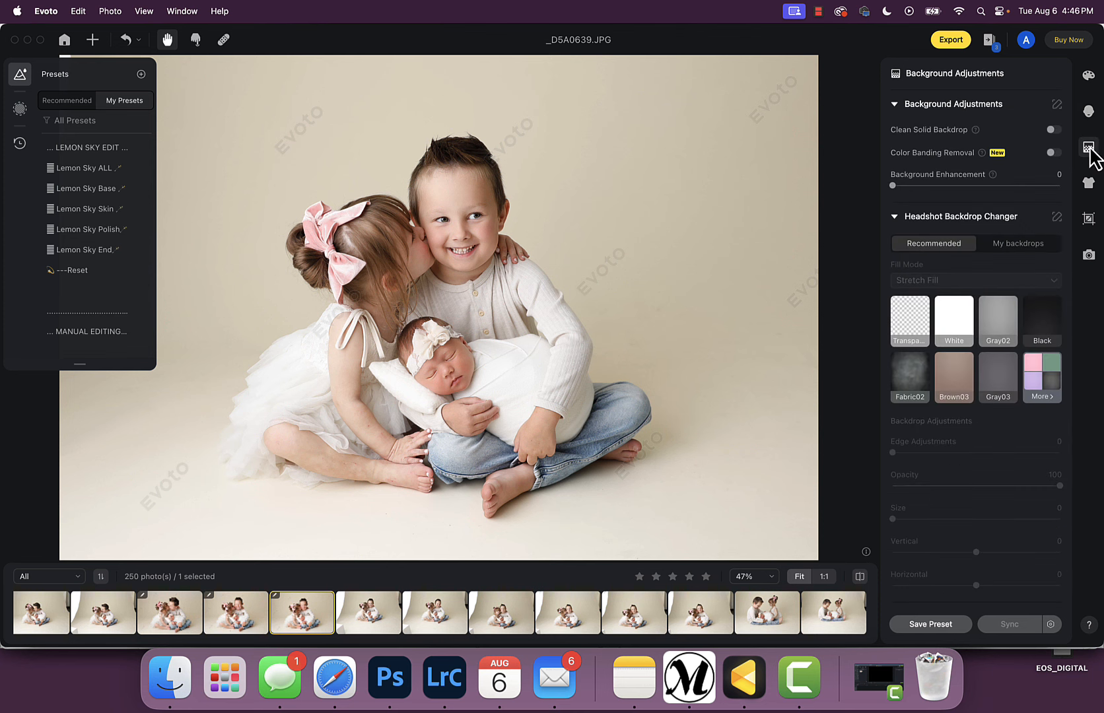
pyautogui.moveTo(1097, 224)
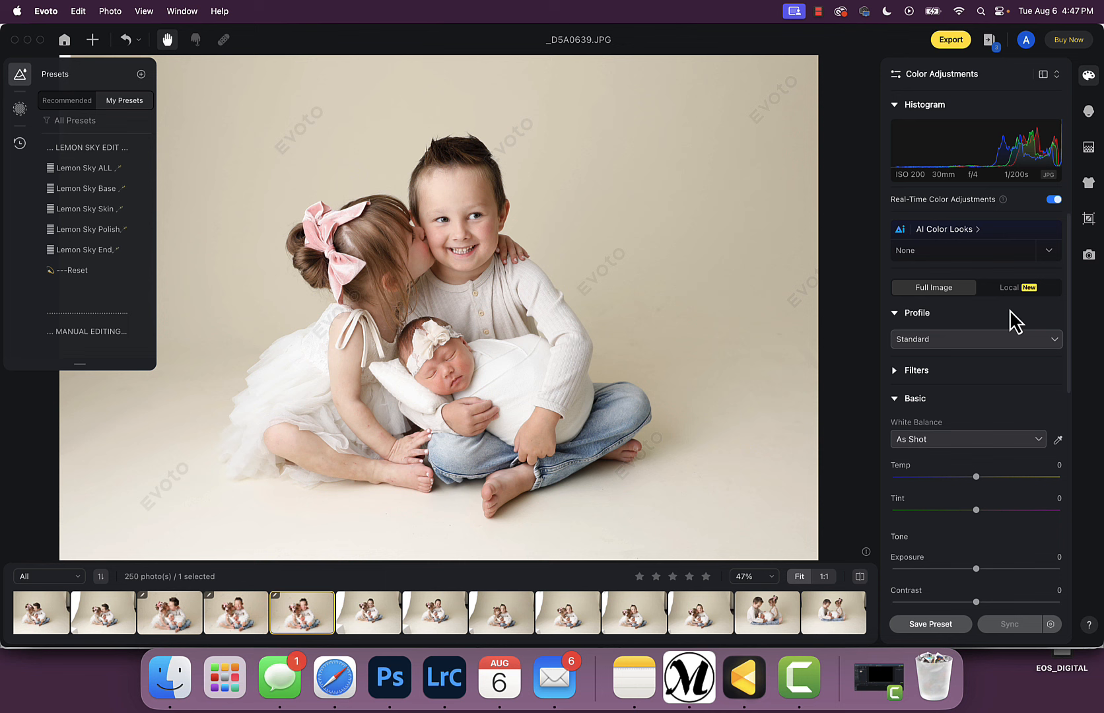
pyautogui.moveTo(992, 439)
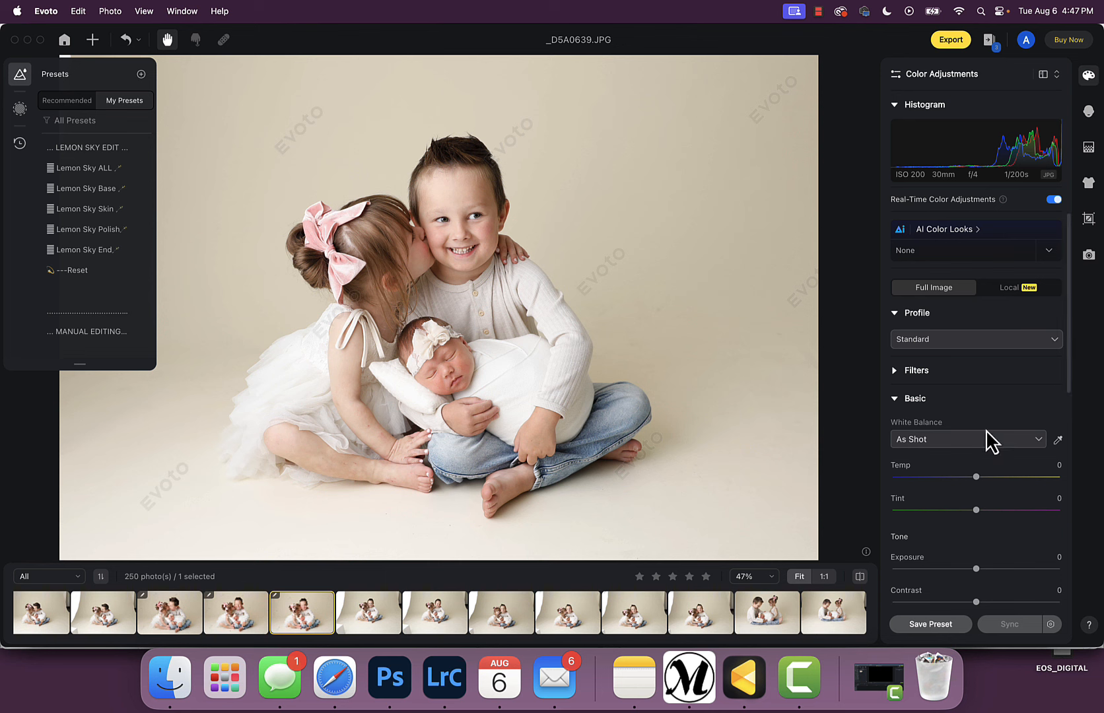
pyautogui.moveTo(167, 55)
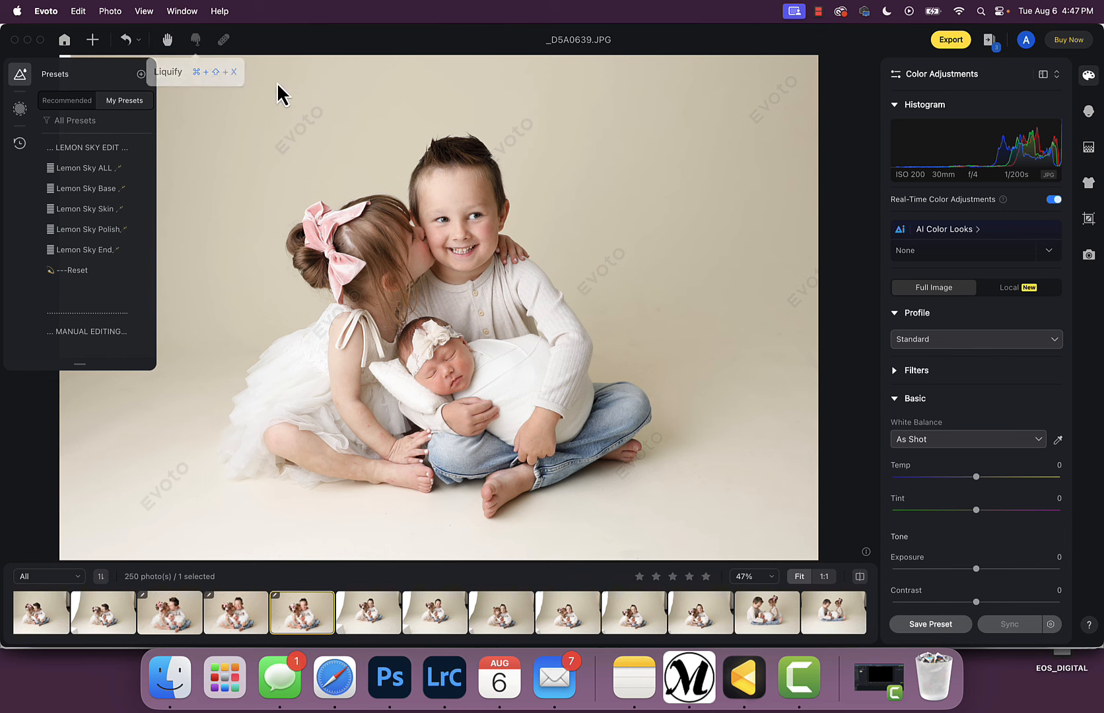
# - Browse the Portrait Retouching, Background and Color Adjustments panels without changing settings
pyautogui.click(1088, 111)
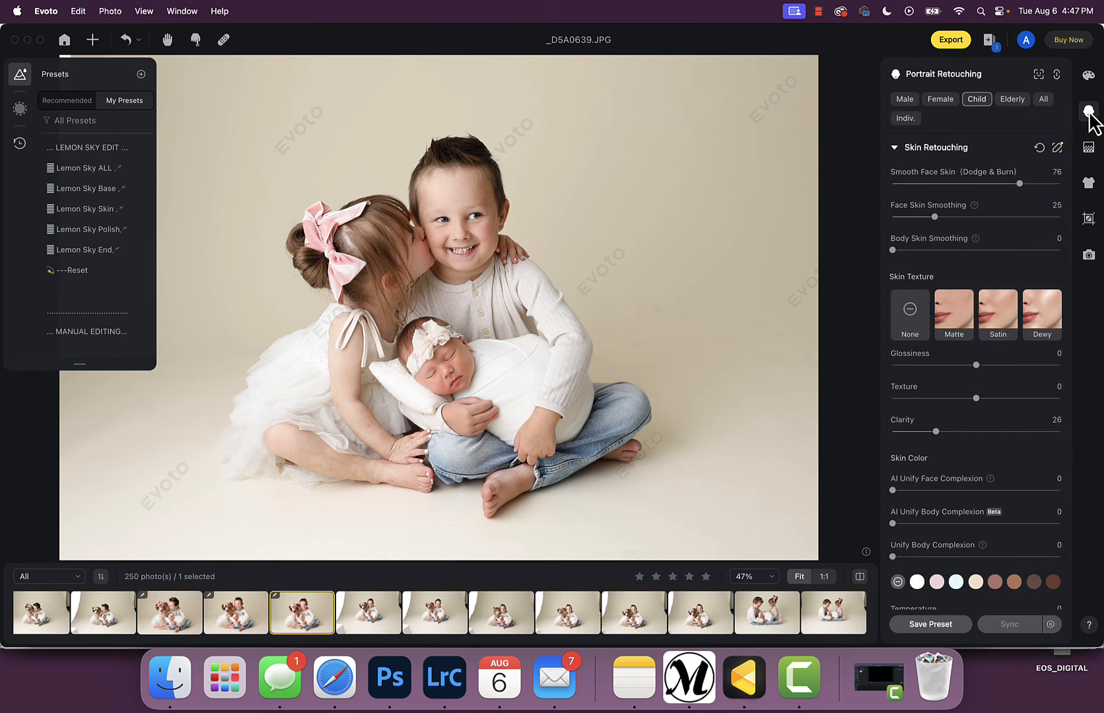
pyautogui.click(1088, 111)
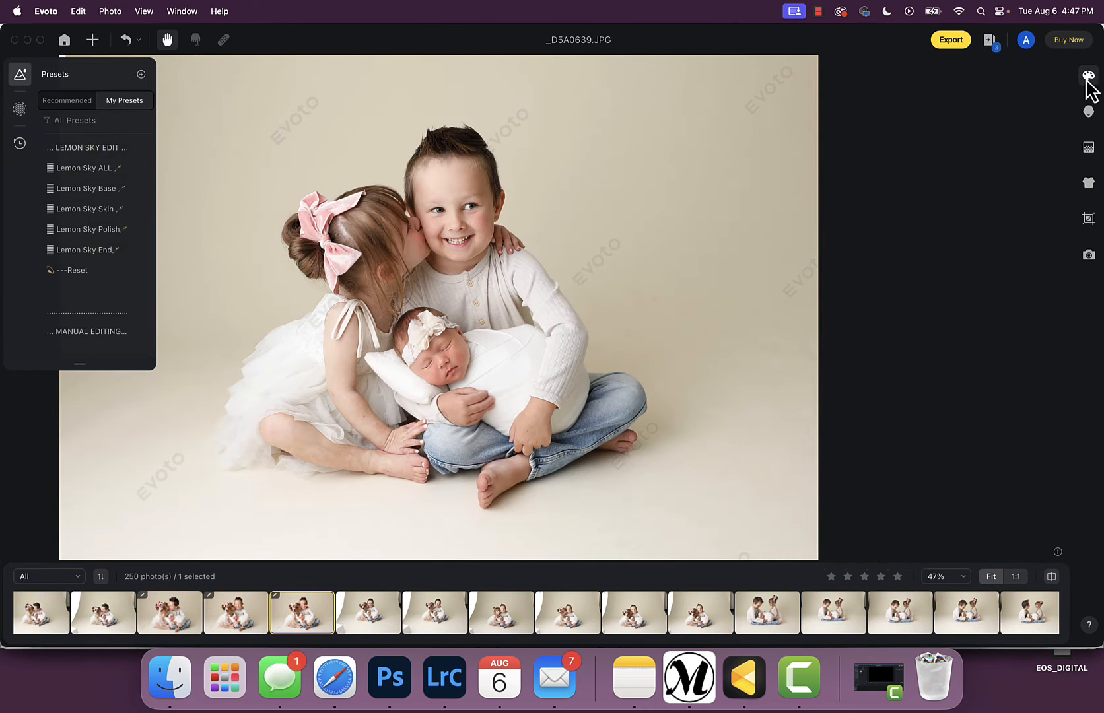
pyautogui.click(1088, 76)
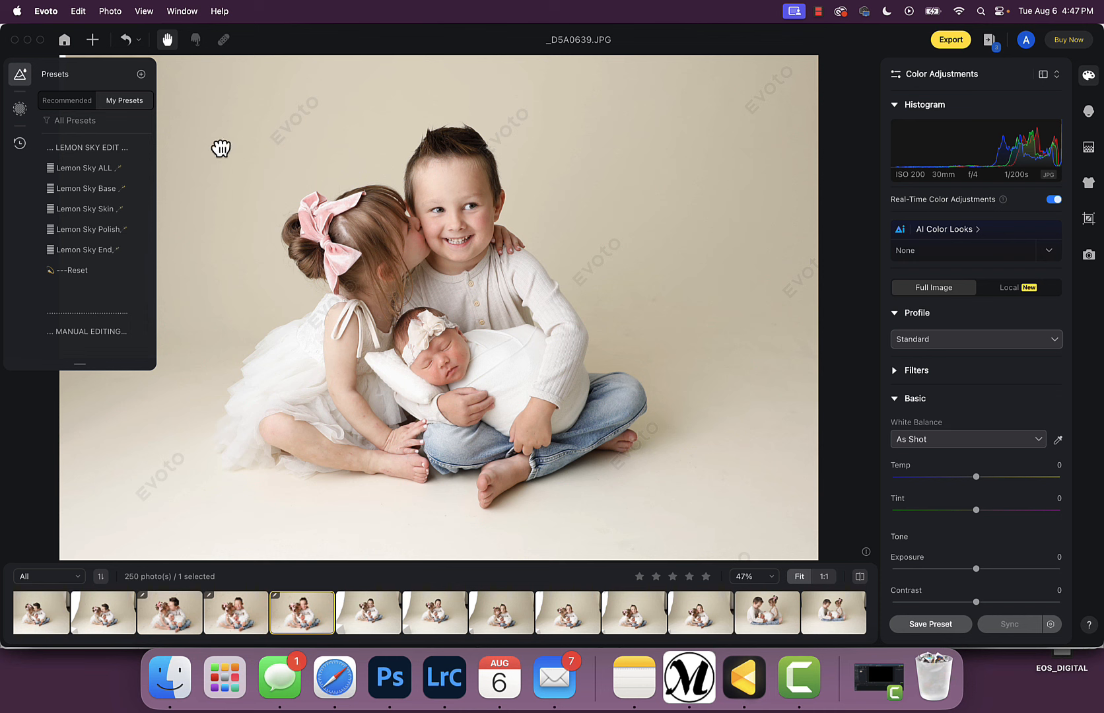
pyautogui.moveTo(895, 431)
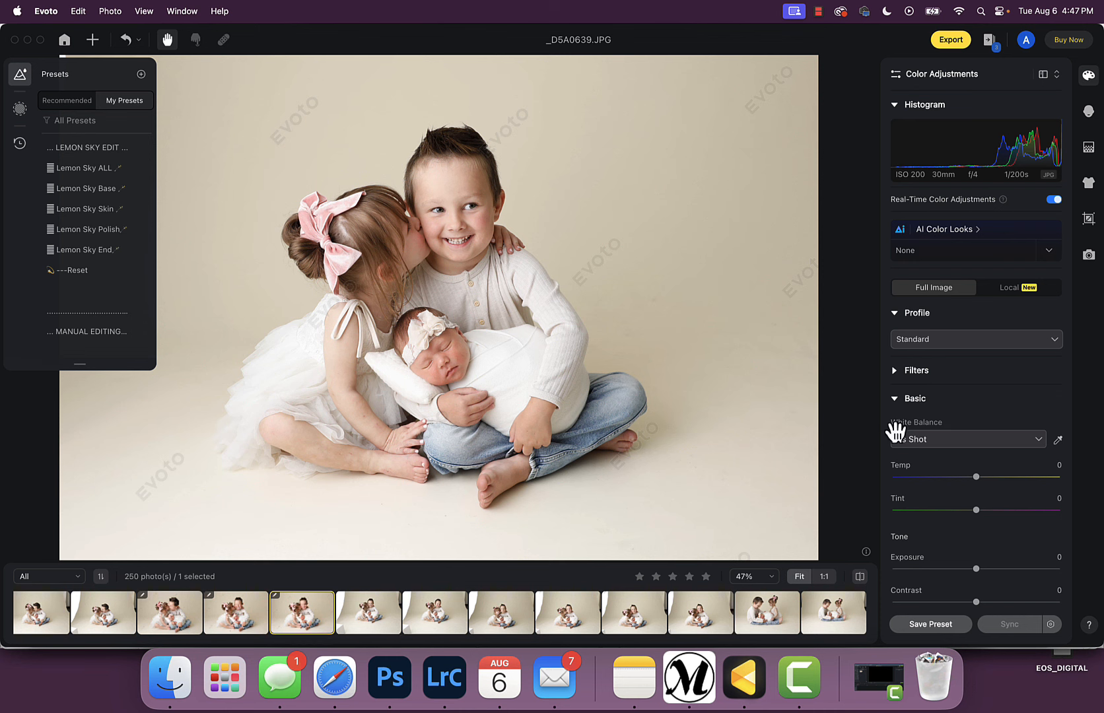
pyautogui.click(1088, 146)
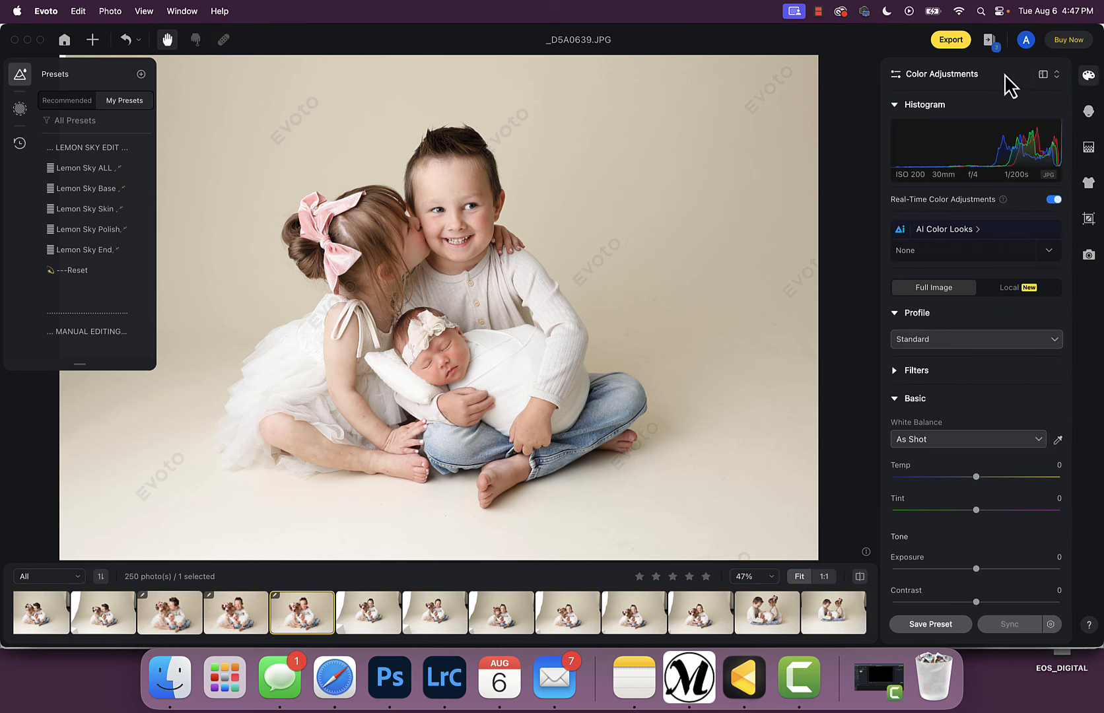
# - Open the Liquify forward warp tool with brush size 200
pyautogui.click(1088, 111)
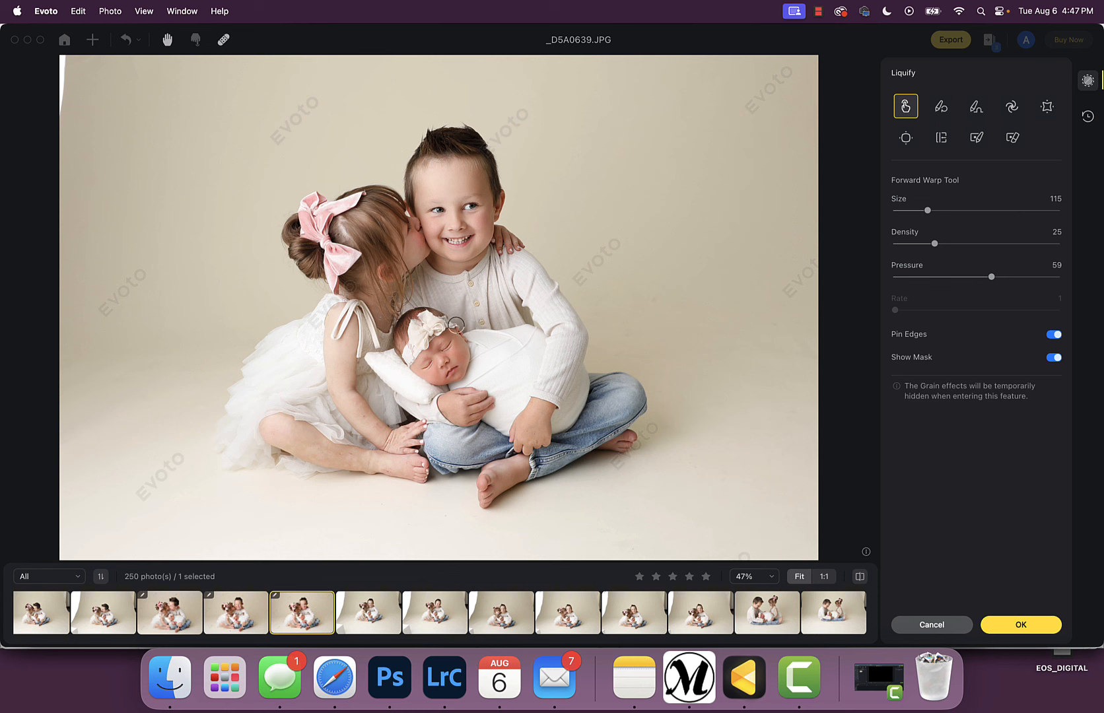
pyautogui.moveTo(304, 375)
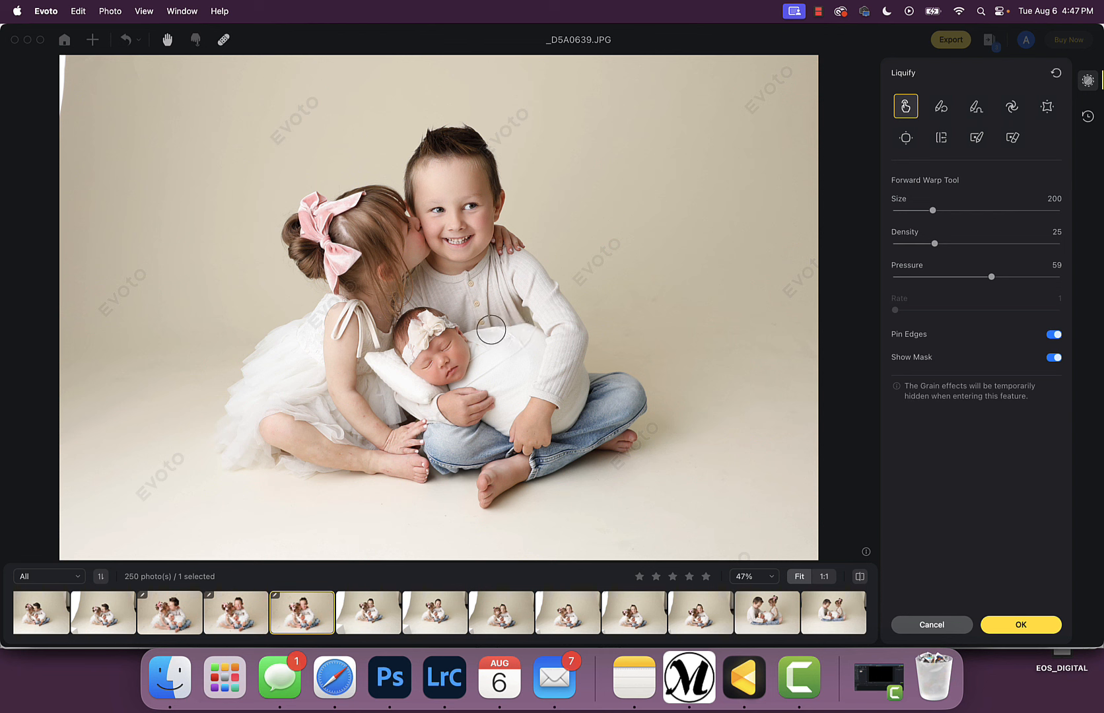
pyautogui.moveTo(507, 326)
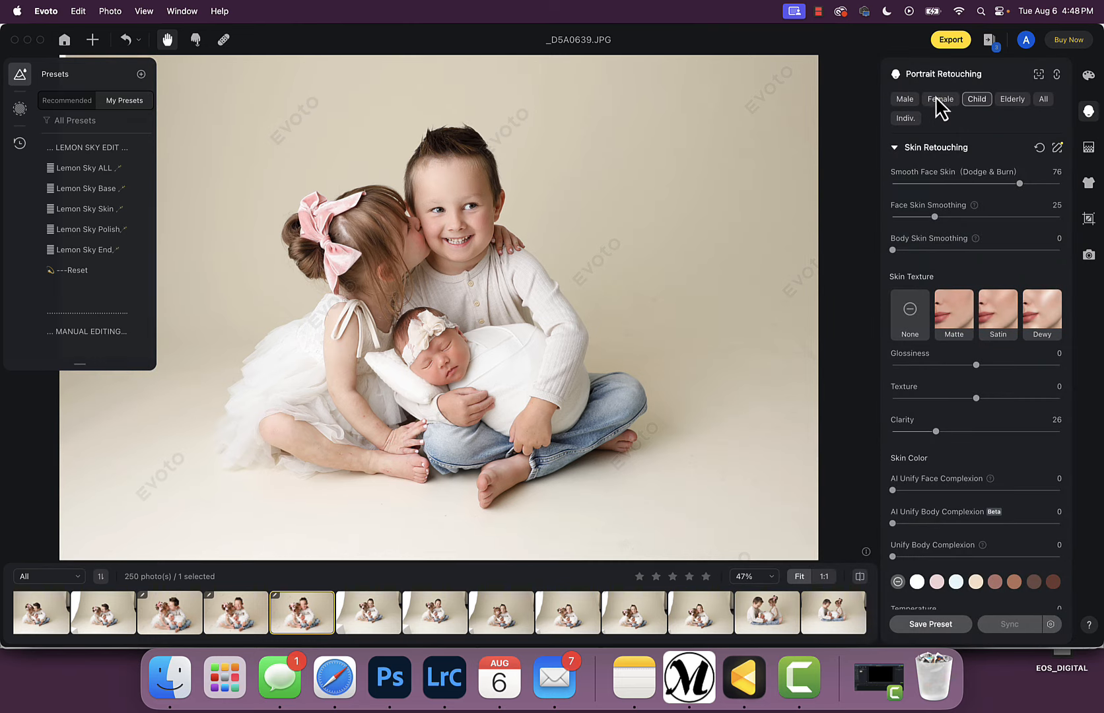
# - Switch to Female retouching and open the cropped full-family portrait _D5A0592 from the filmstrip
pyautogui.click(940, 99)
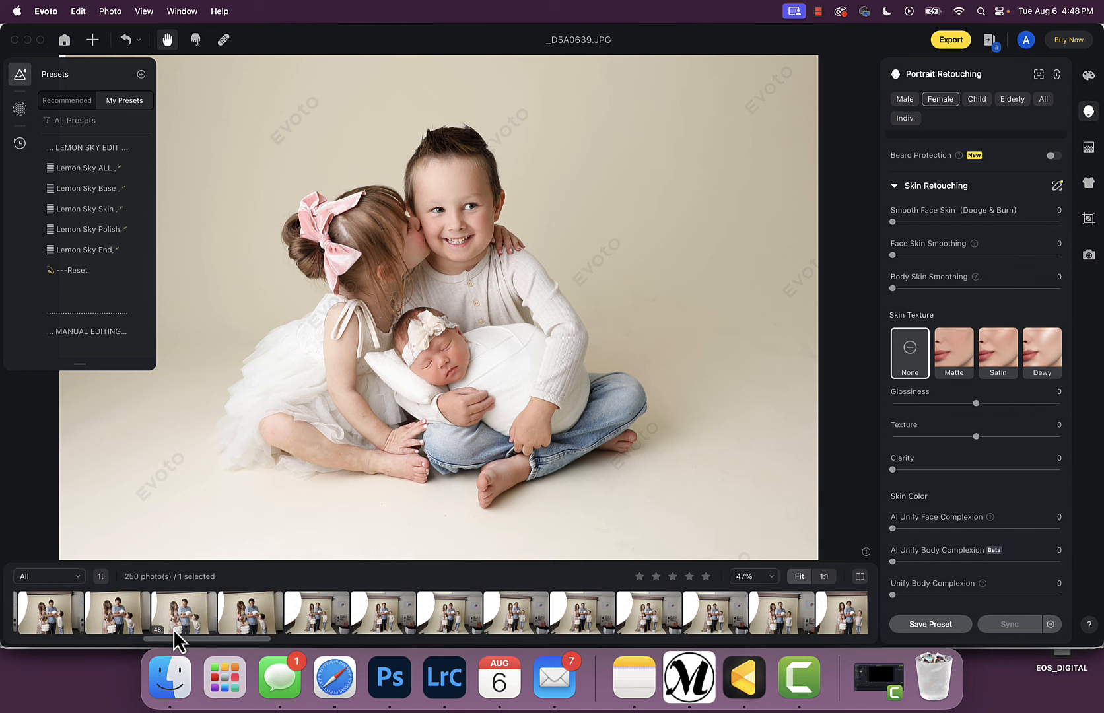
pyautogui.click(210, 611)
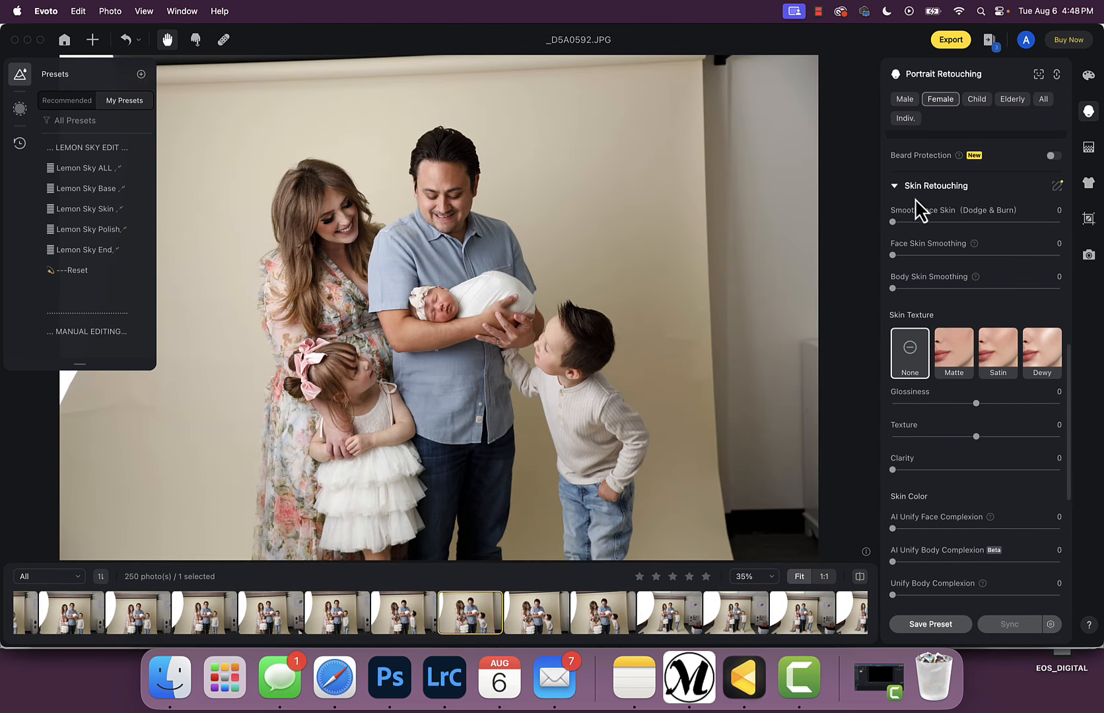
pyautogui.click(1087, 217)
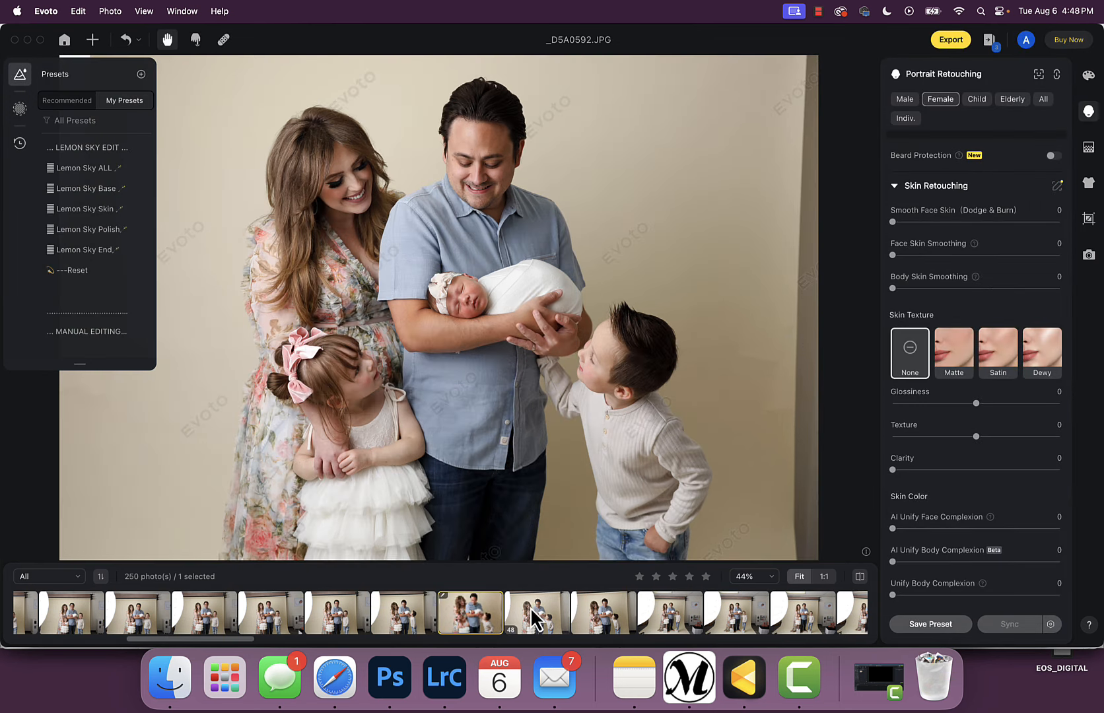
pyautogui.hscroll(3)
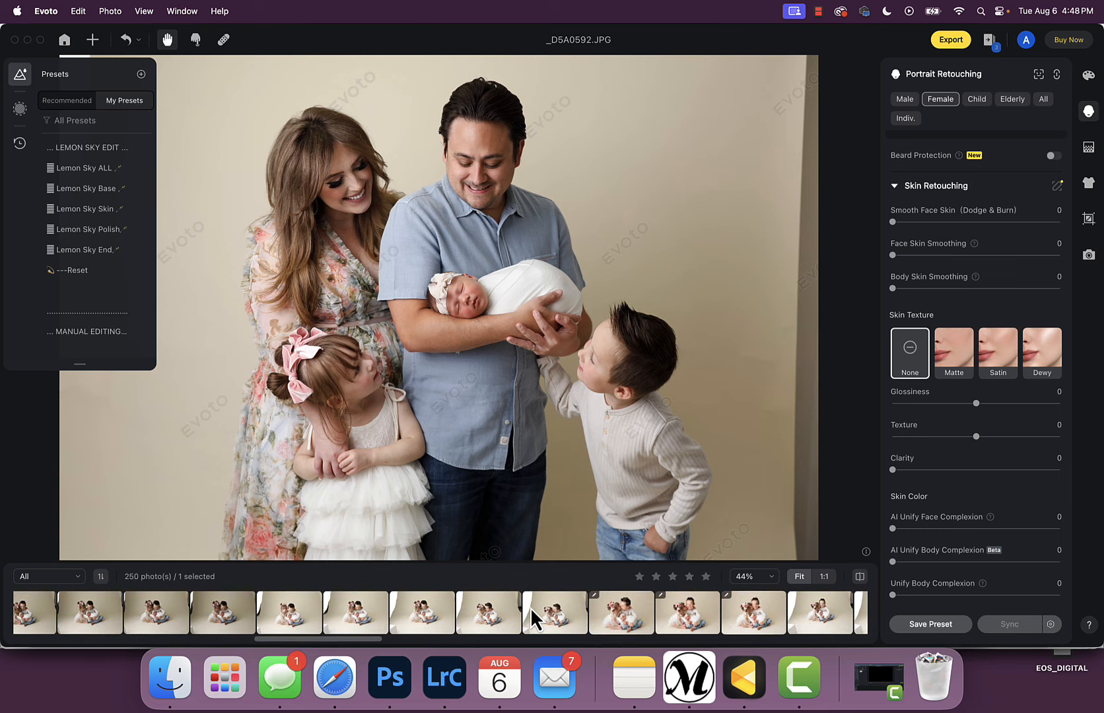
# - Reopen the kissing sibling portrait _D5A0636 showing its Lemon Sky ALL child retouching values
pyautogui.click(620, 612)
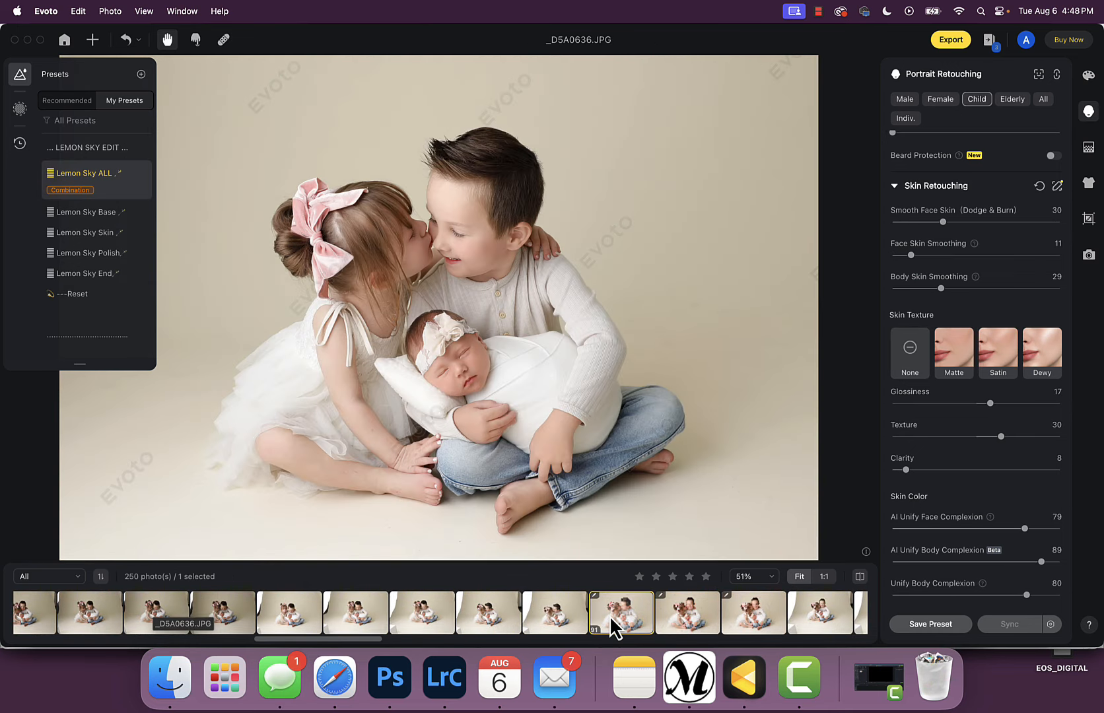
pyautogui.moveTo(644, 342)
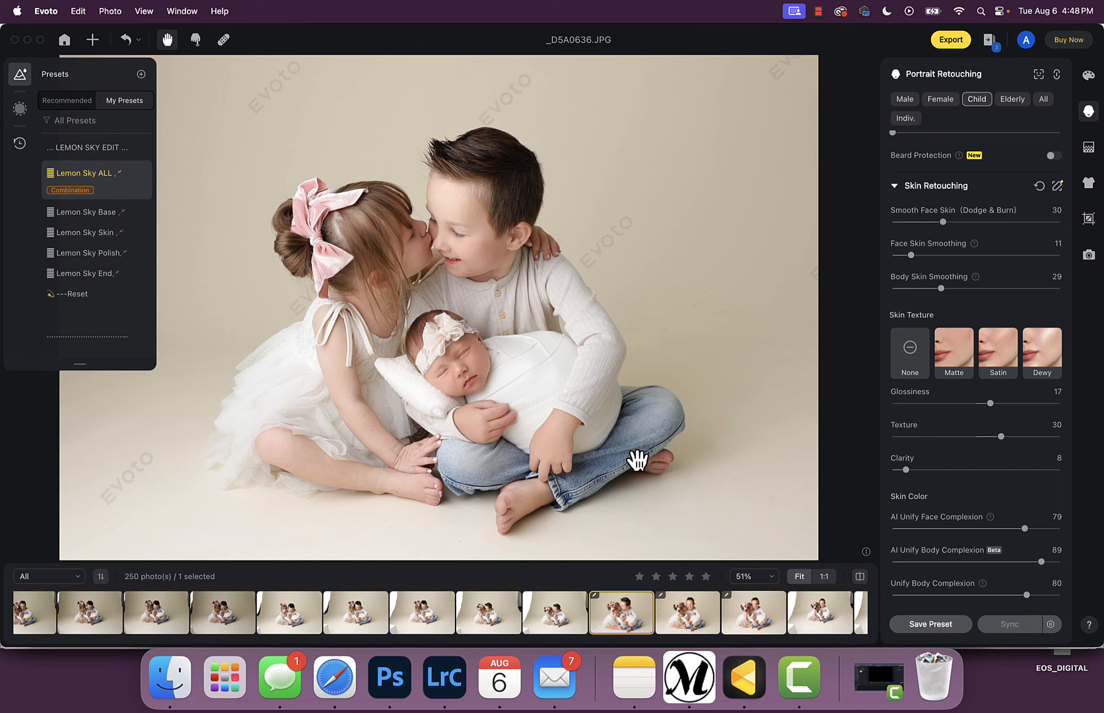
pyautogui.moveTo(560, 265)
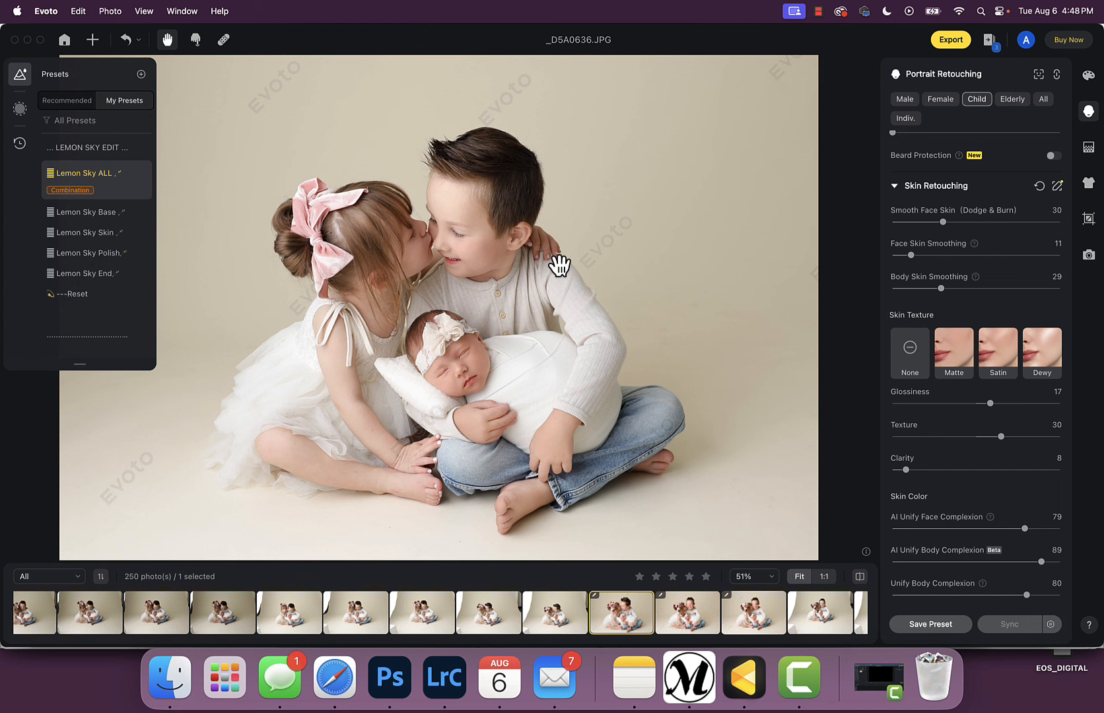
pyautogui.moveTo(328, 185)
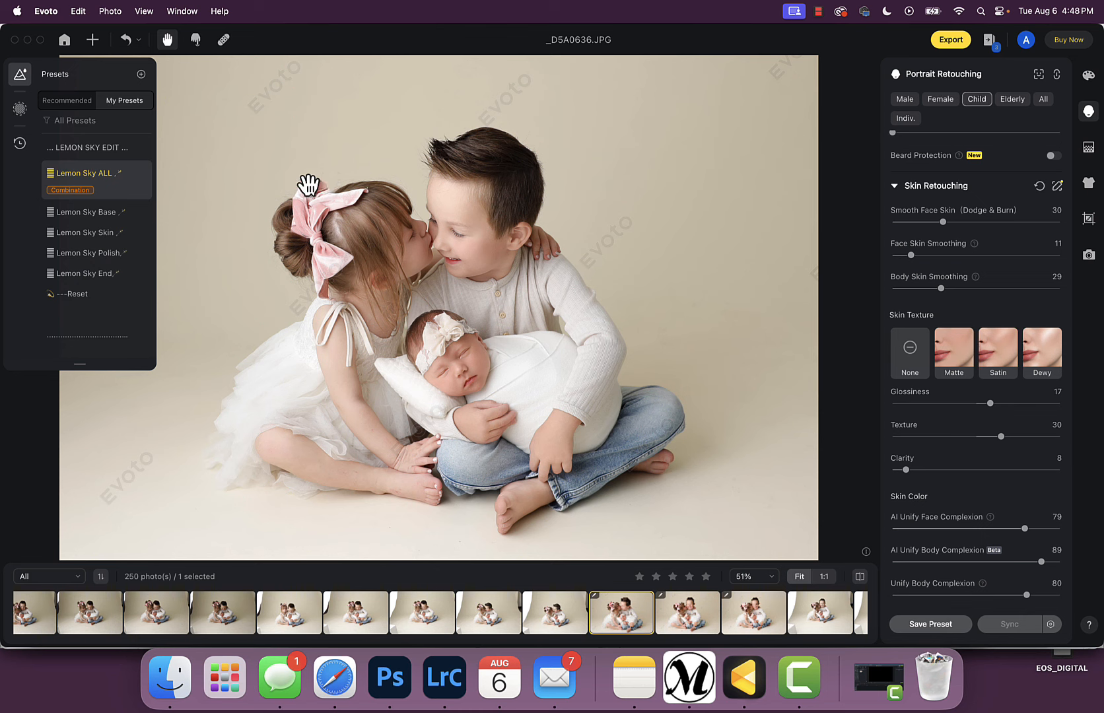
pyautogui.moveTo(567, 344)
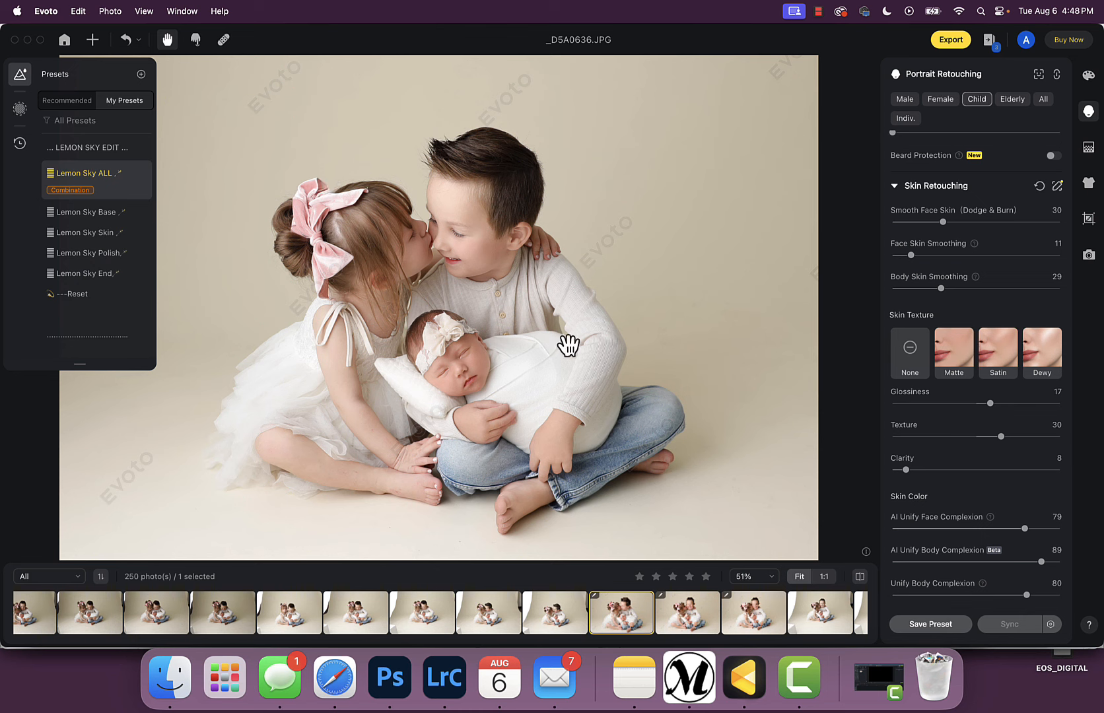